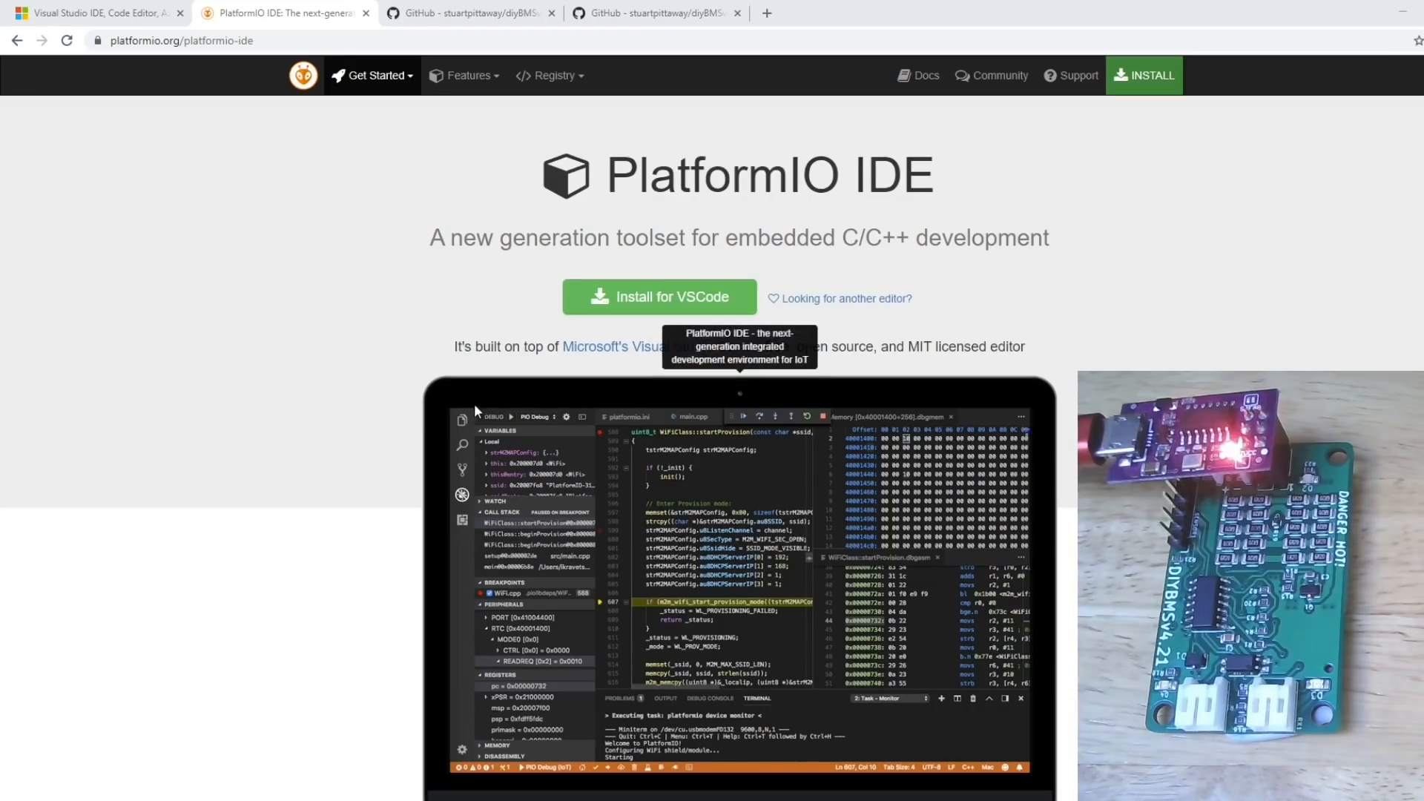
mouse_move(247, 584)
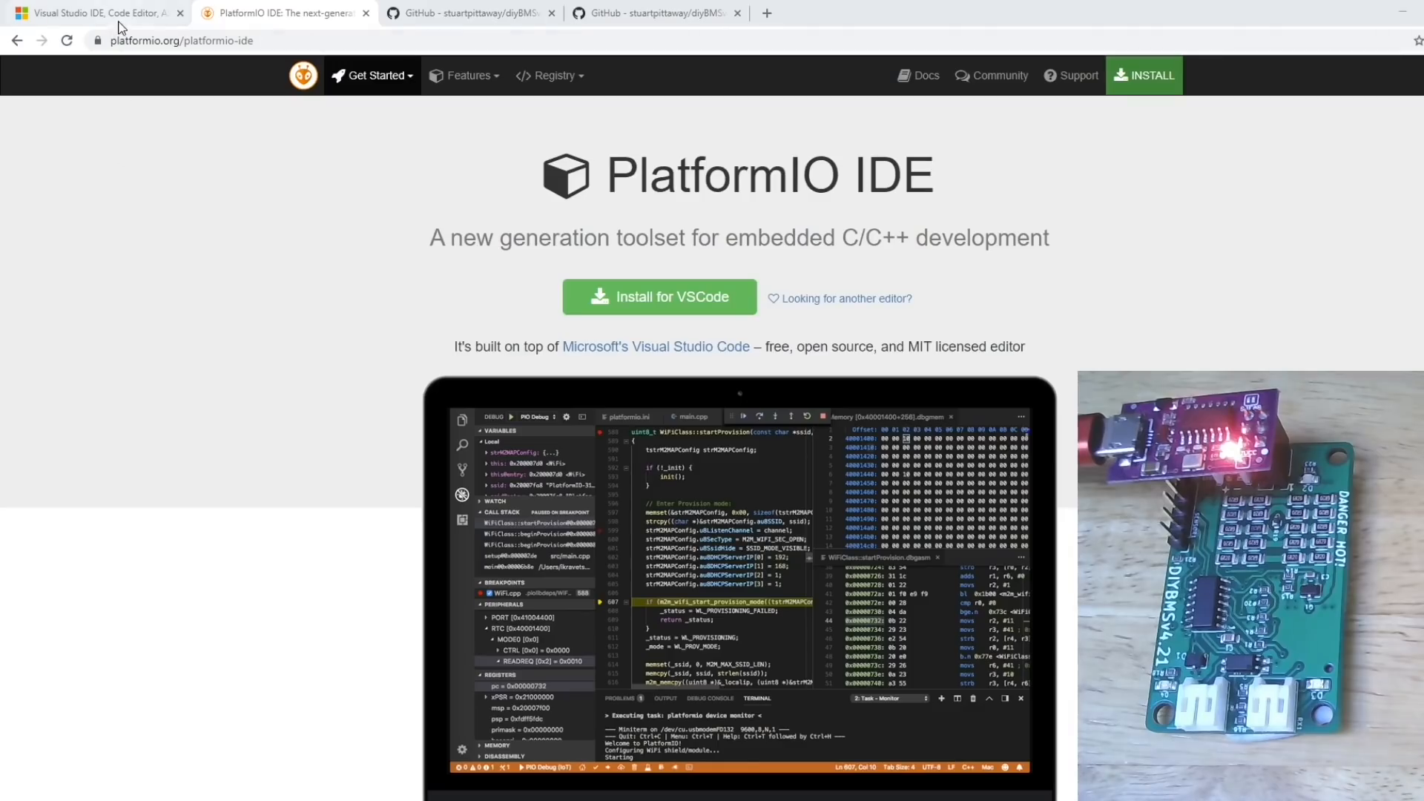
Download the Windows x64 VS Code user installer from the Visual Studio site and run it
click(90, 13)
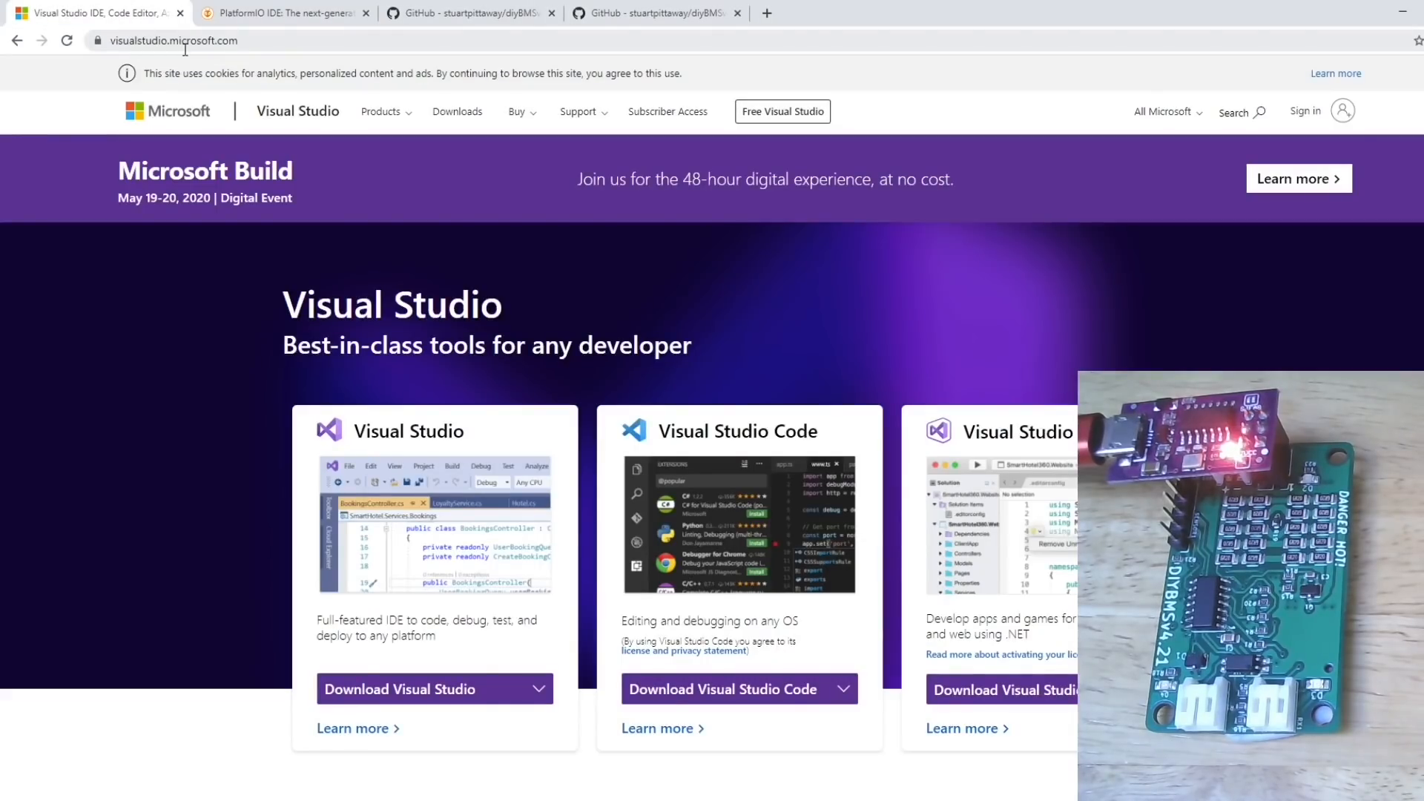
click(739, 689)
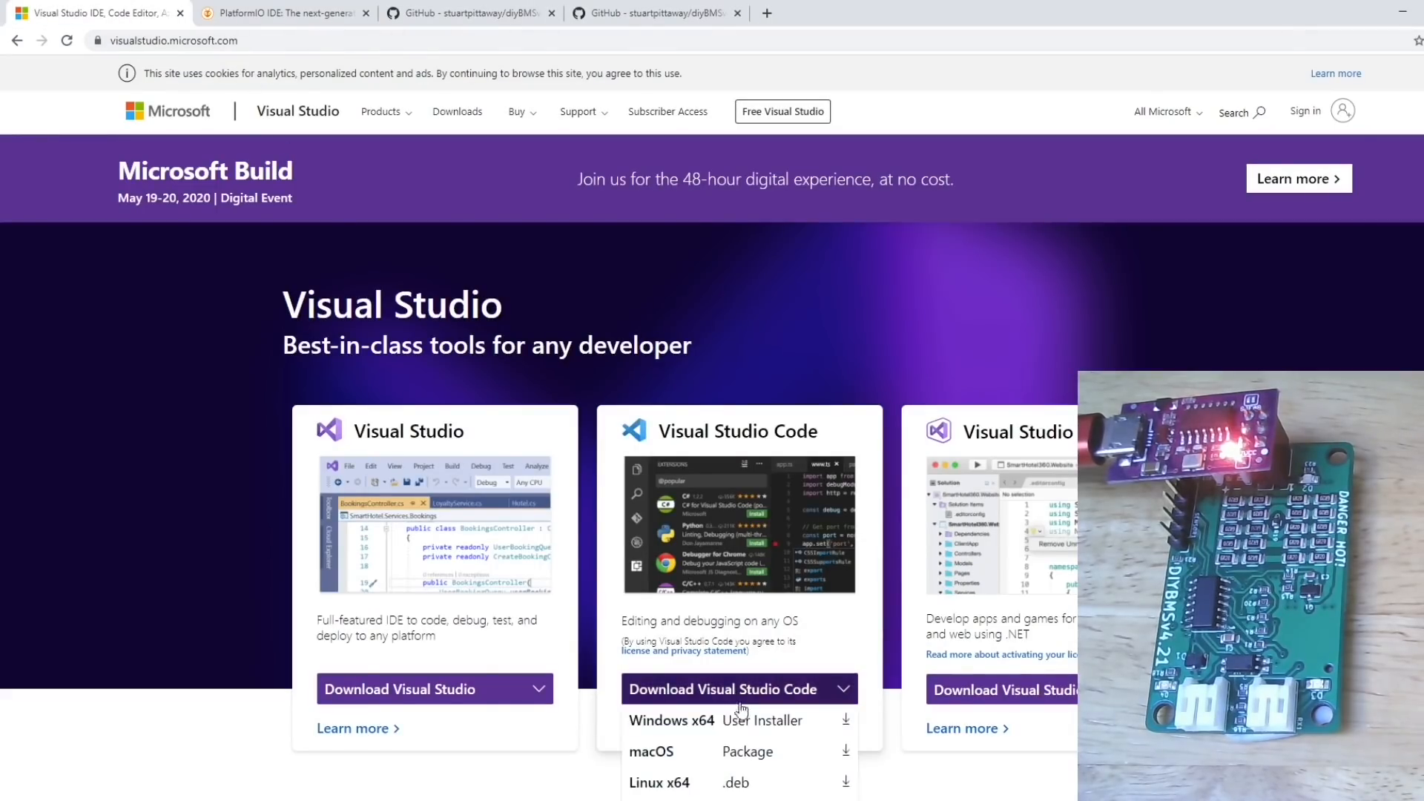
mouse_move(705, 721)
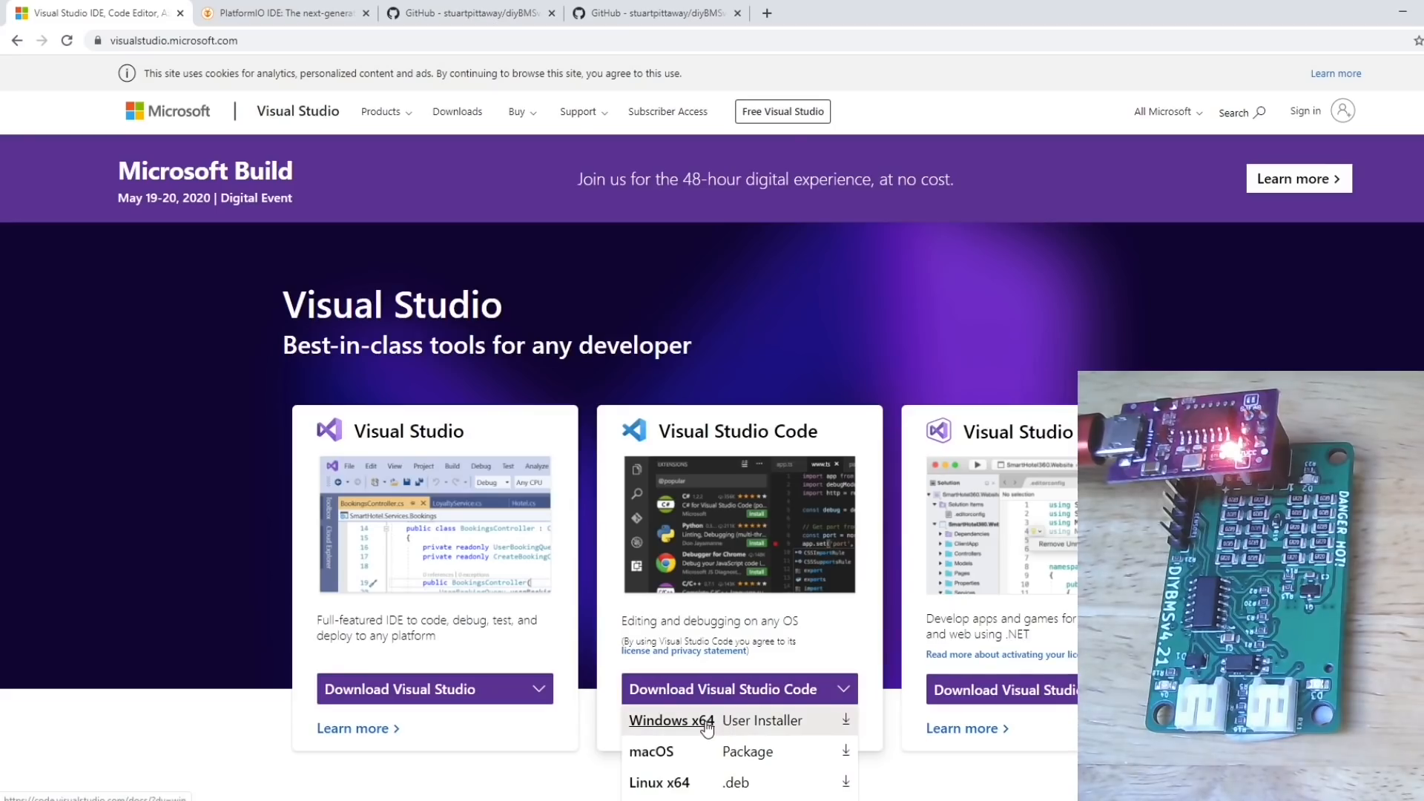
click(671, 721)
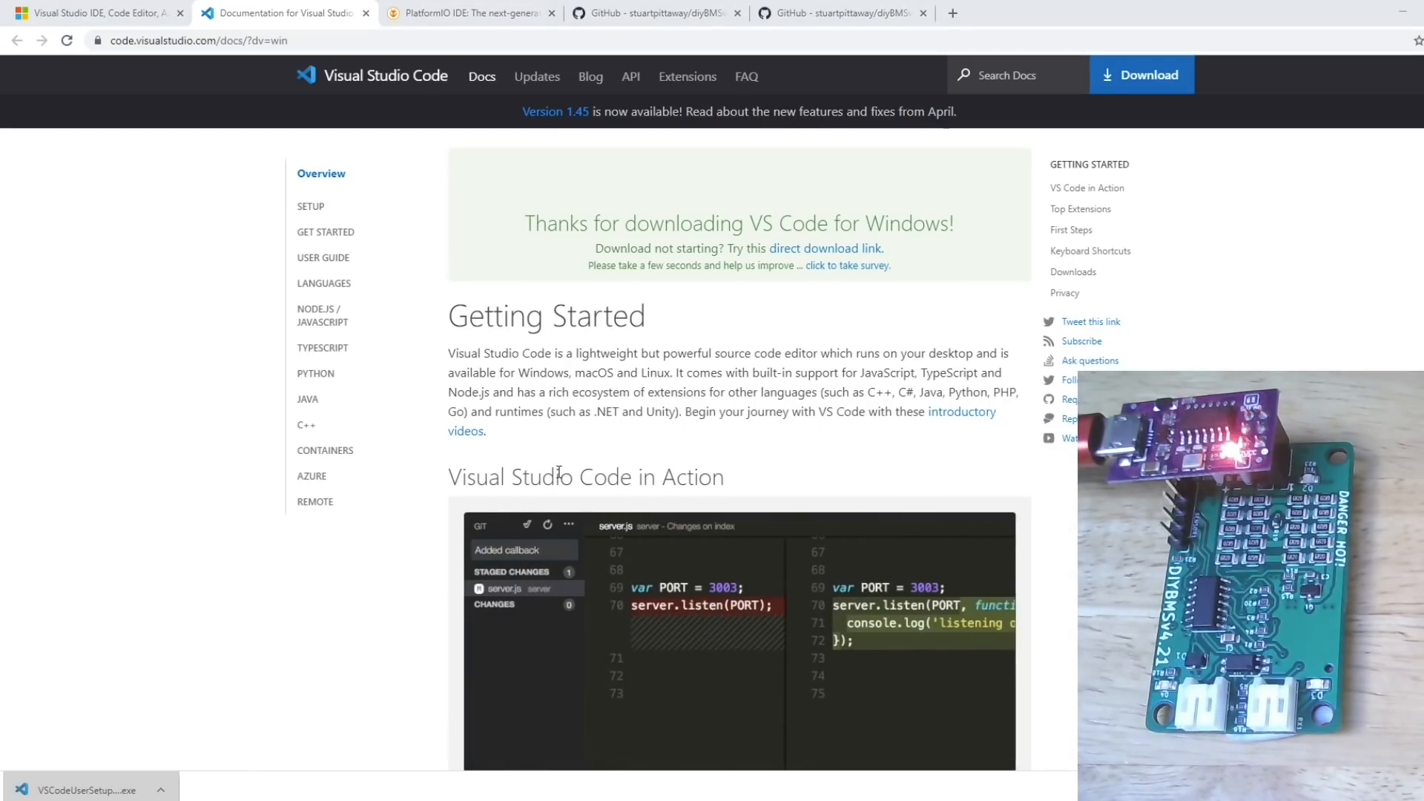
click(85, 789)
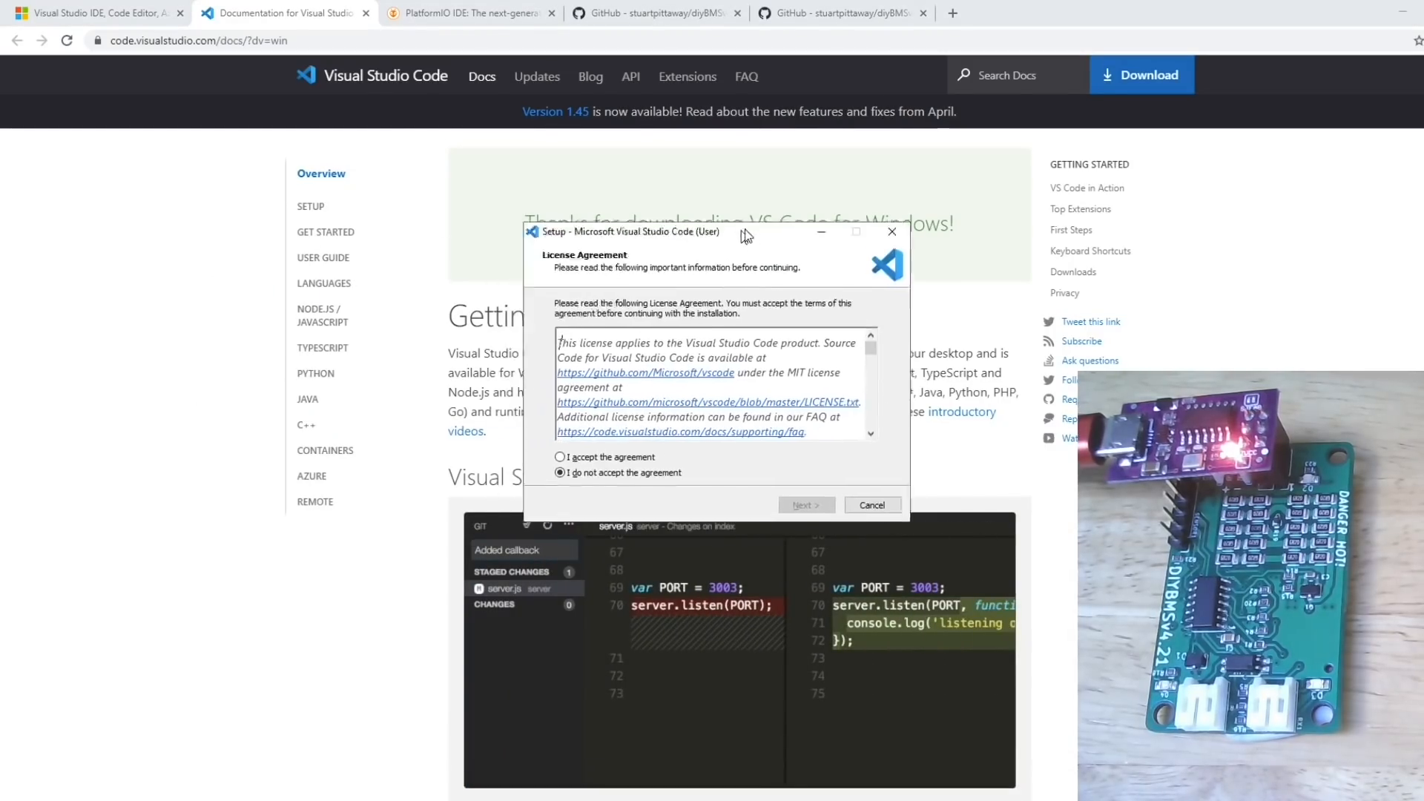
Accept the license and continue through the setup pages with default folder and tasks
click(568, 454)
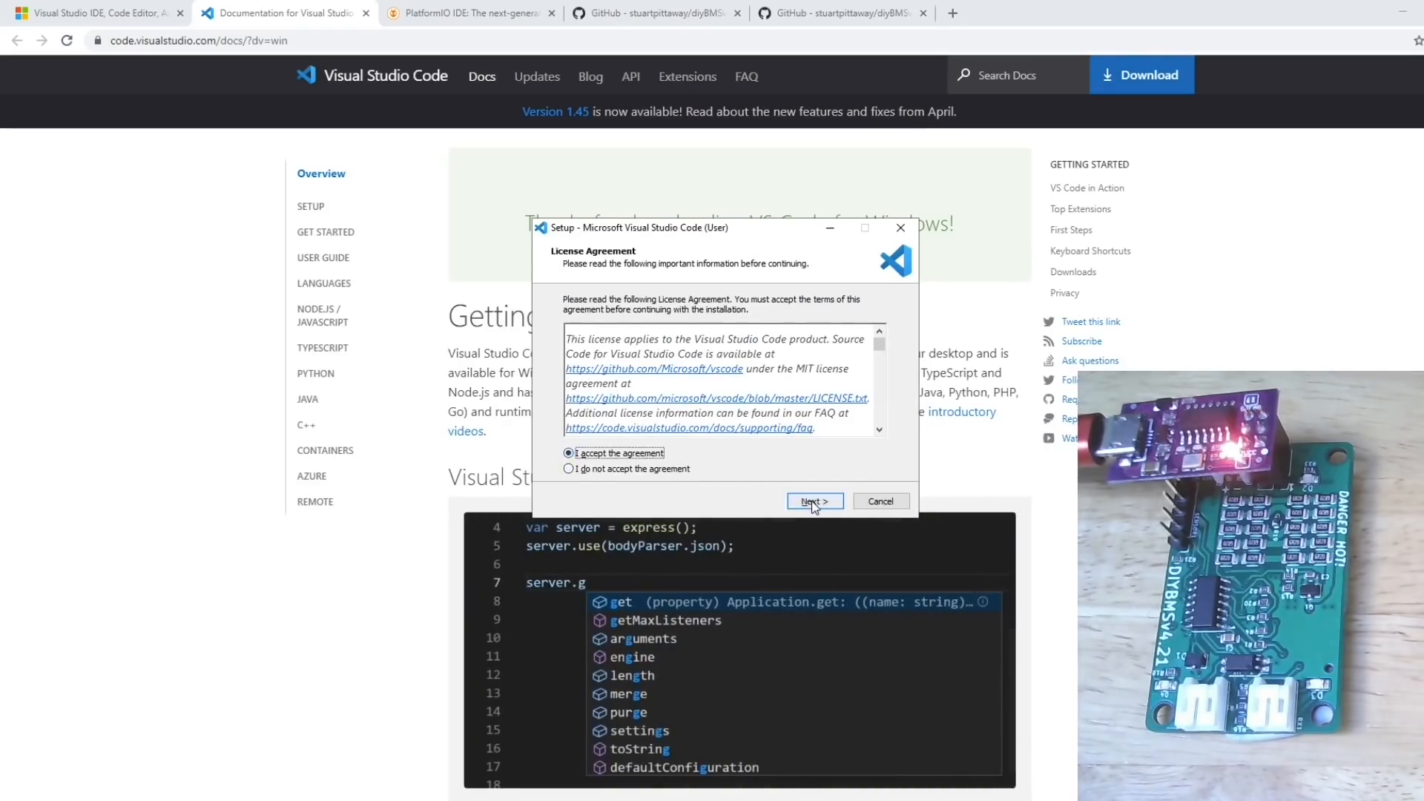
click(814, 501)
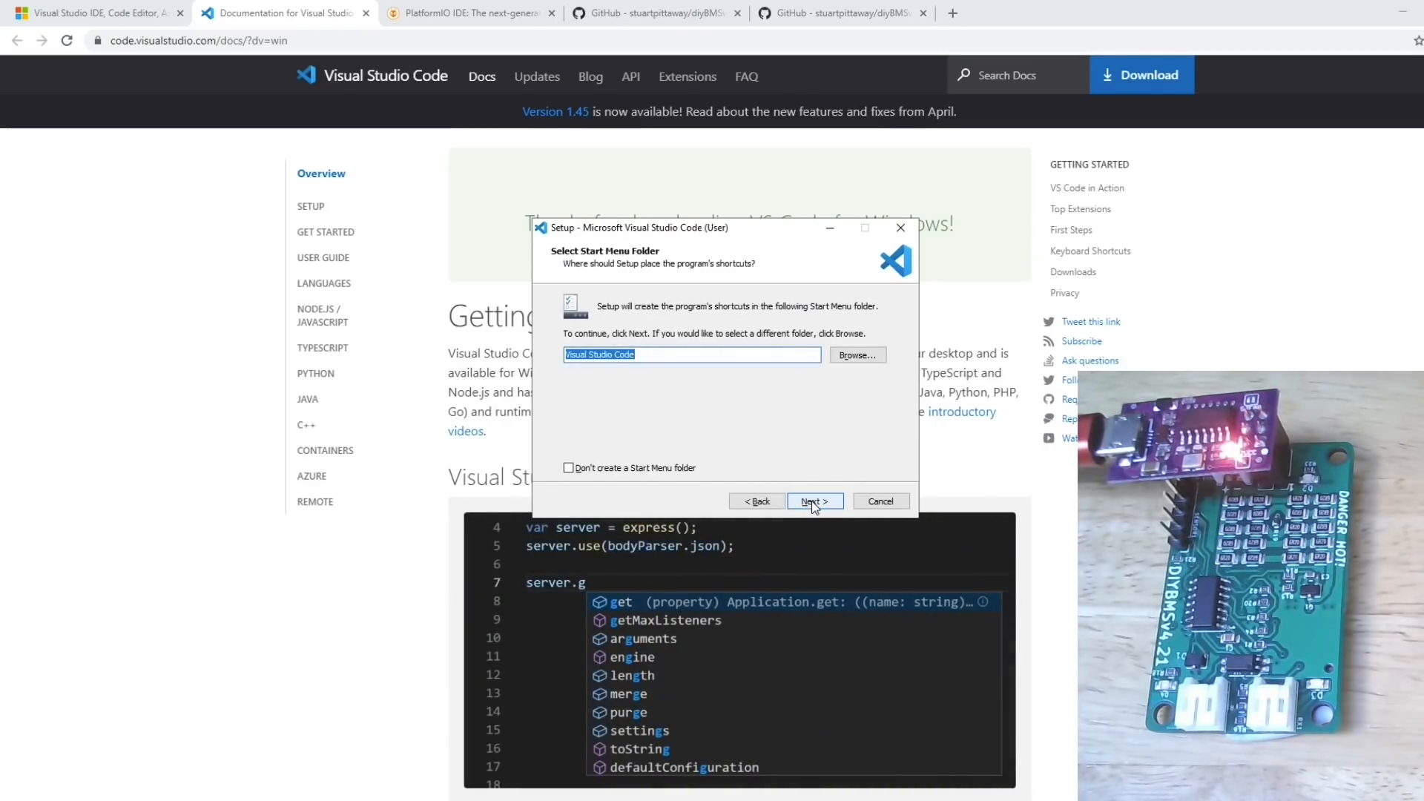
click(814, 500)
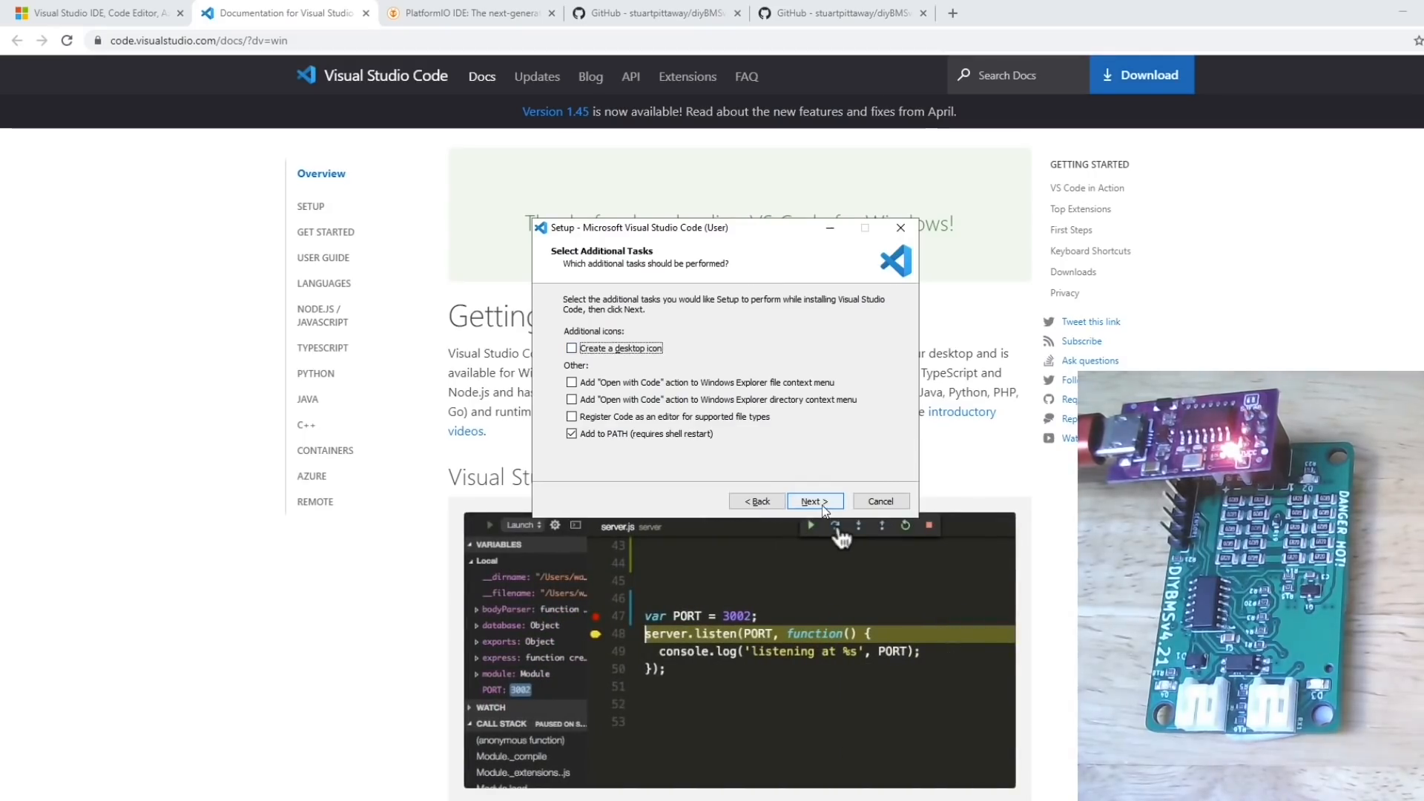
click(814, 501)
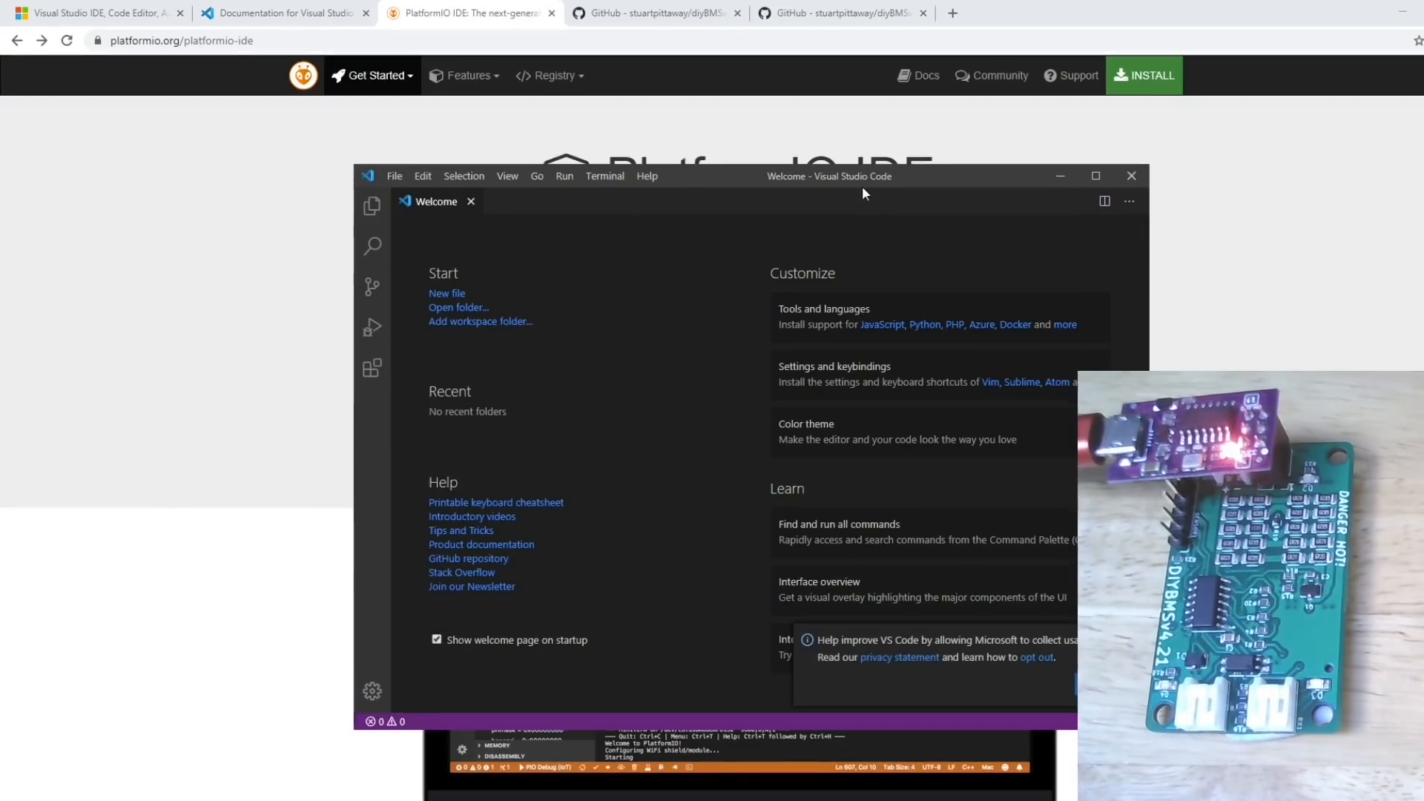
mouse_move(745, 189)
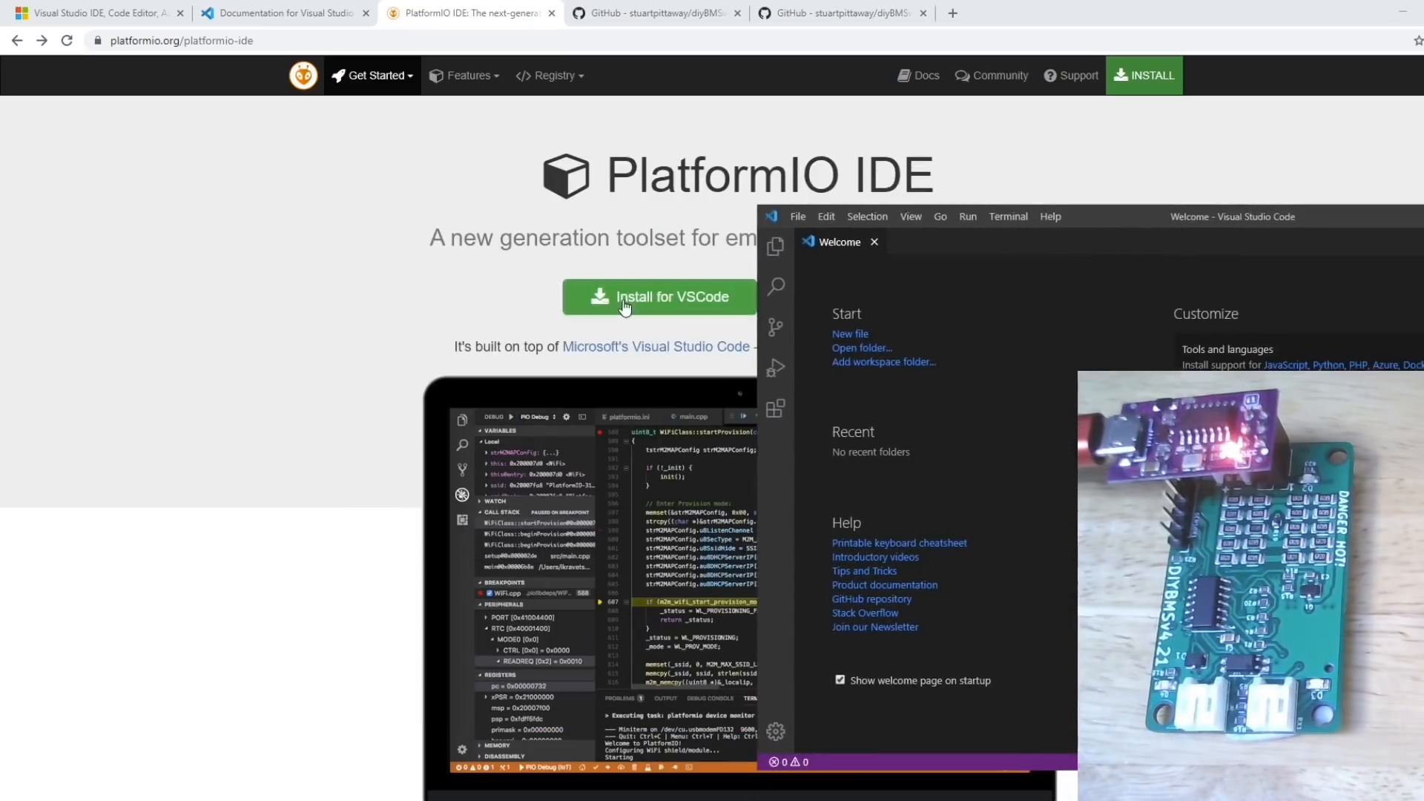
Search the Extensions marketplace for 'platform' and install PlatformIO IDE
click(659, 297)
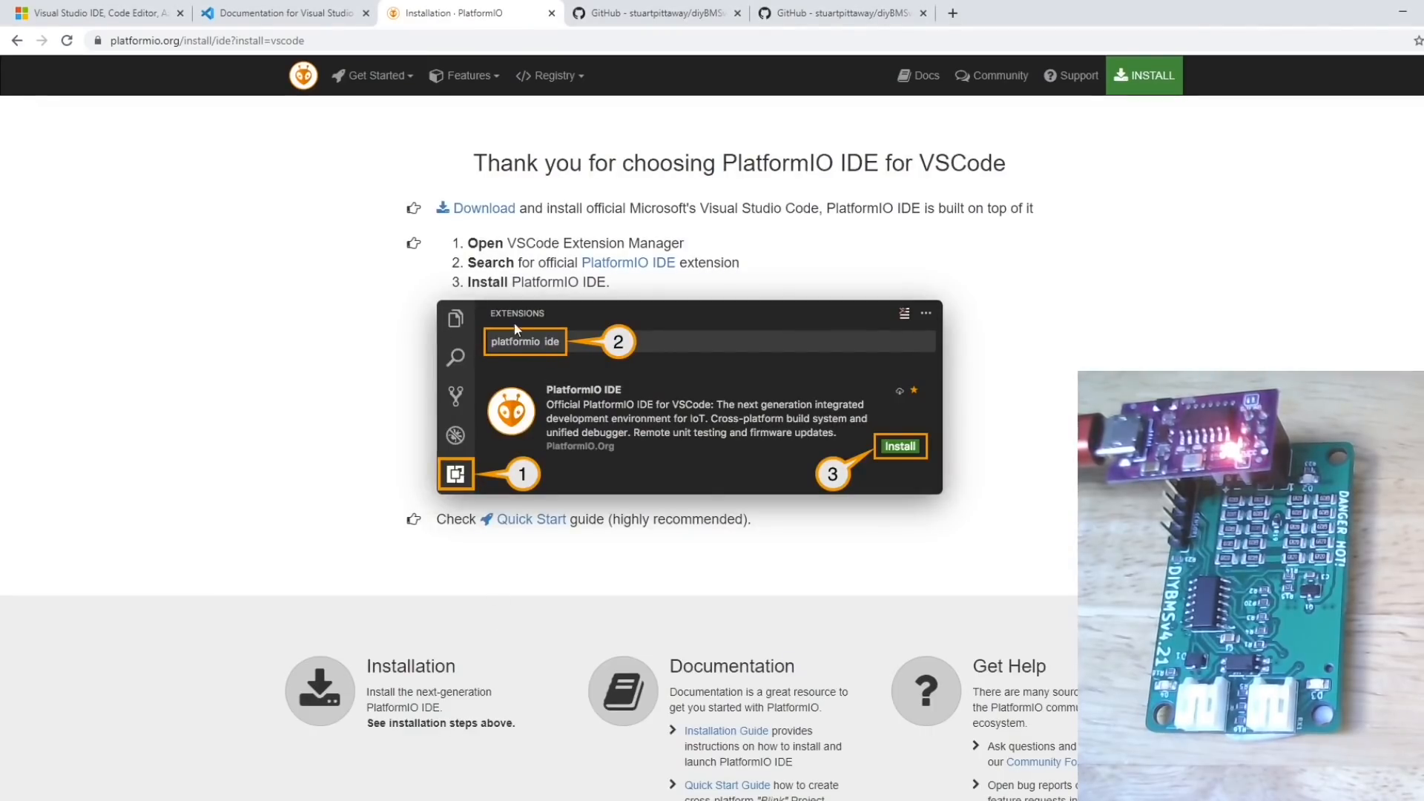
mouse_move(459, 500)
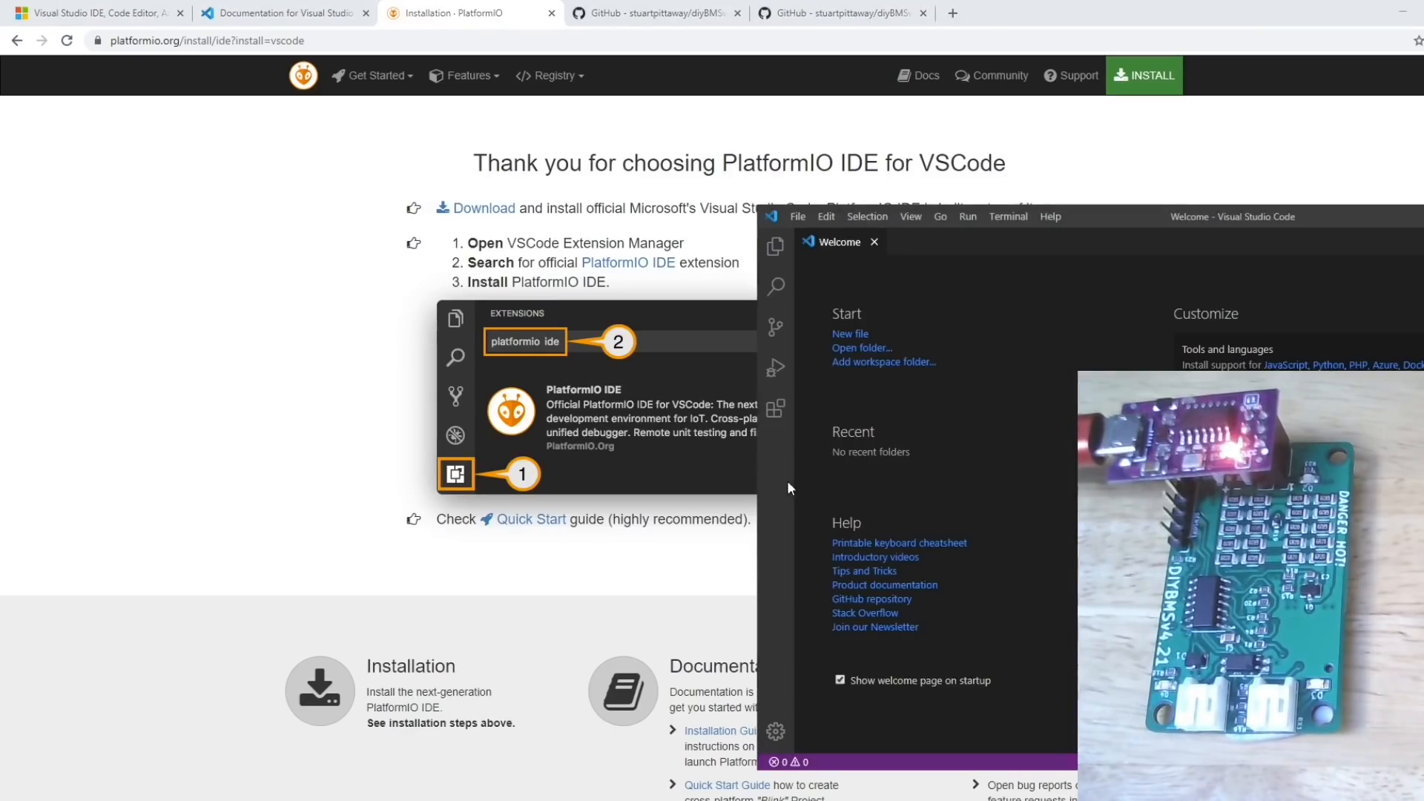
mouse_move(776, 409)
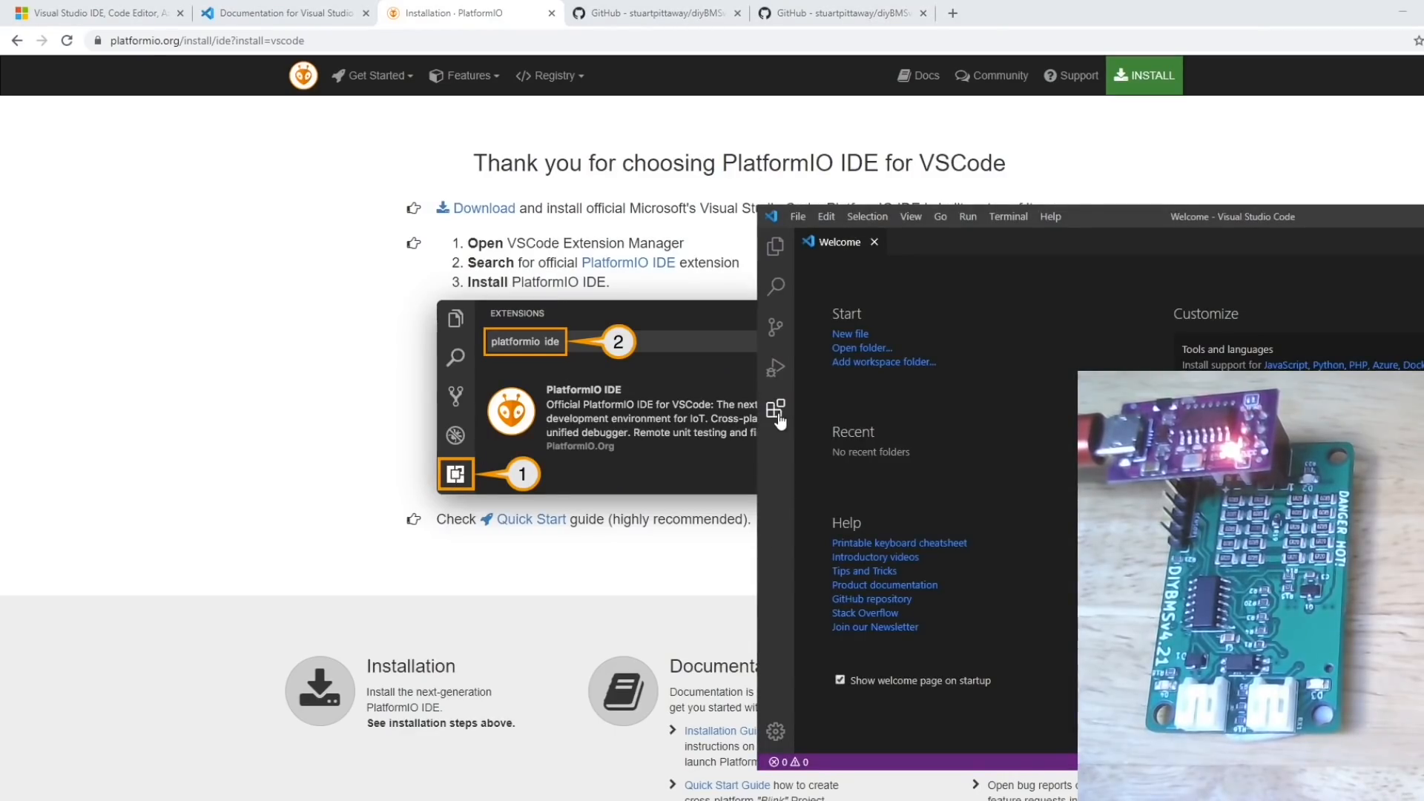
click(776, 409)
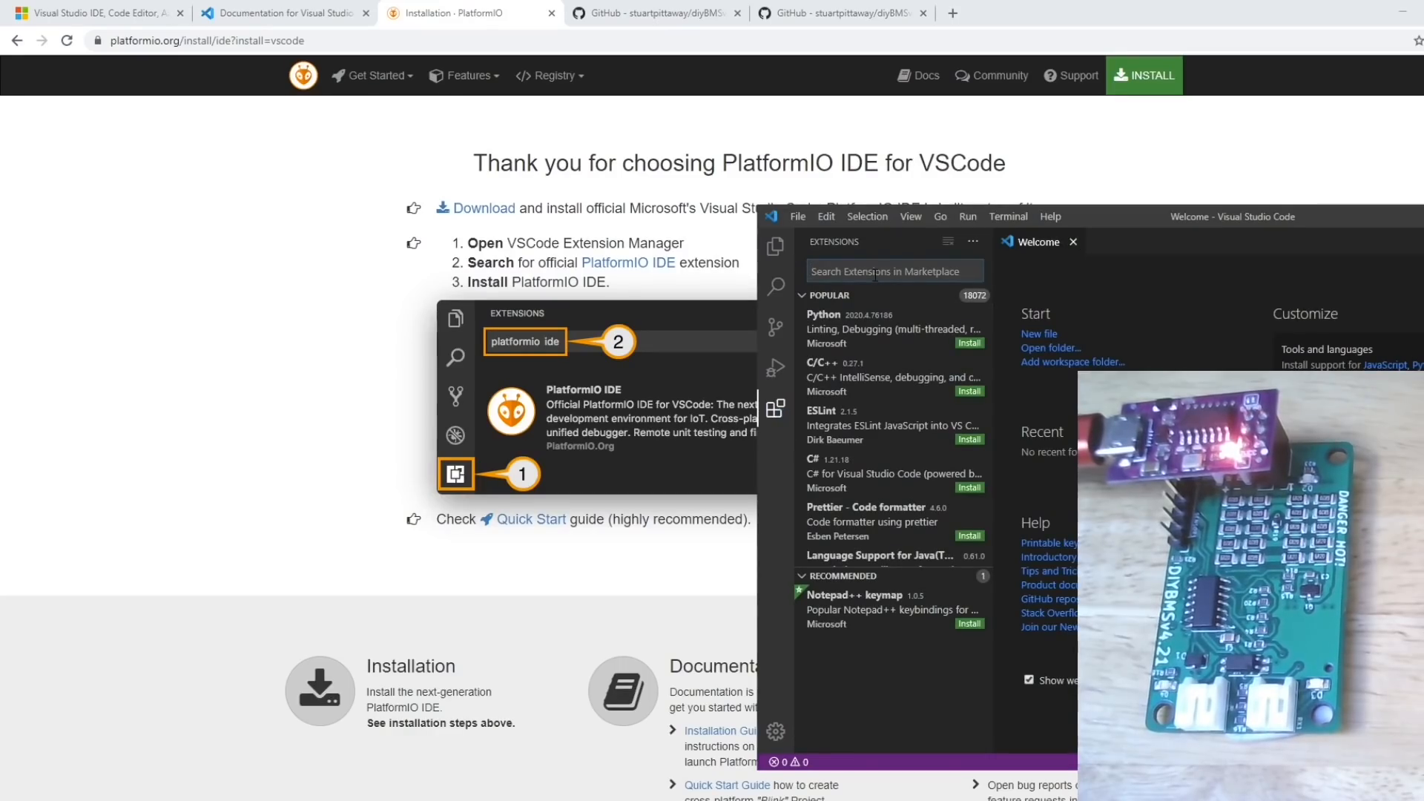
text(platformio)
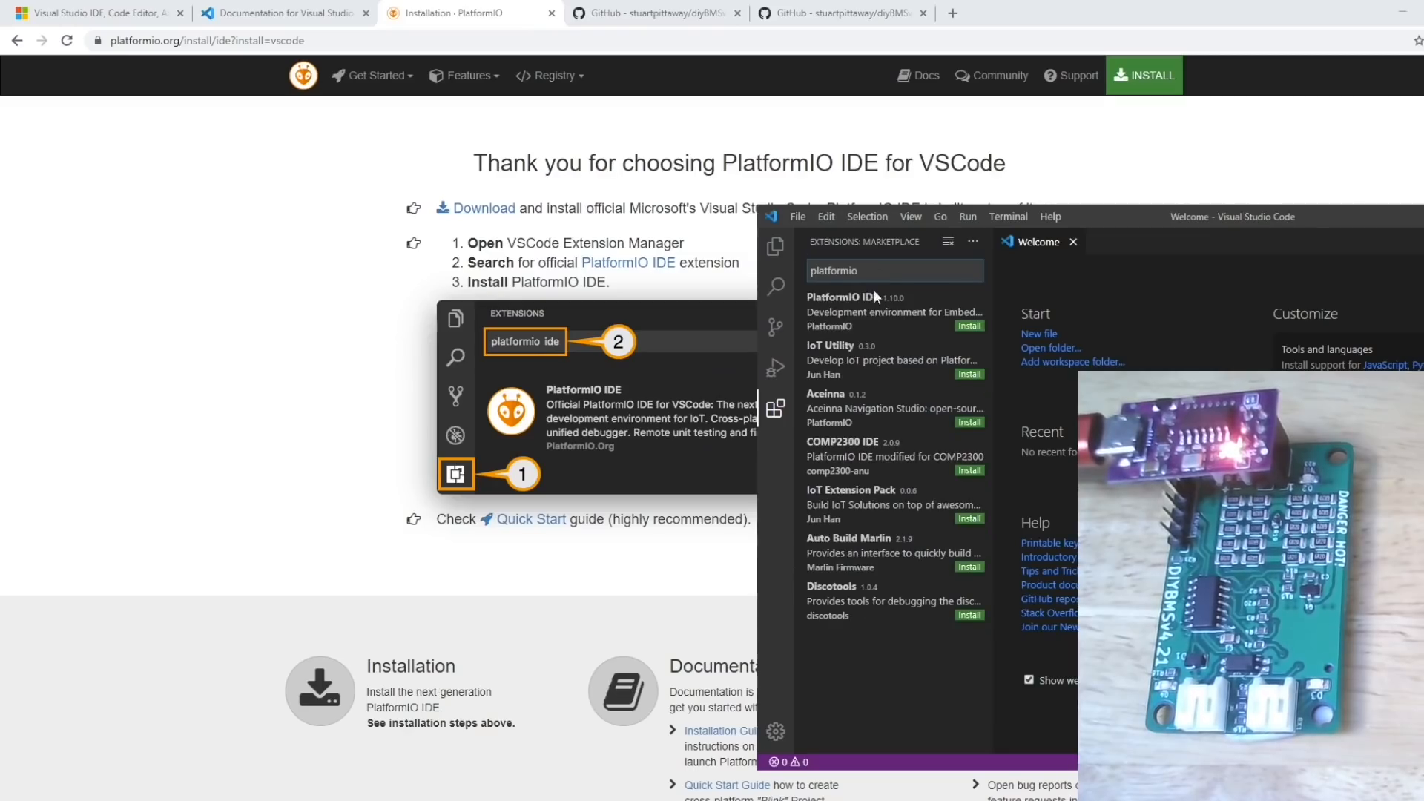
click(854, 311)
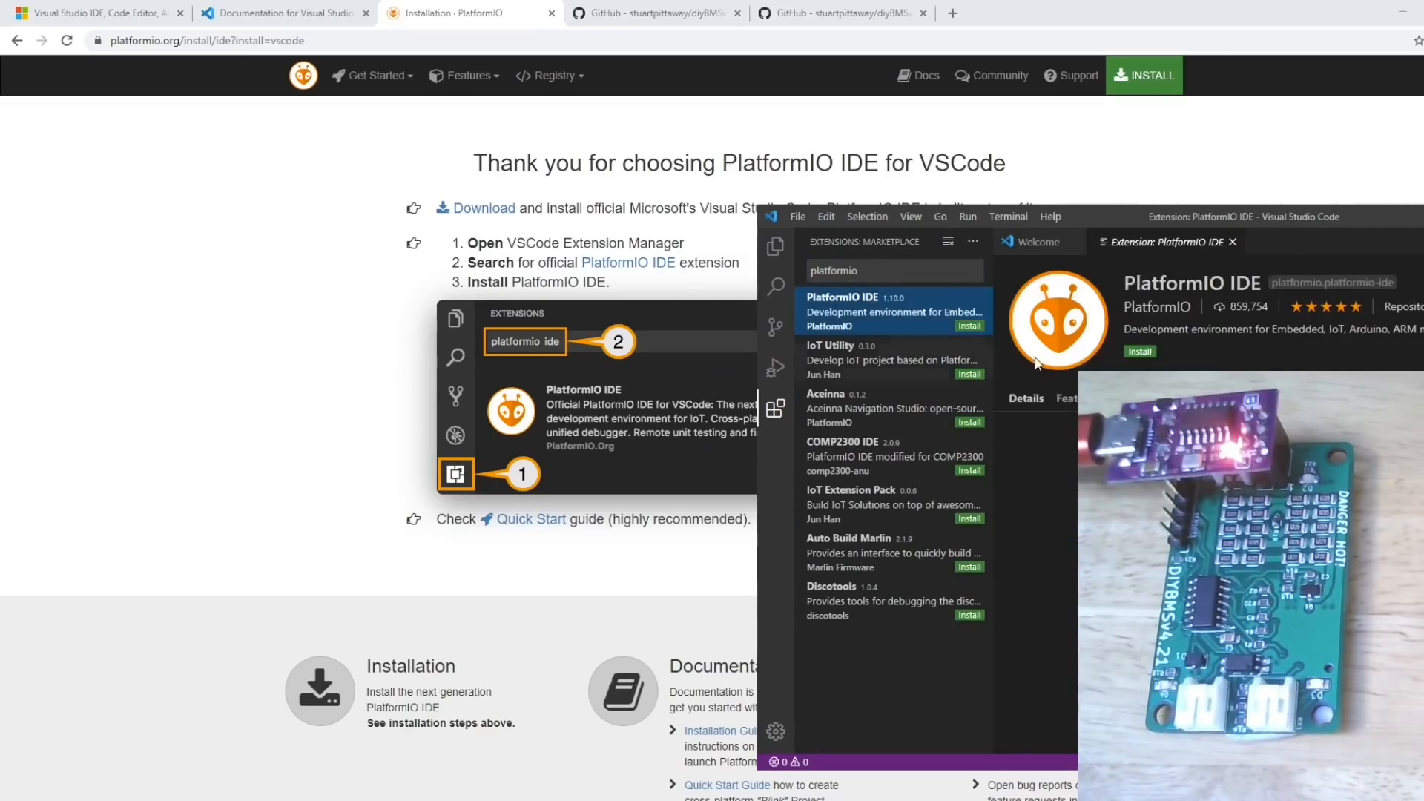
click(1140, 352)
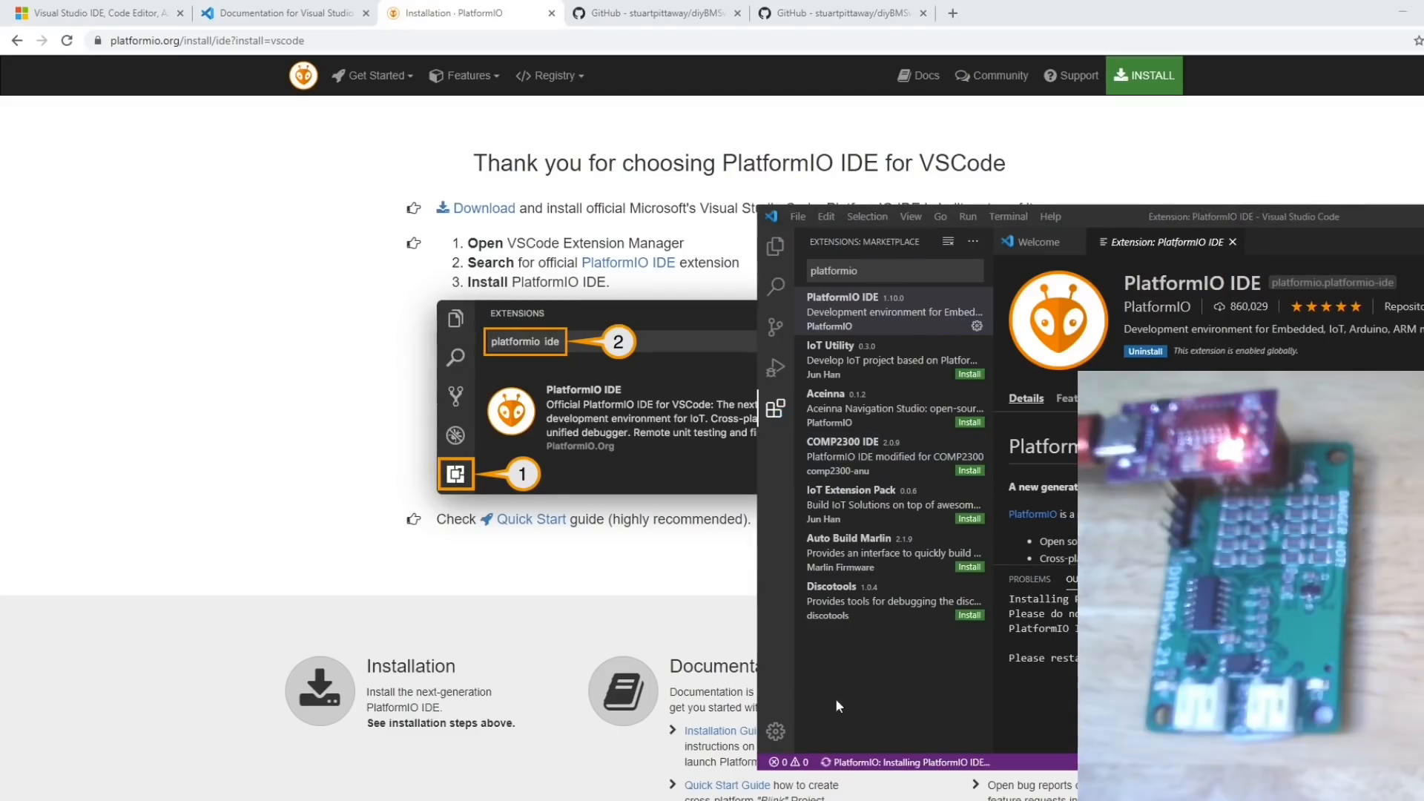
mouse_move(859, 771)
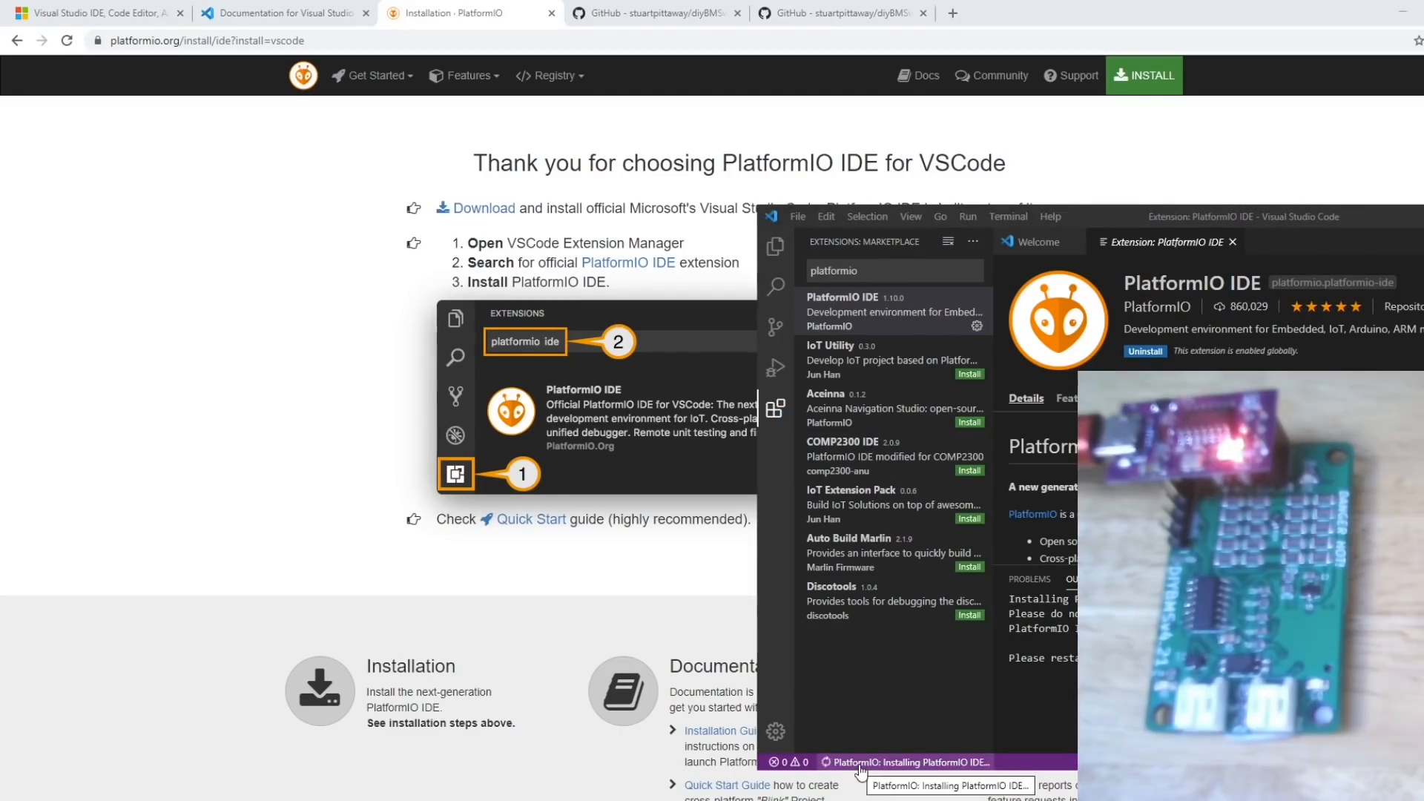
mouse_move(664, 143)
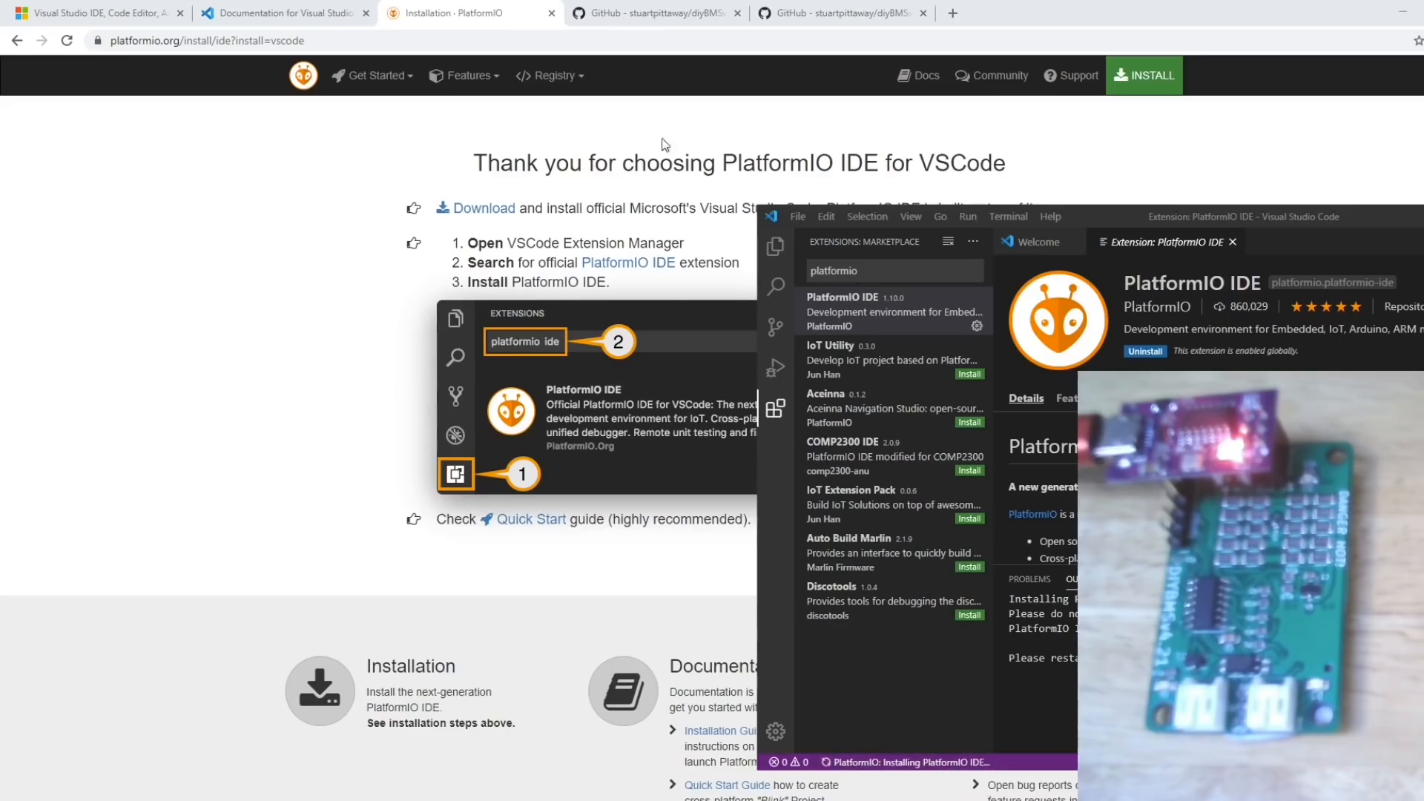
click(652, 13)
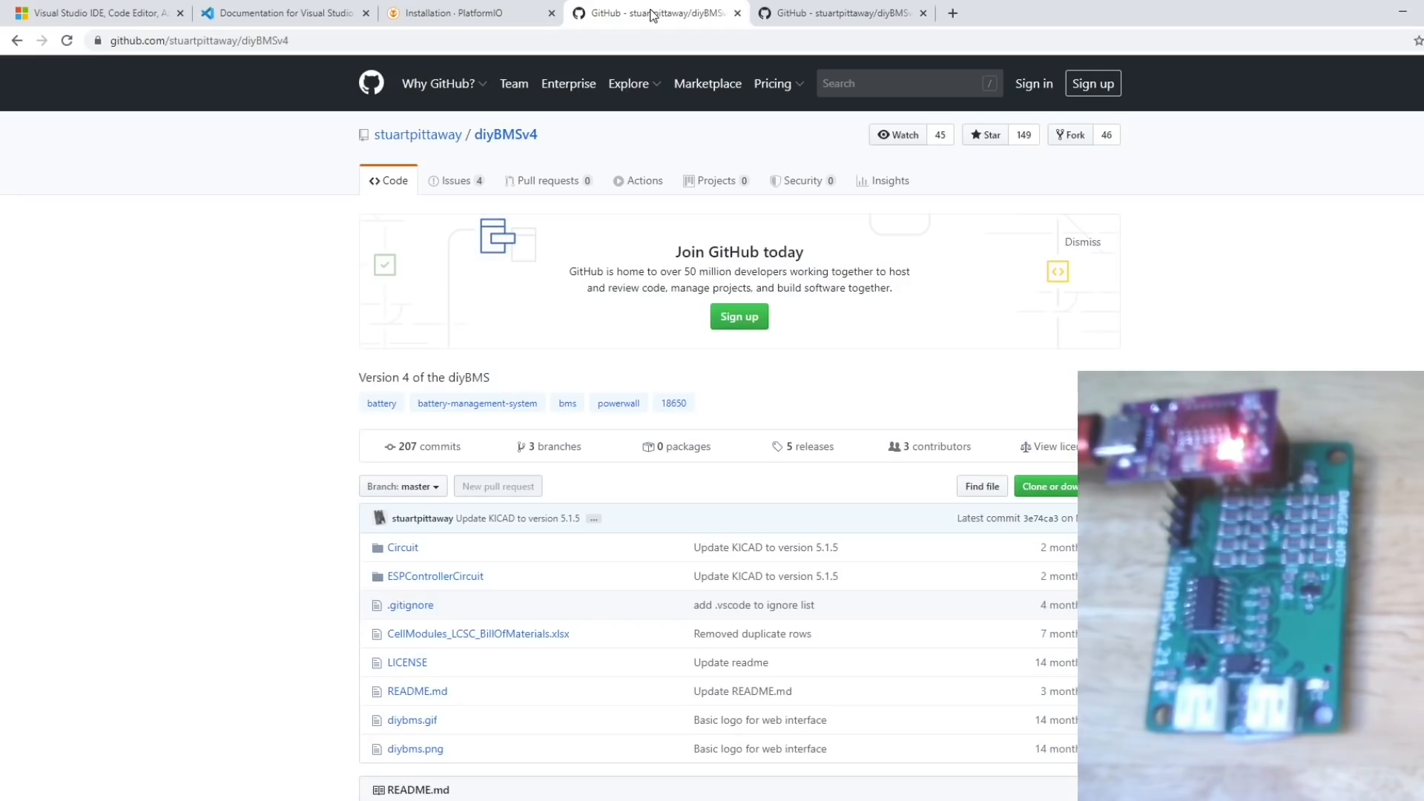
mouse_move(199, 182)
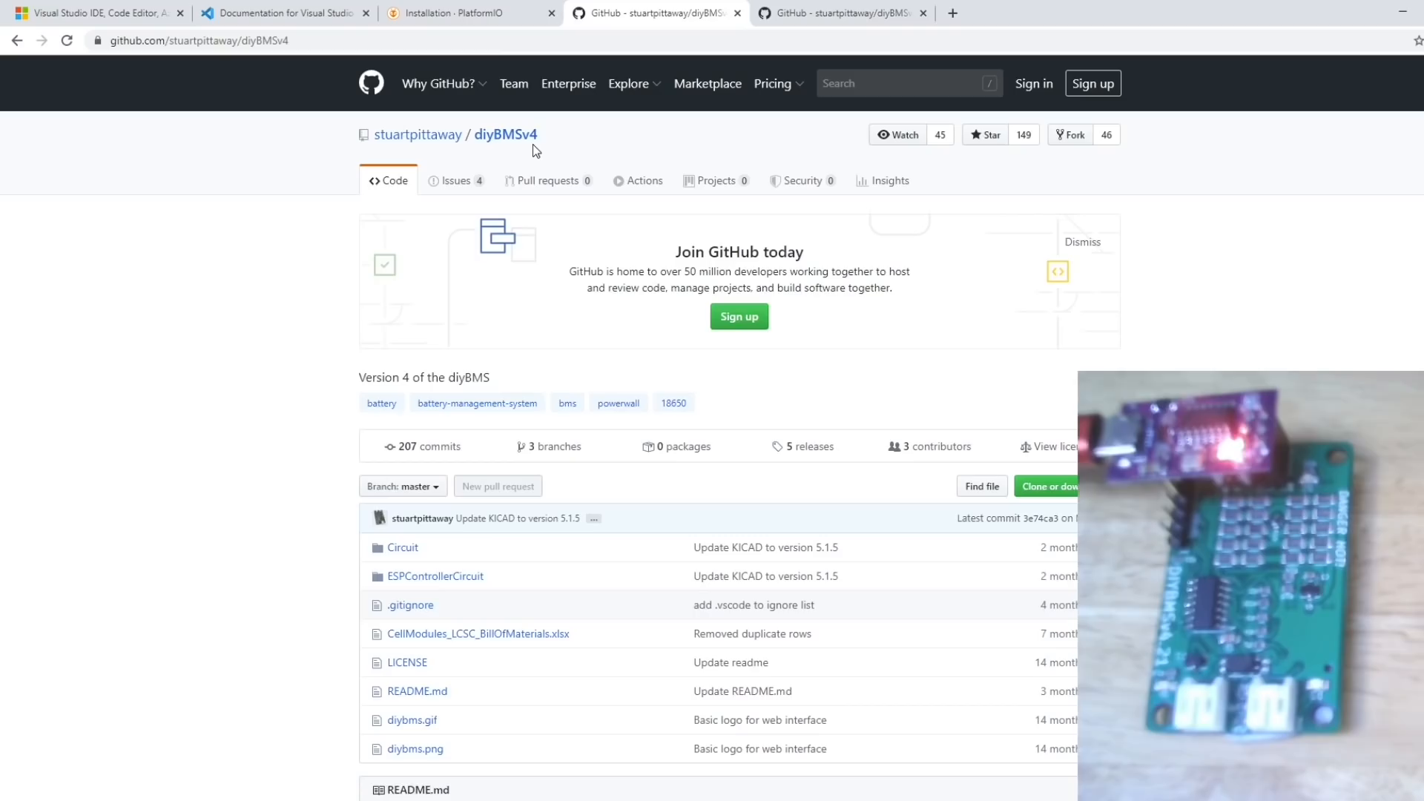
mouse_move(586, 379)
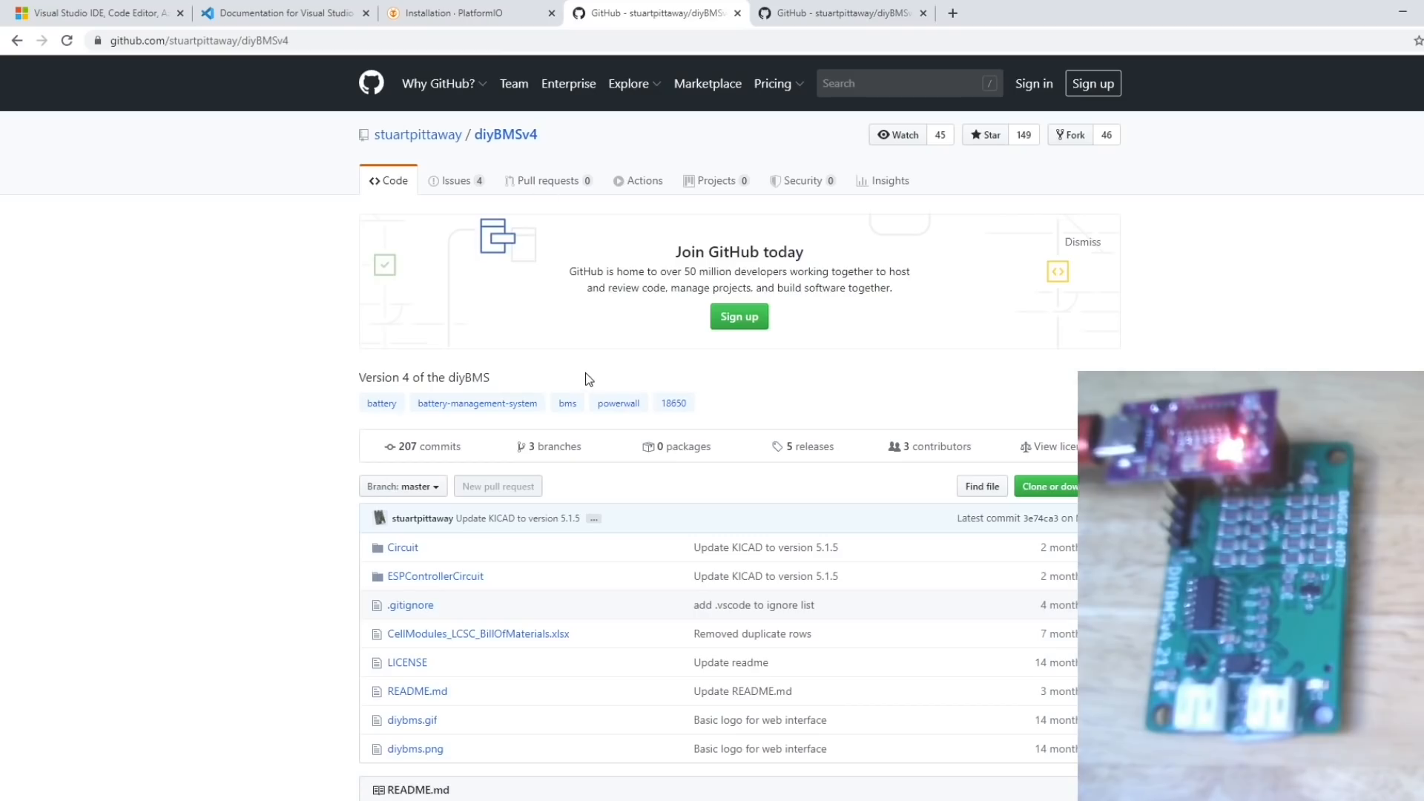
Open the diyBMSv4 branches list and select the jlcpcbassembly branch
click(549, 445)
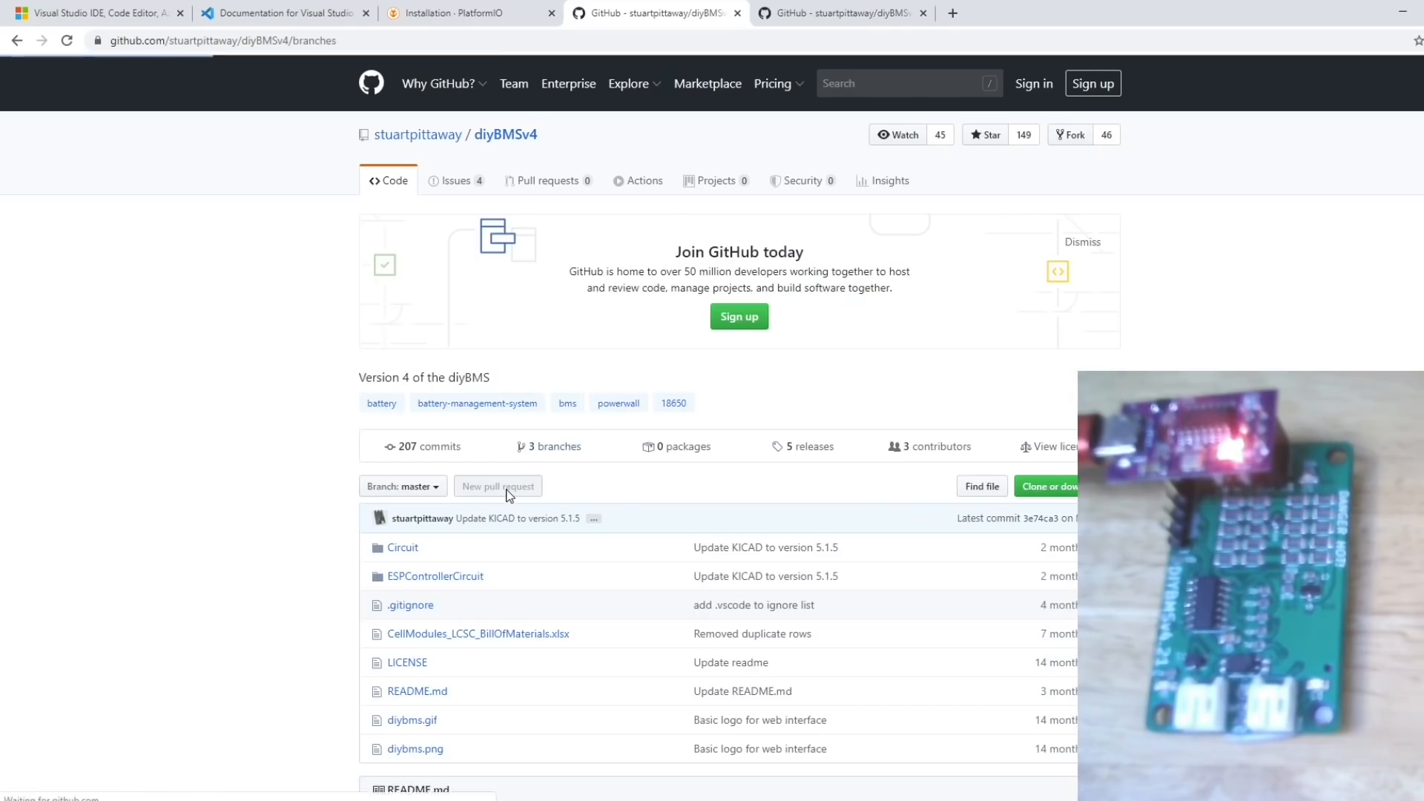
click(549, 446)
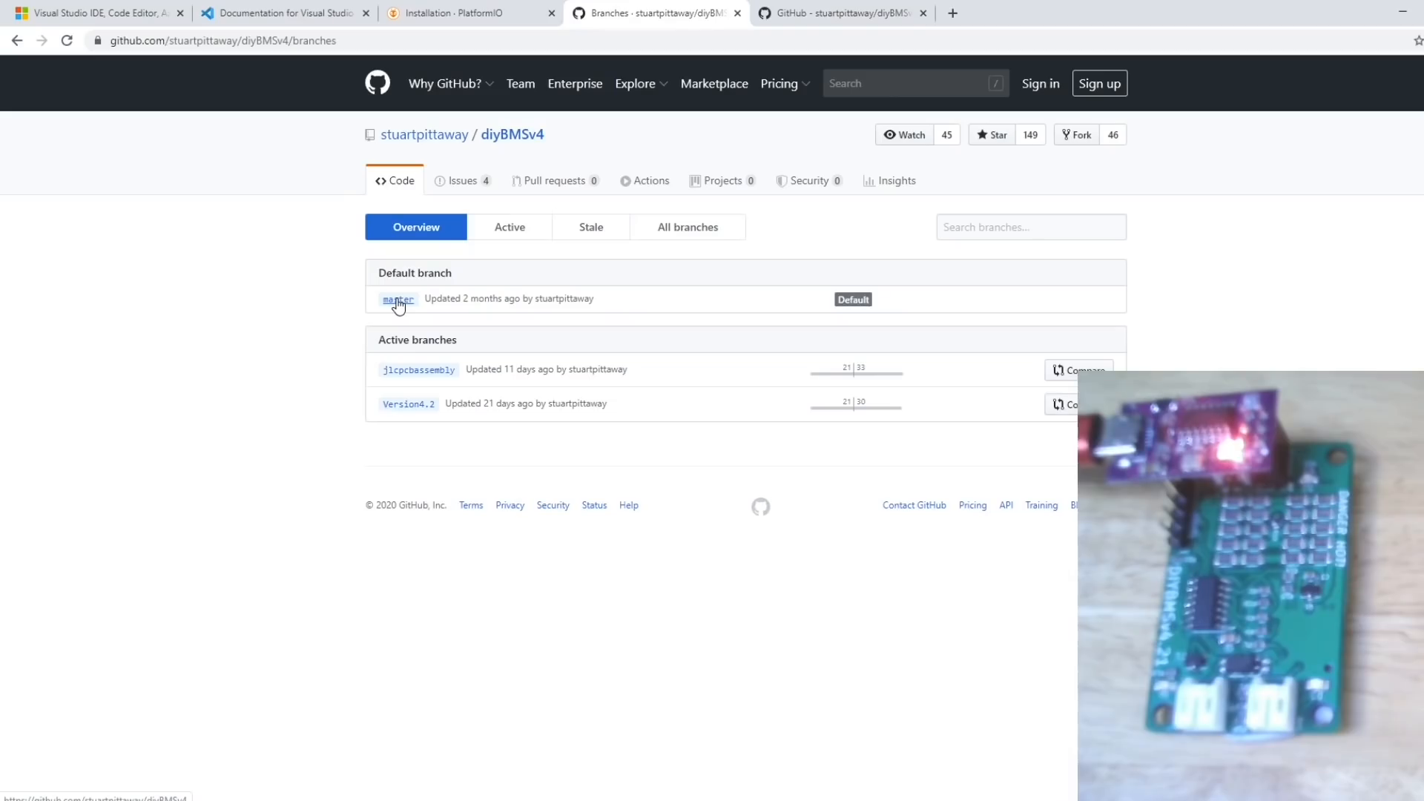
mouse_move(419, 370)
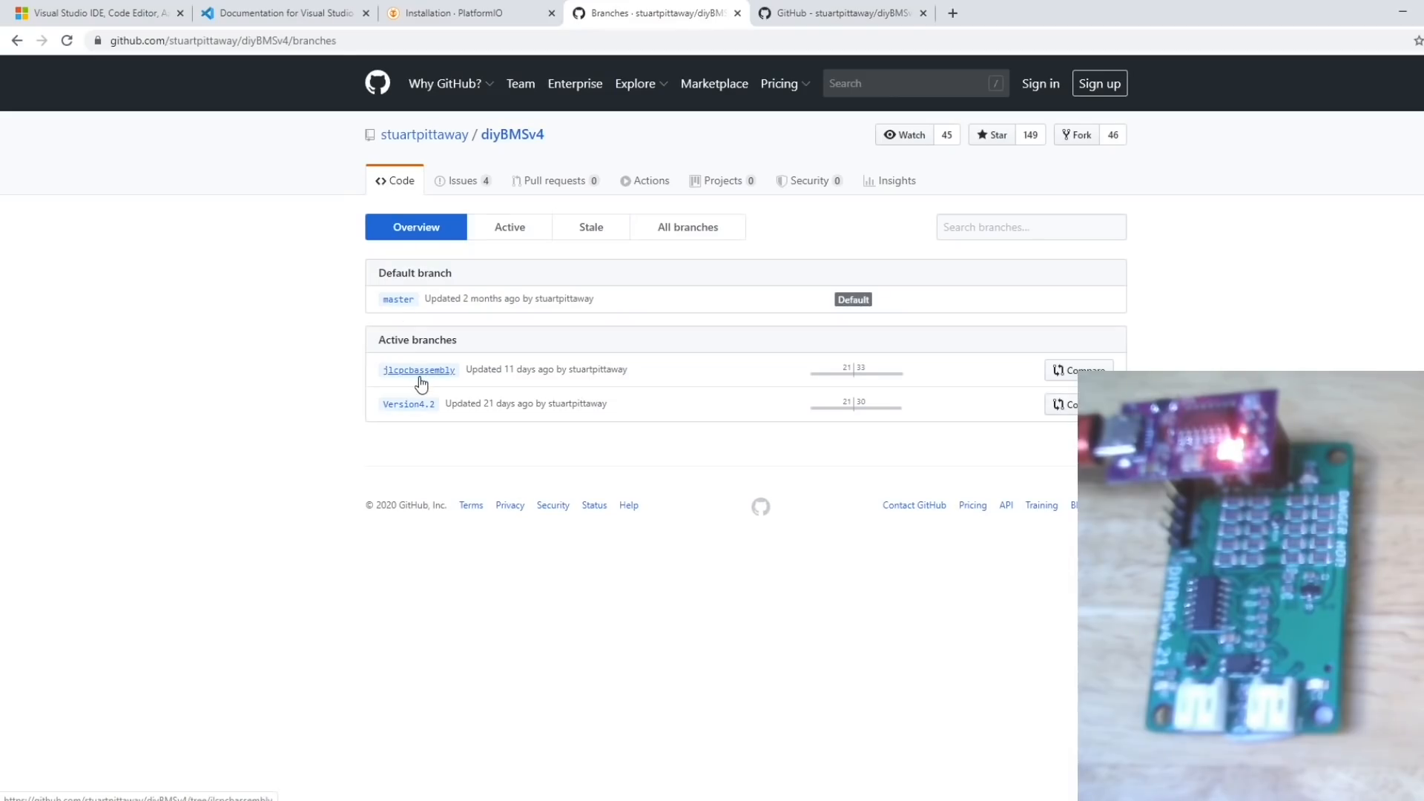
mouse_move(381, 381)
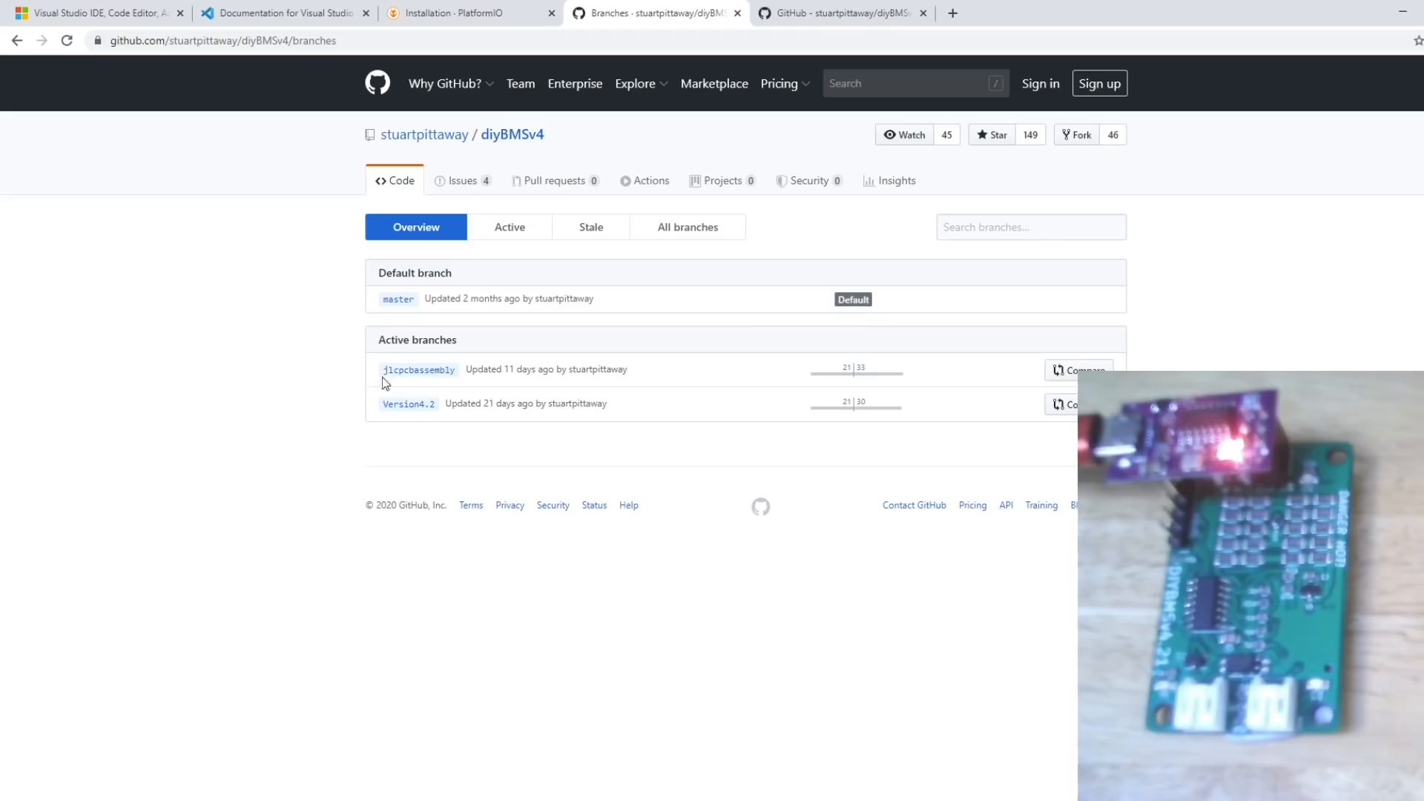
mouse_move(418, 370)
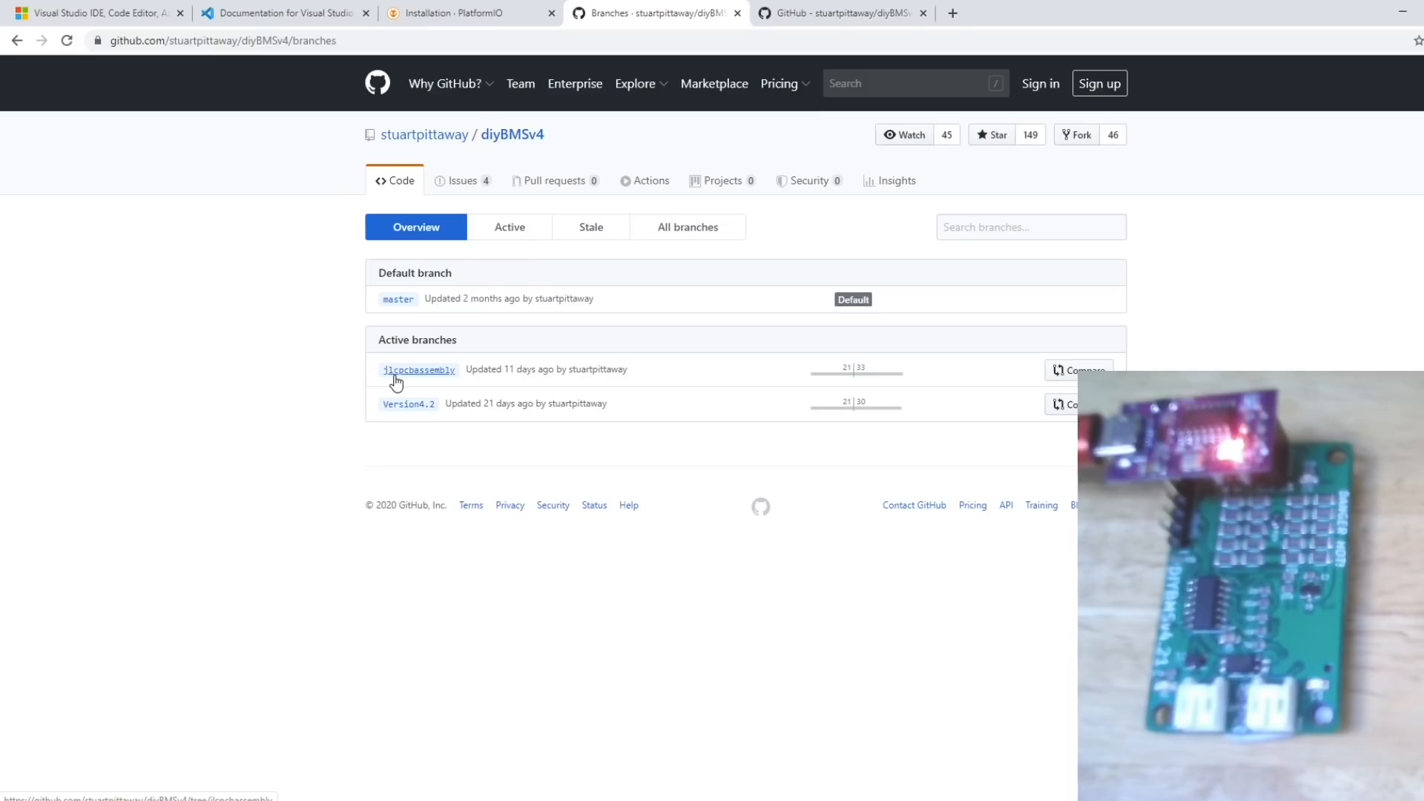
mouse_move(408, 410)
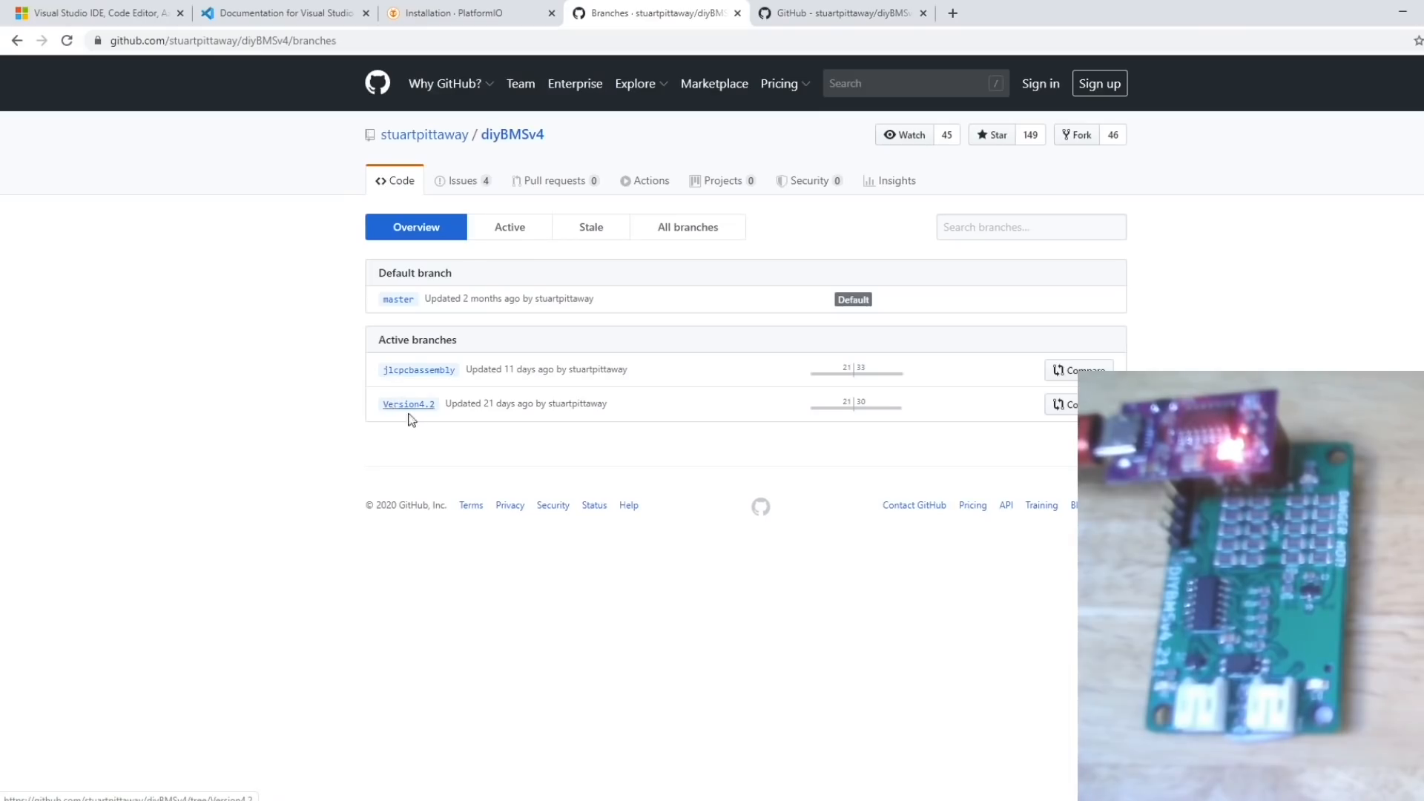
mouse_move(413, 411)
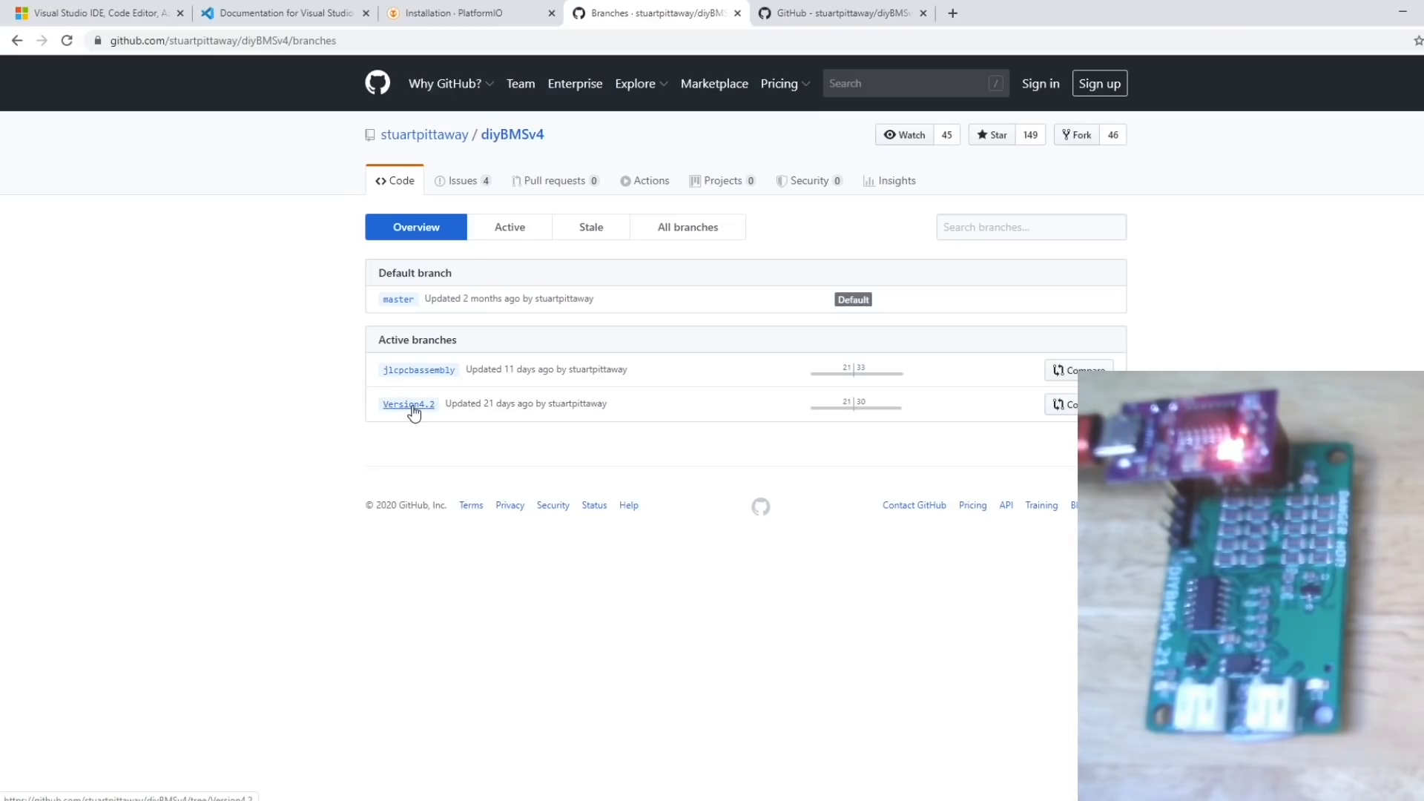
mouse_move(415, 392)
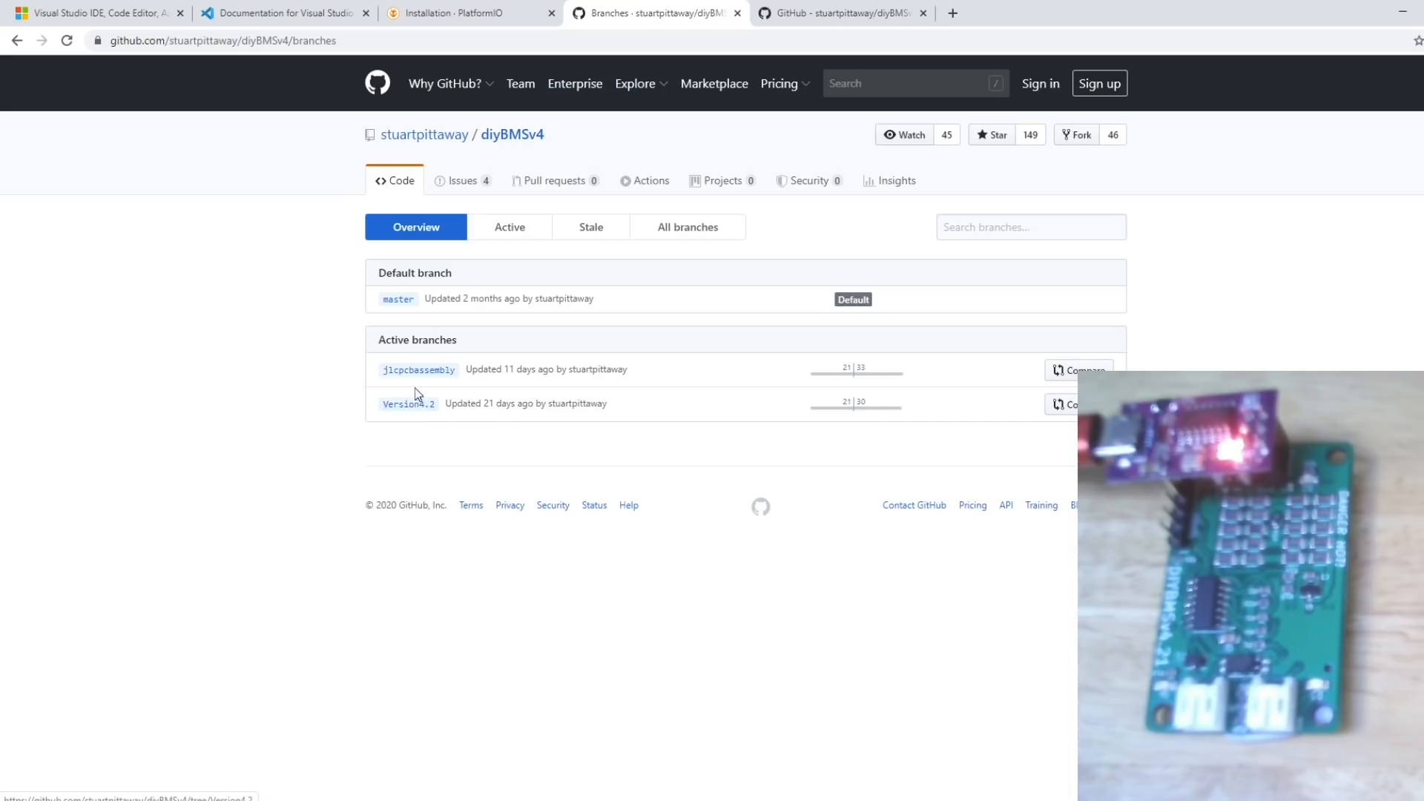
mouse_move(440, 362)
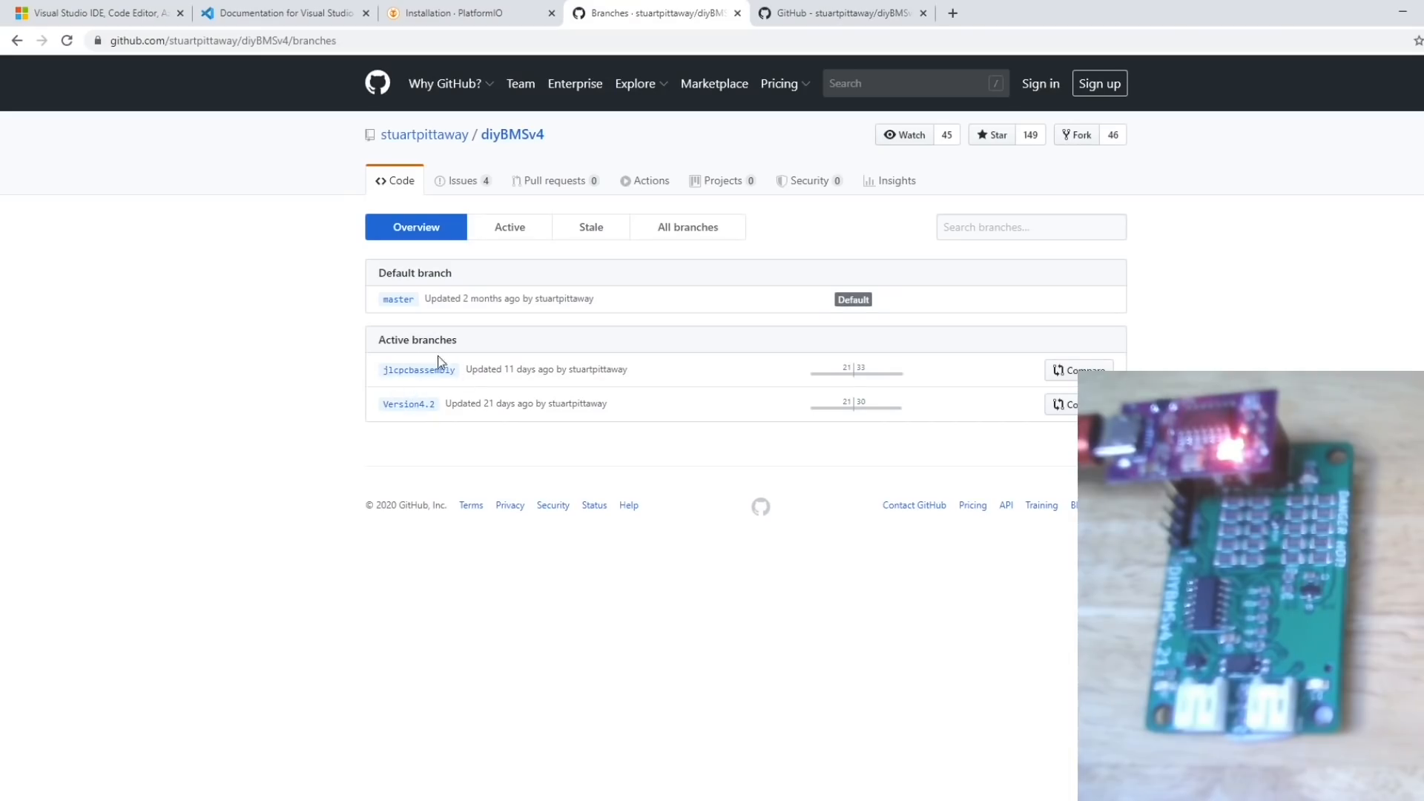
mouse_move(402, 410)
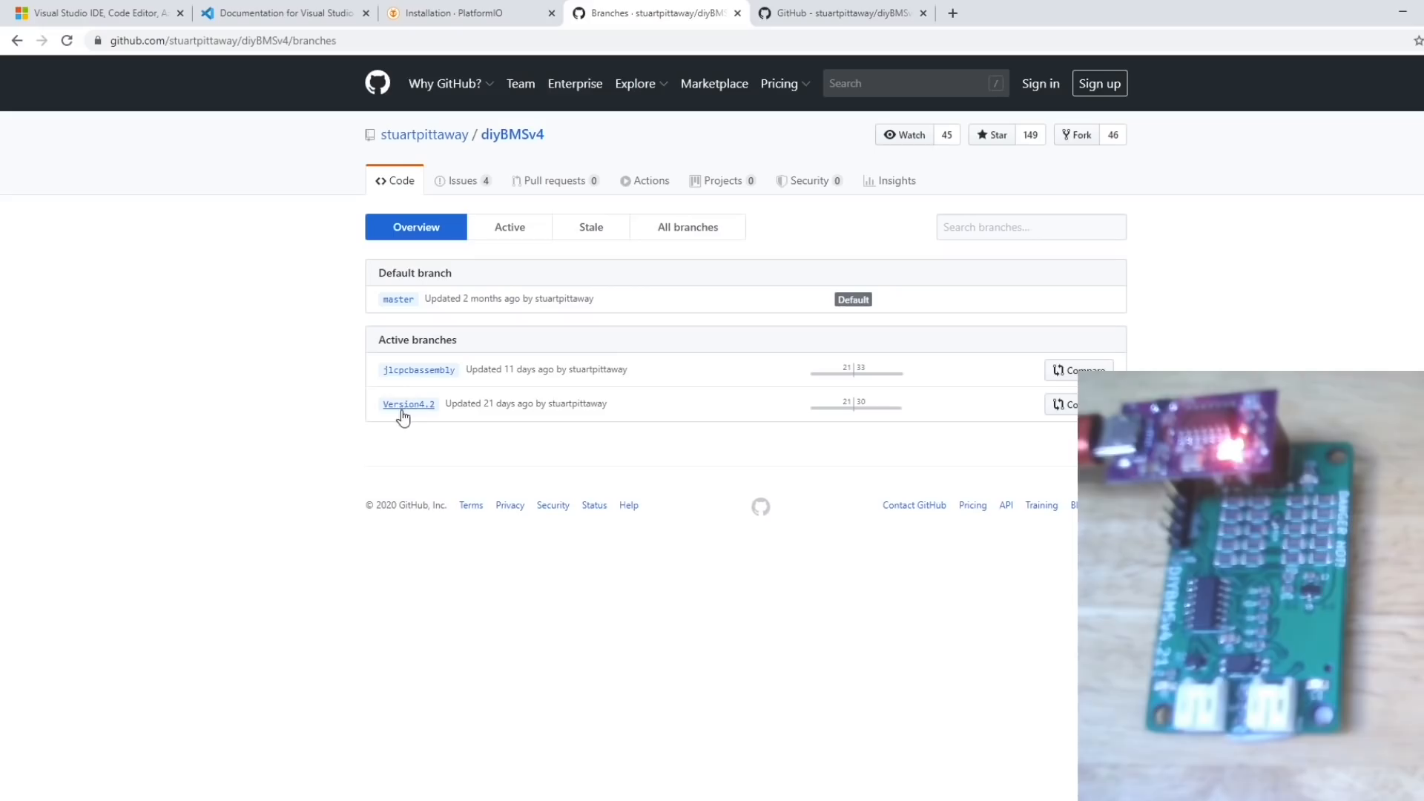
mouse_move(418, 370)
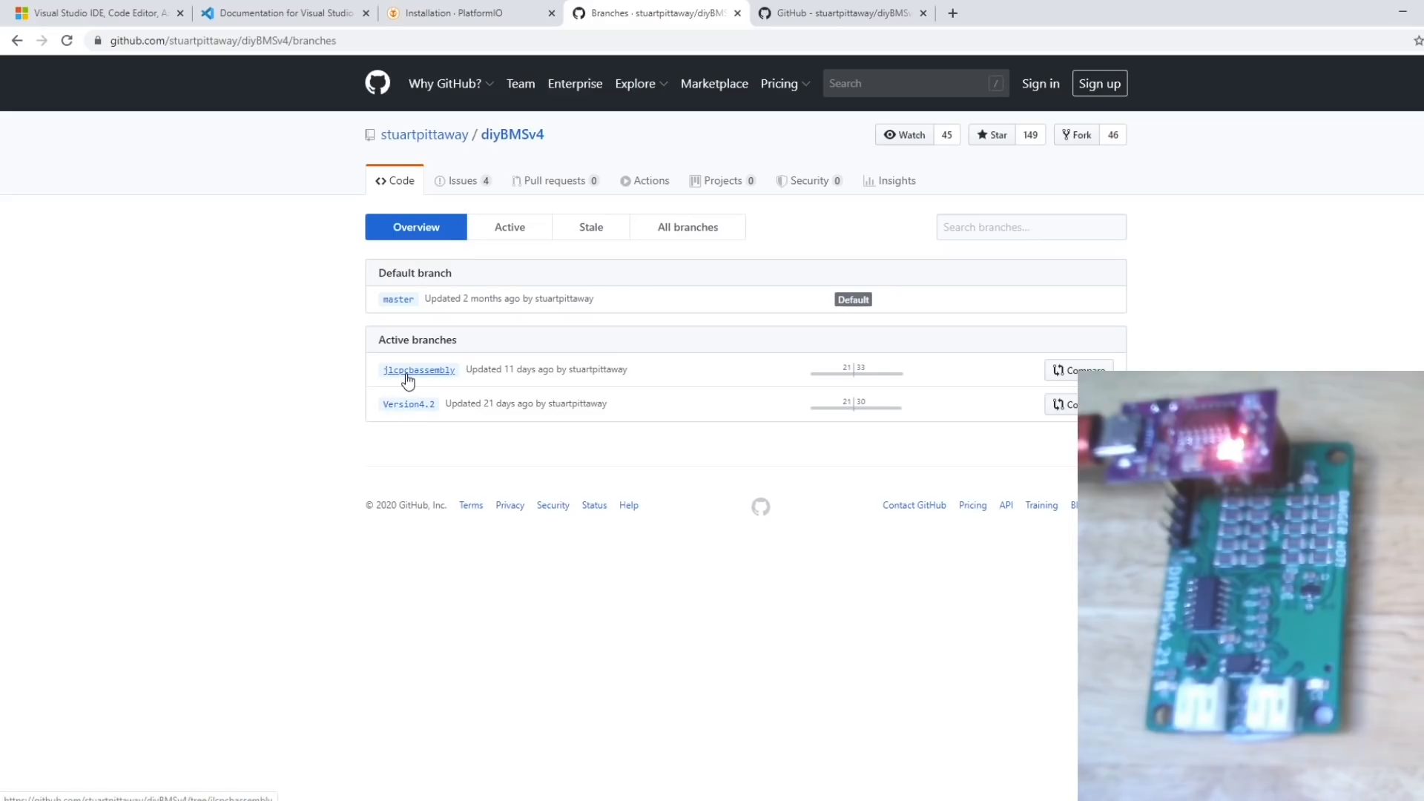
mouse_move(409, 410)
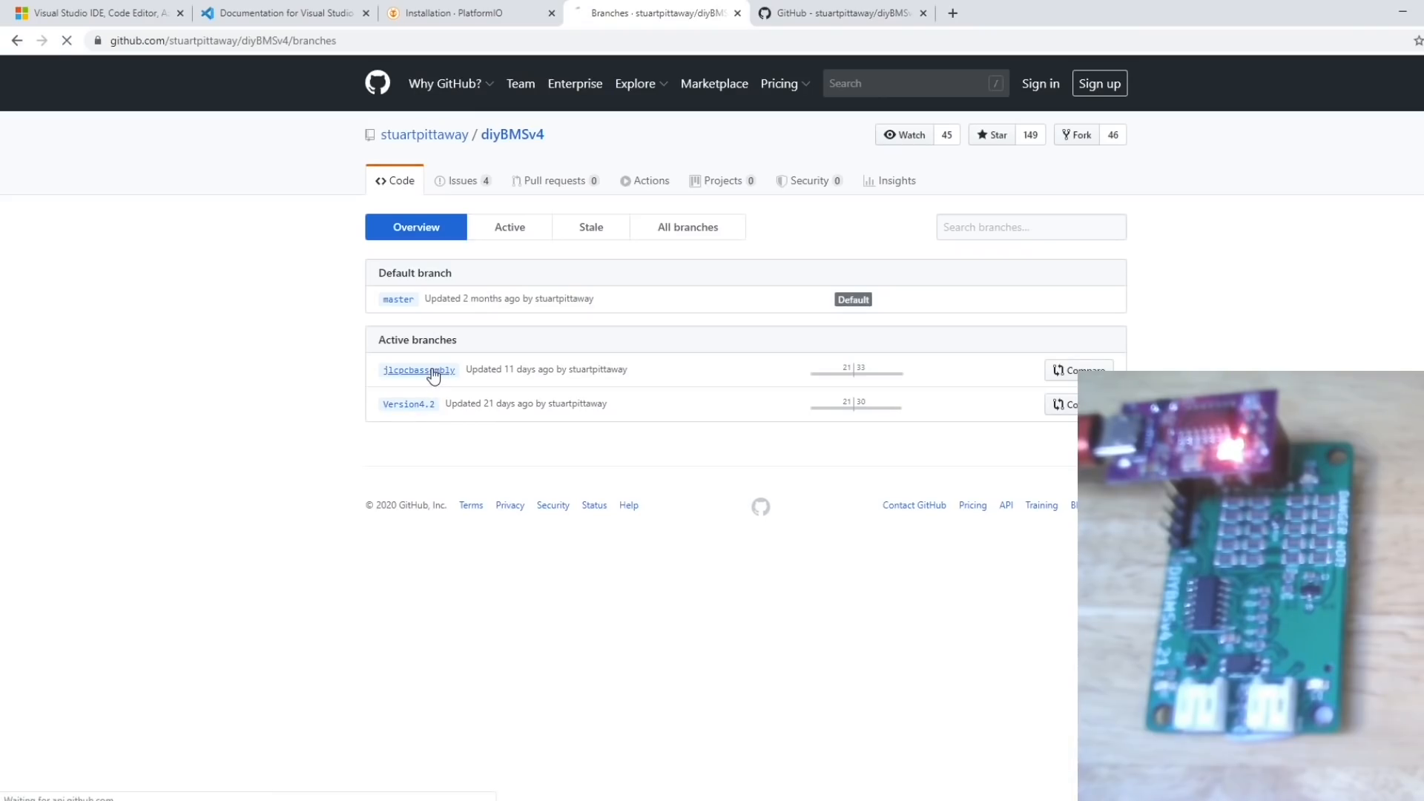
click(419, 369)
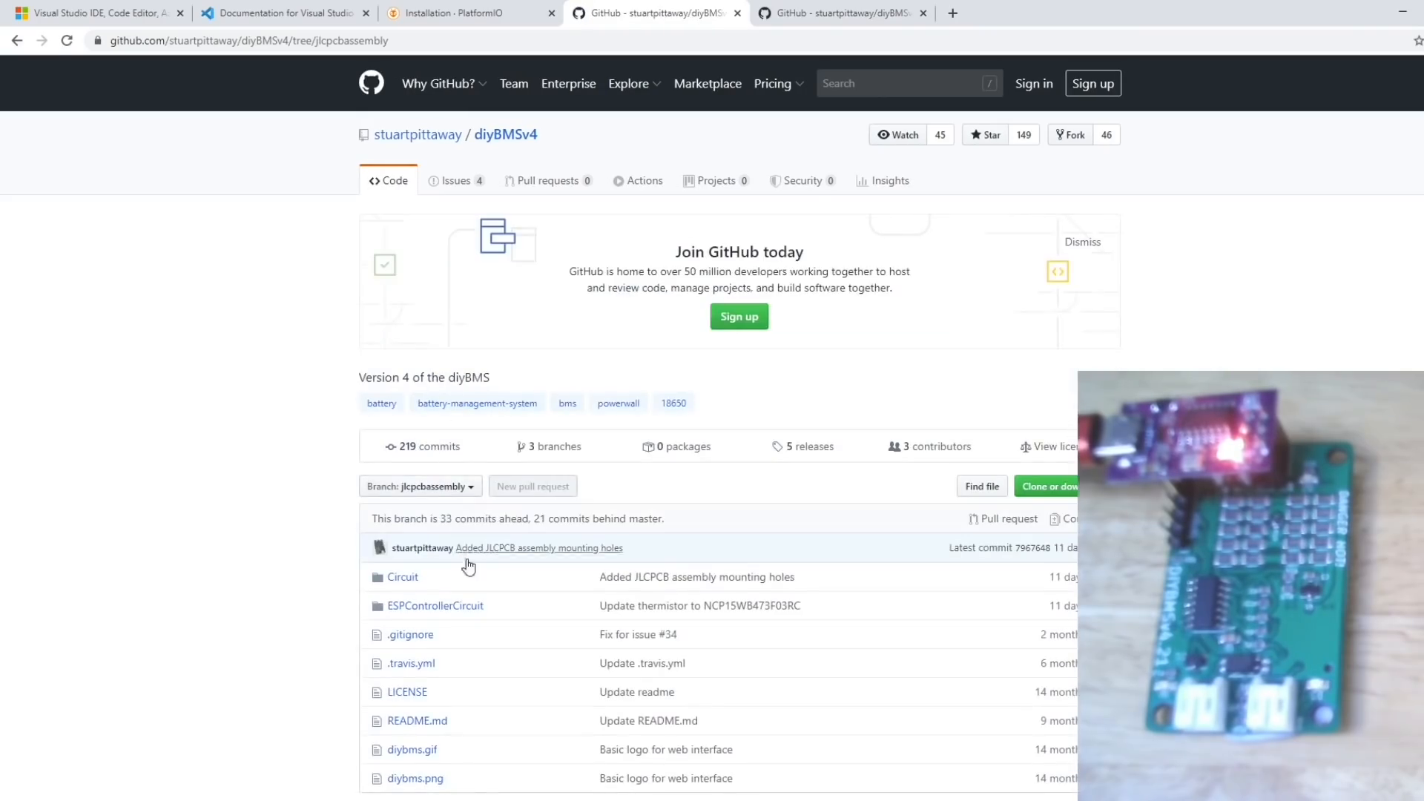
mouse_move(811, 452)
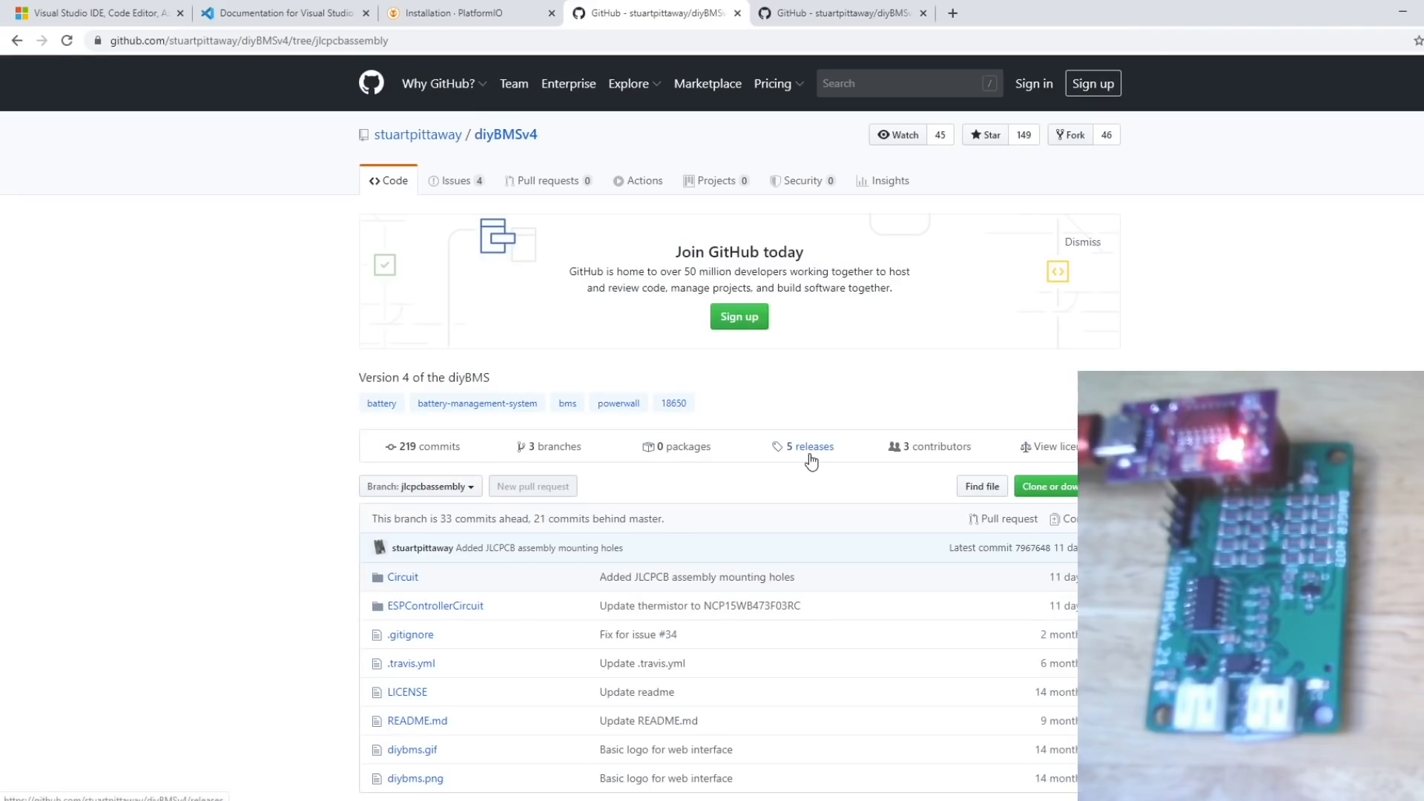
Open the releases page and scroll to Board design 4.21's gerber, BOM and CPL assets
click(809, 446)
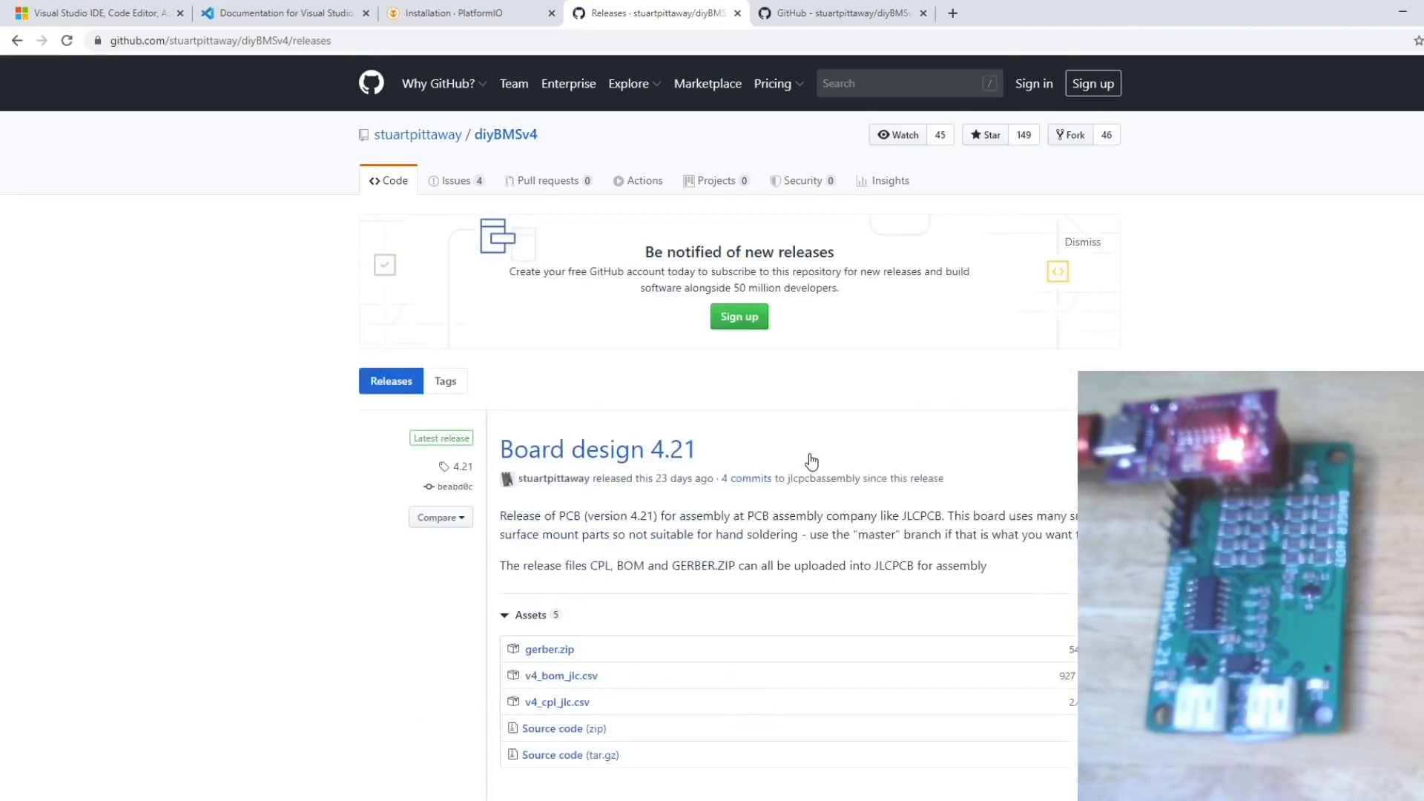
scroll(down, 3)
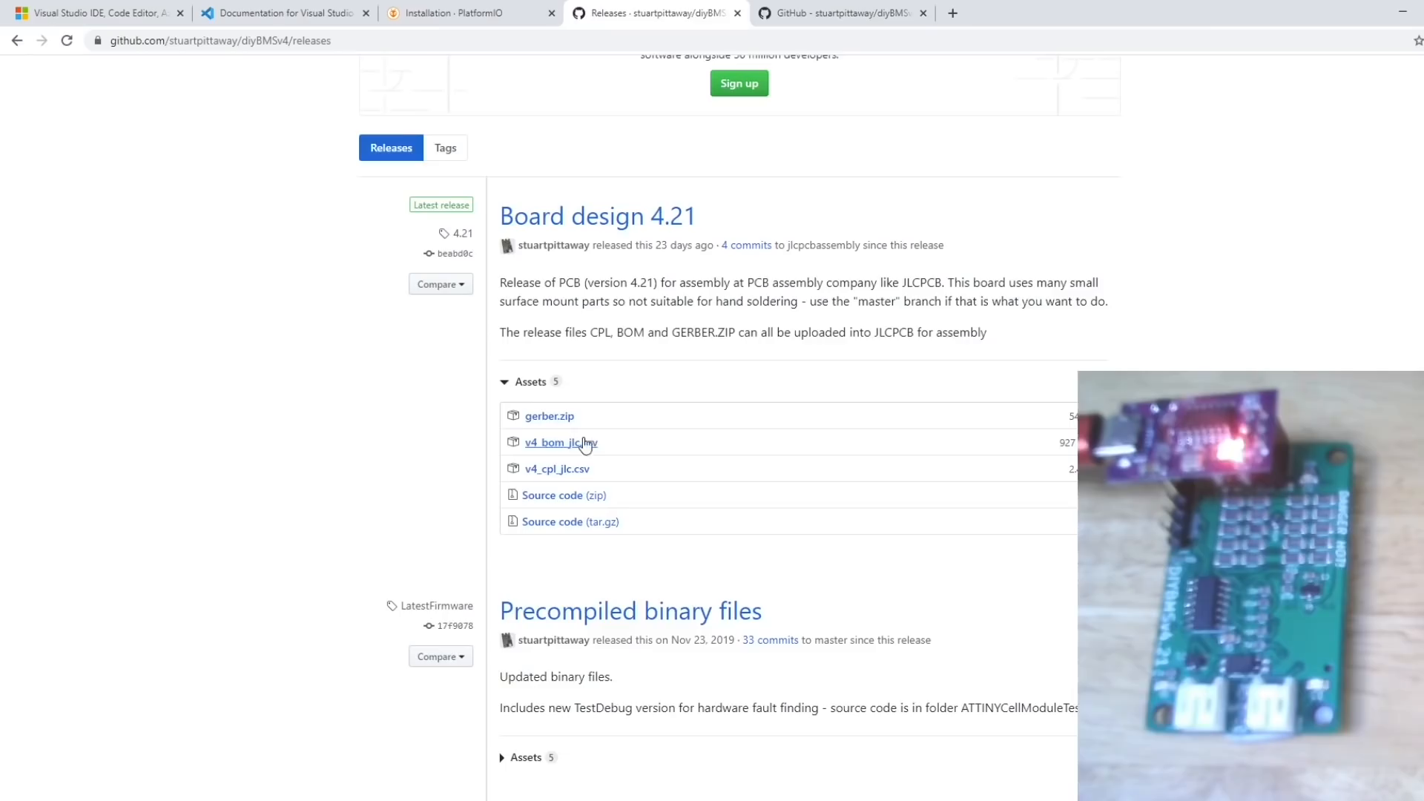
mouse_move(540, 422)
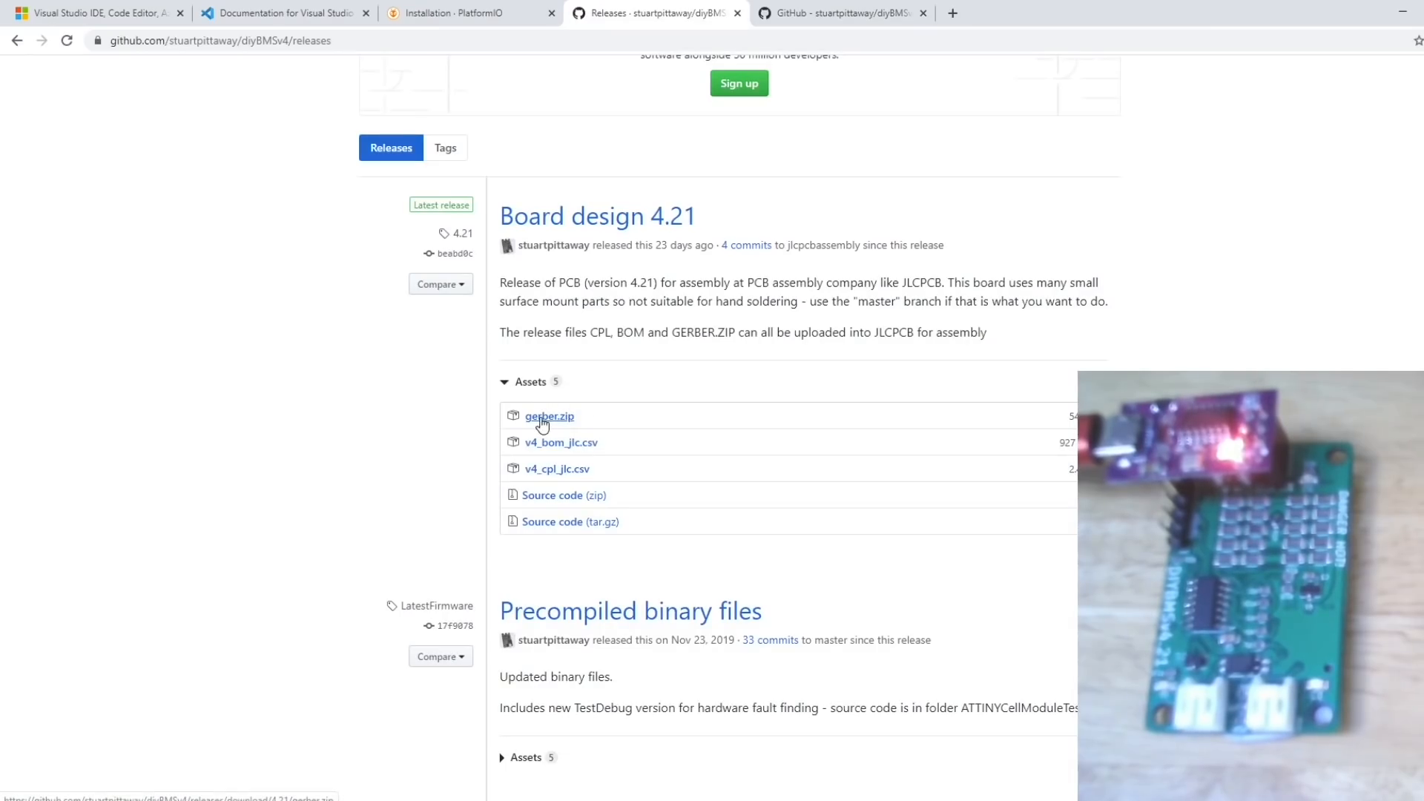
mouse_move(551, 447)
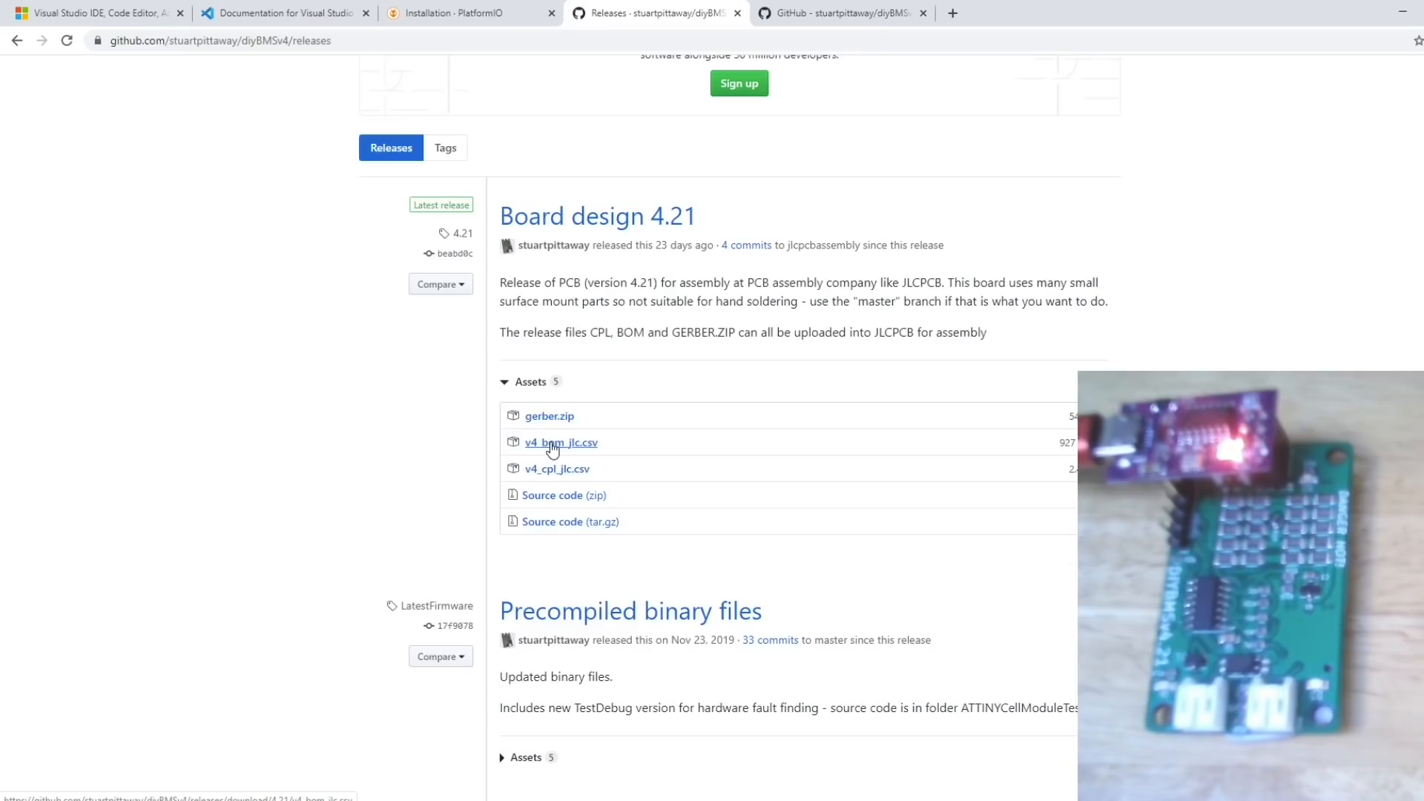
mouse_move(555, 459)
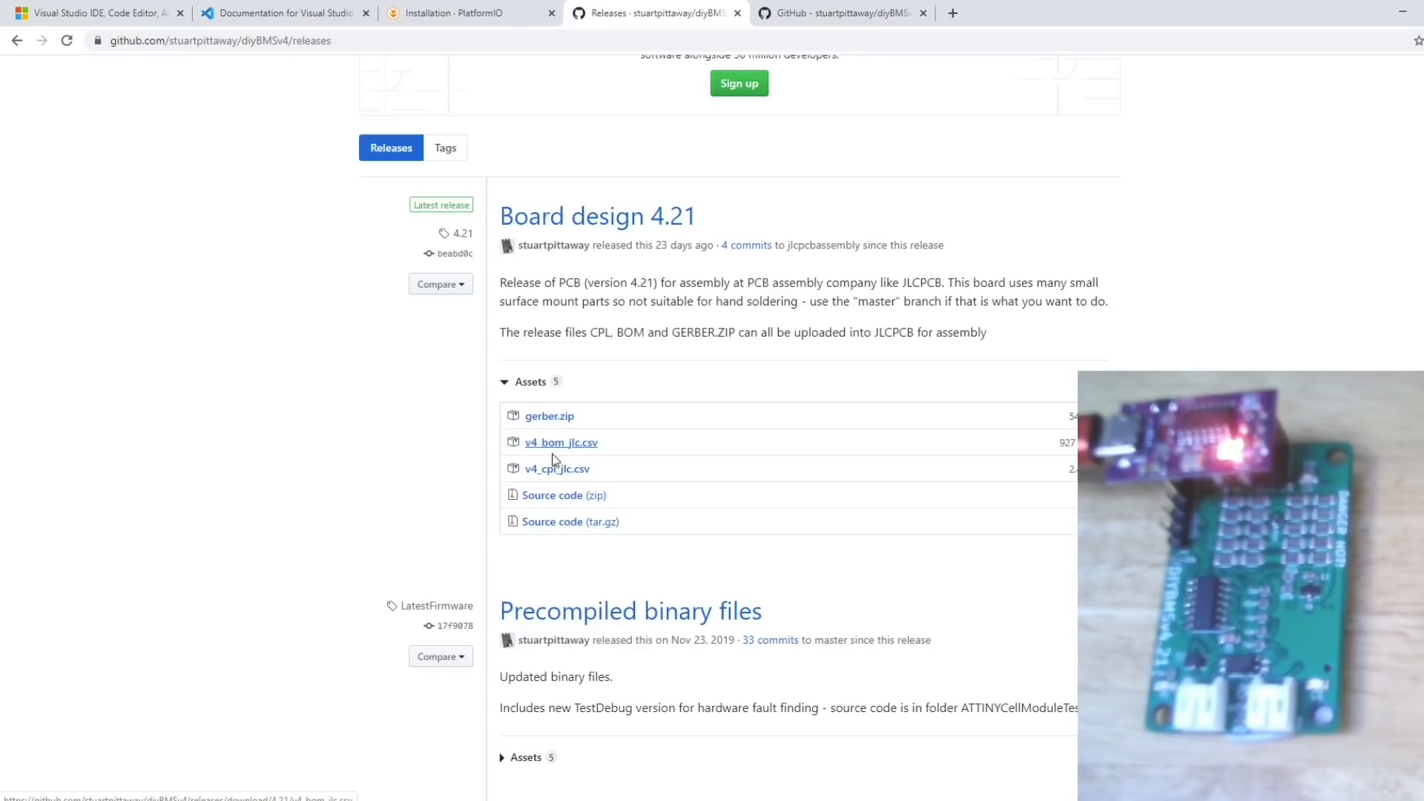
mouse_move(557, 470)
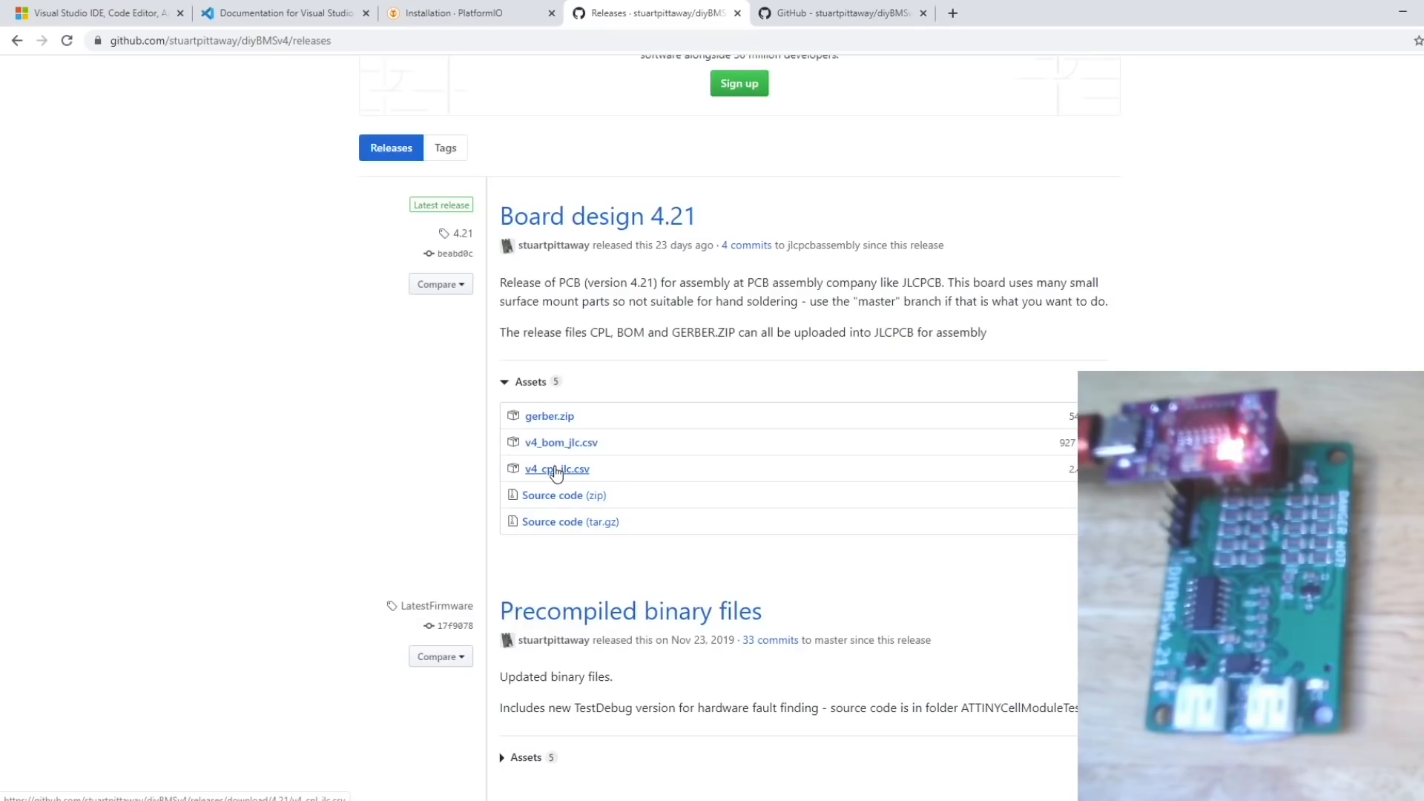
mouse_move(566, 433)
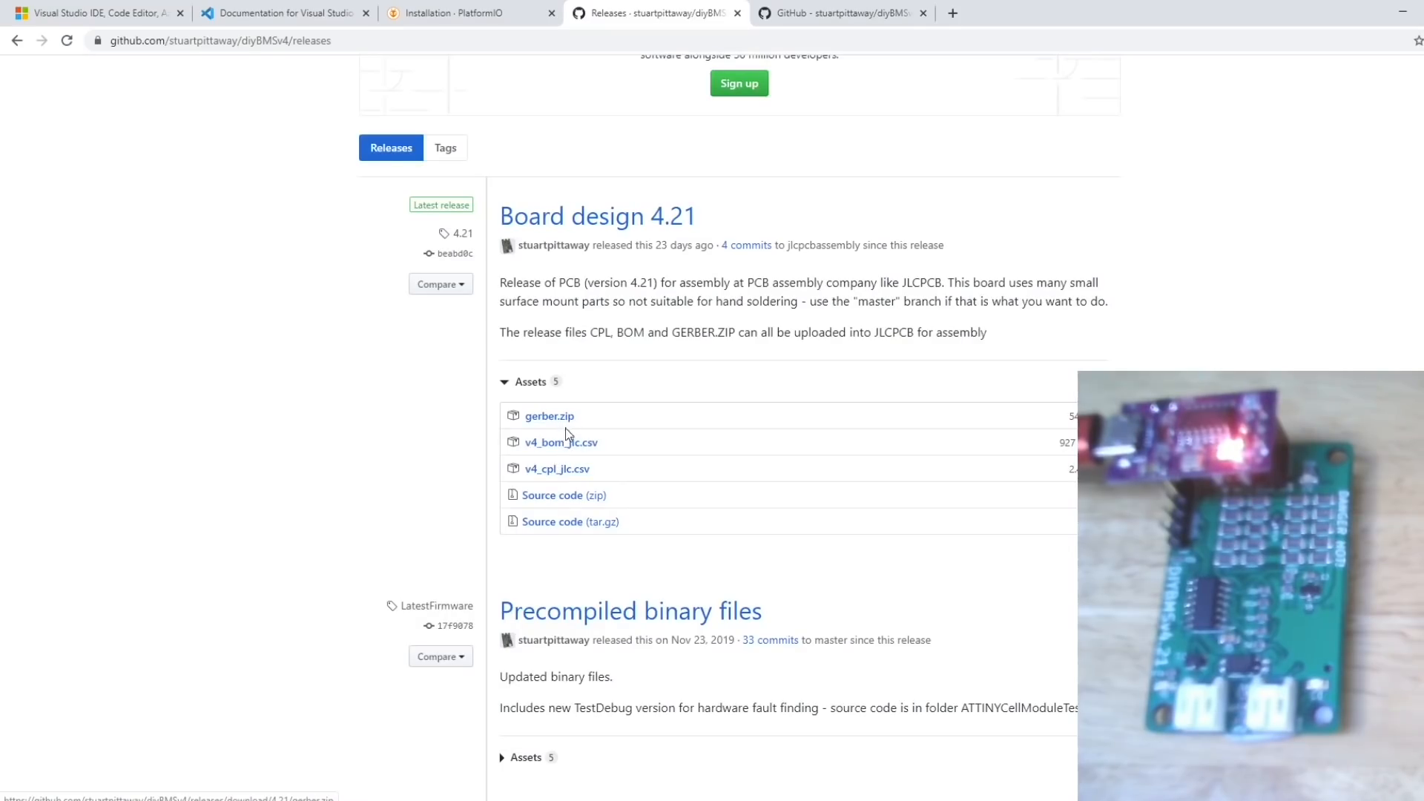
mouse_move(557, 469)
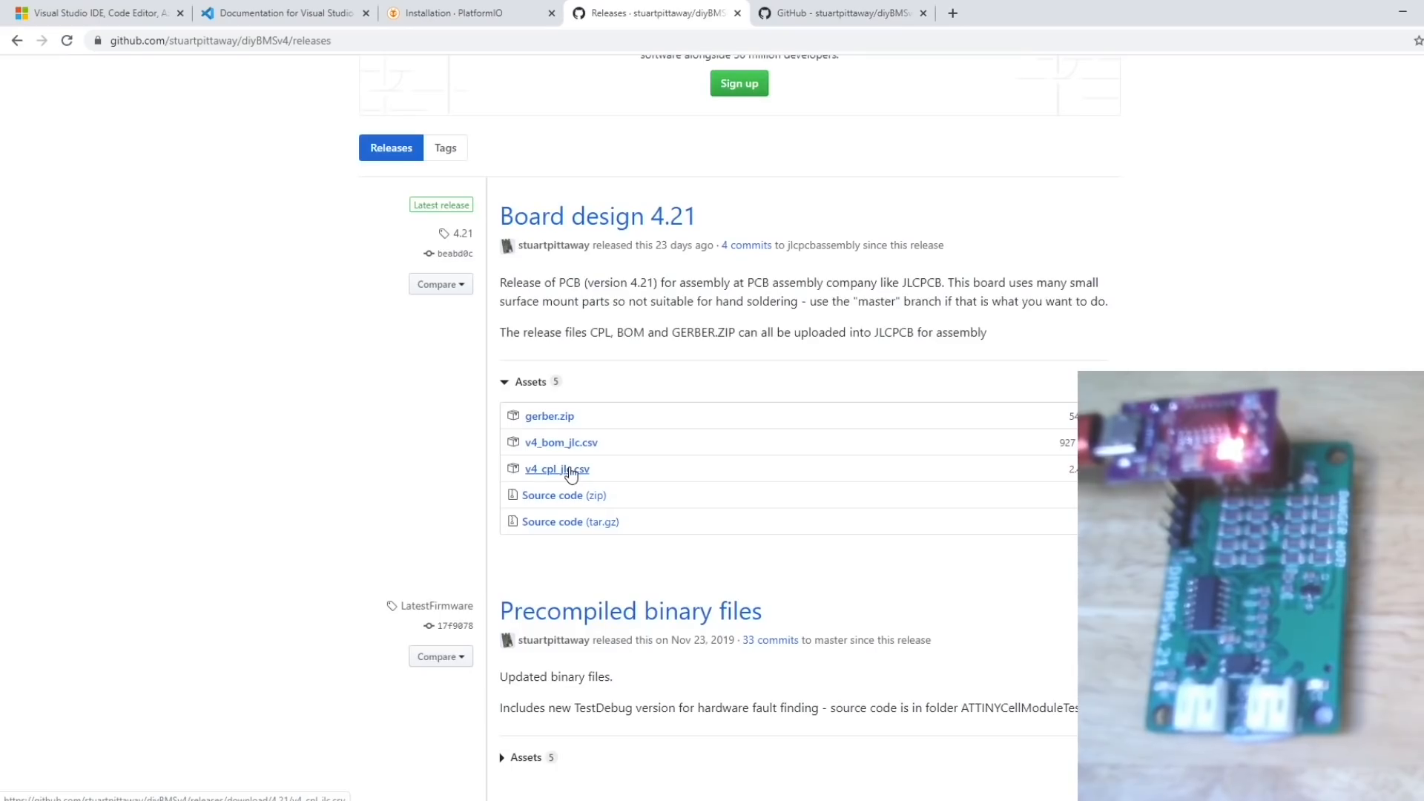
scroll(up, 3)
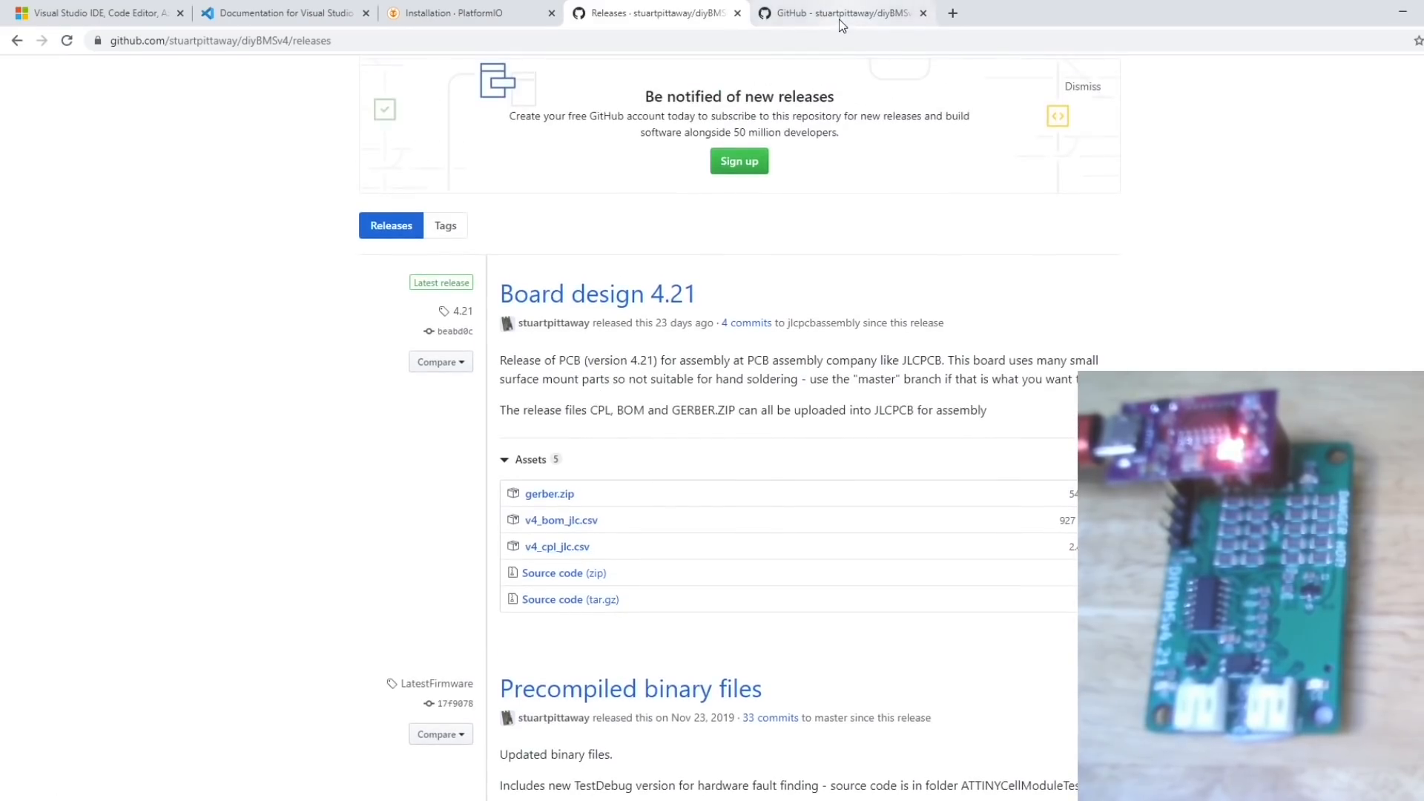
Download the diyBMSv4Code repository as a ZIP and show it in Downloads
click(836, 13)
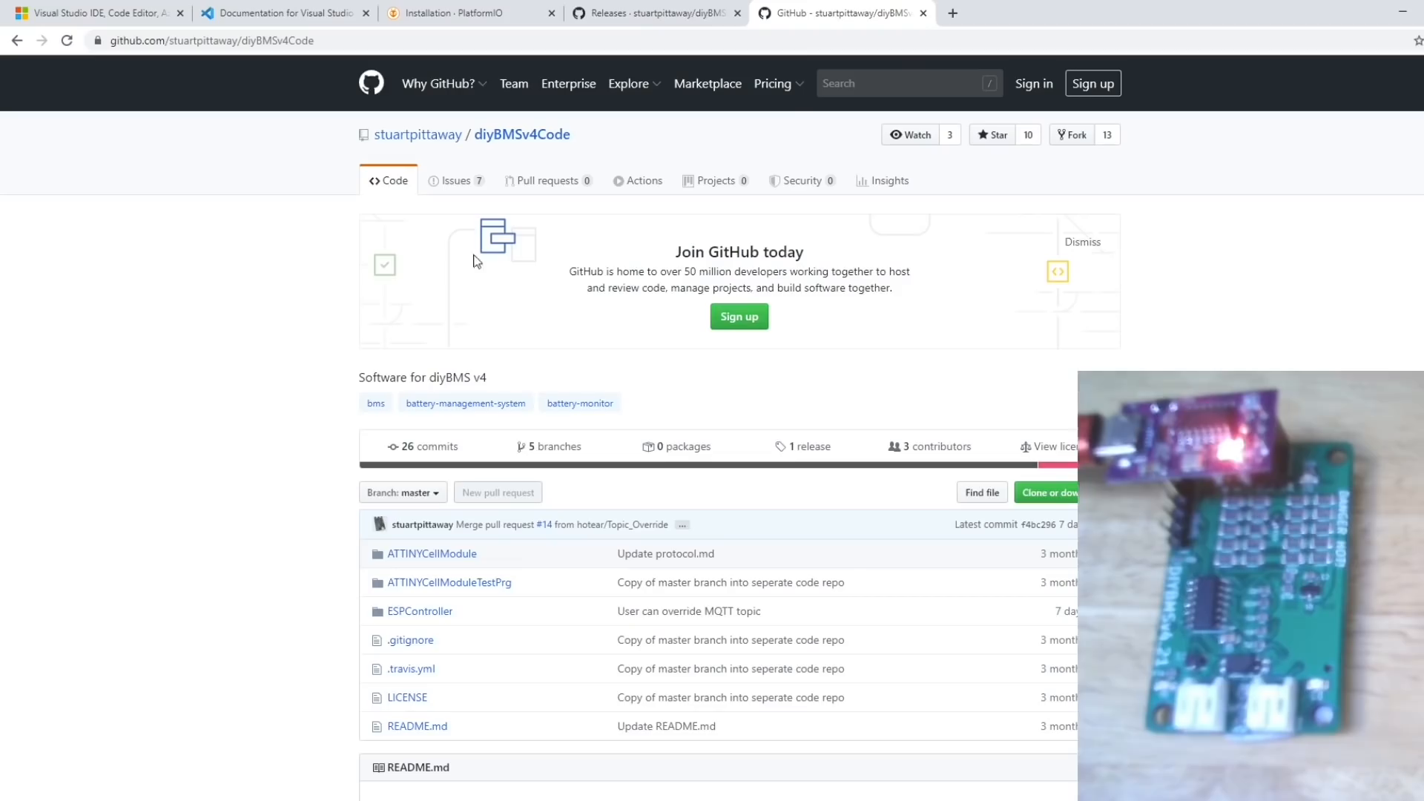
mouse_move(497, 151)
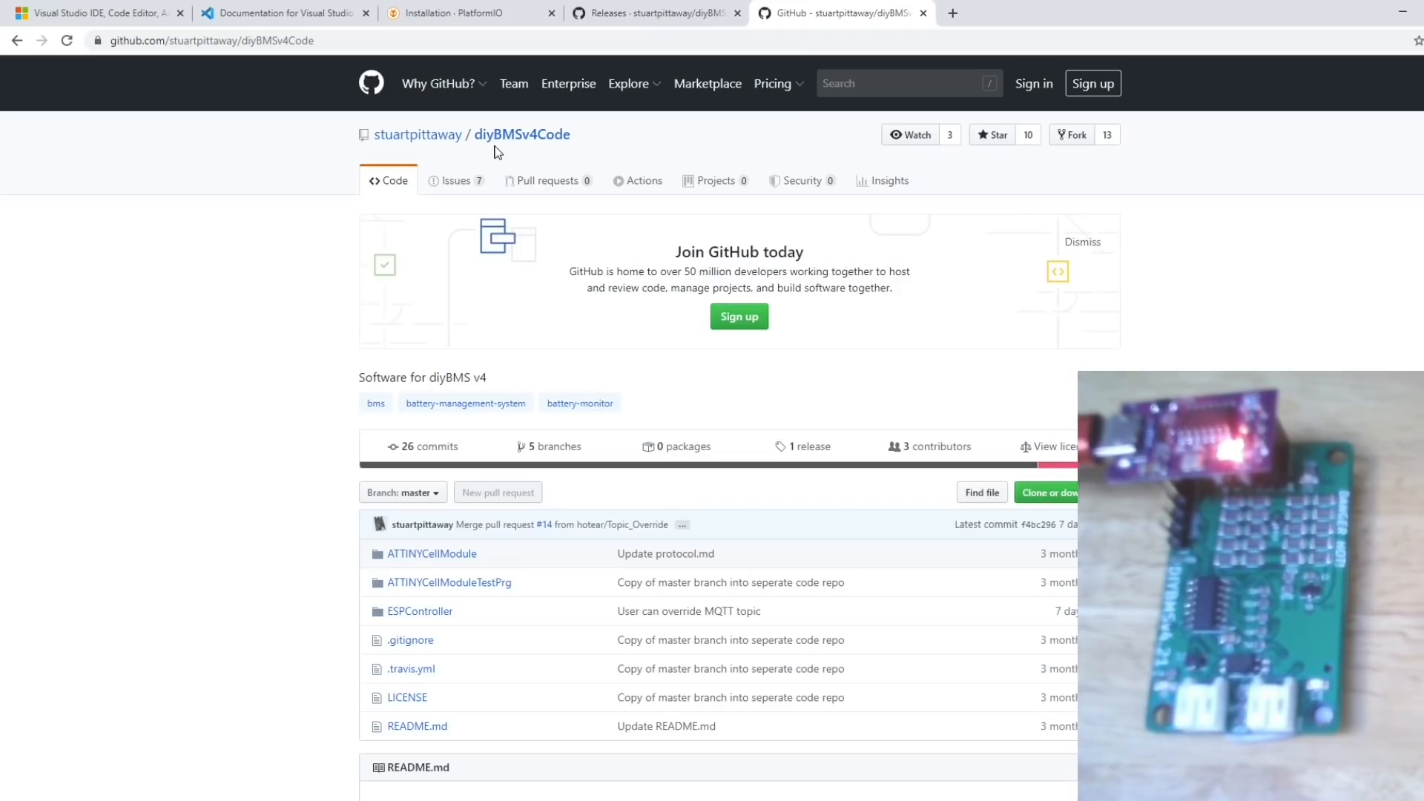
mouse_move(538, 152)
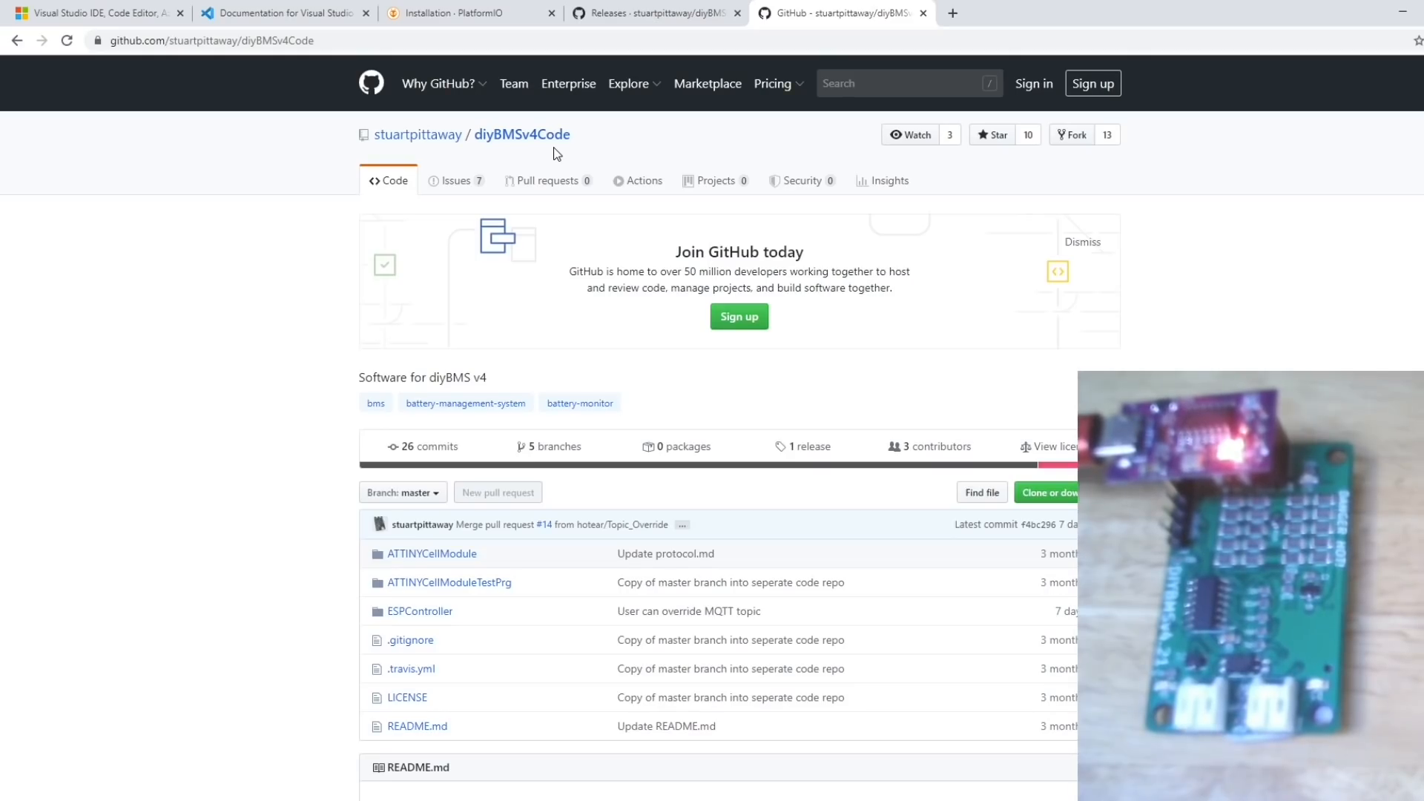
click(1048, 491)
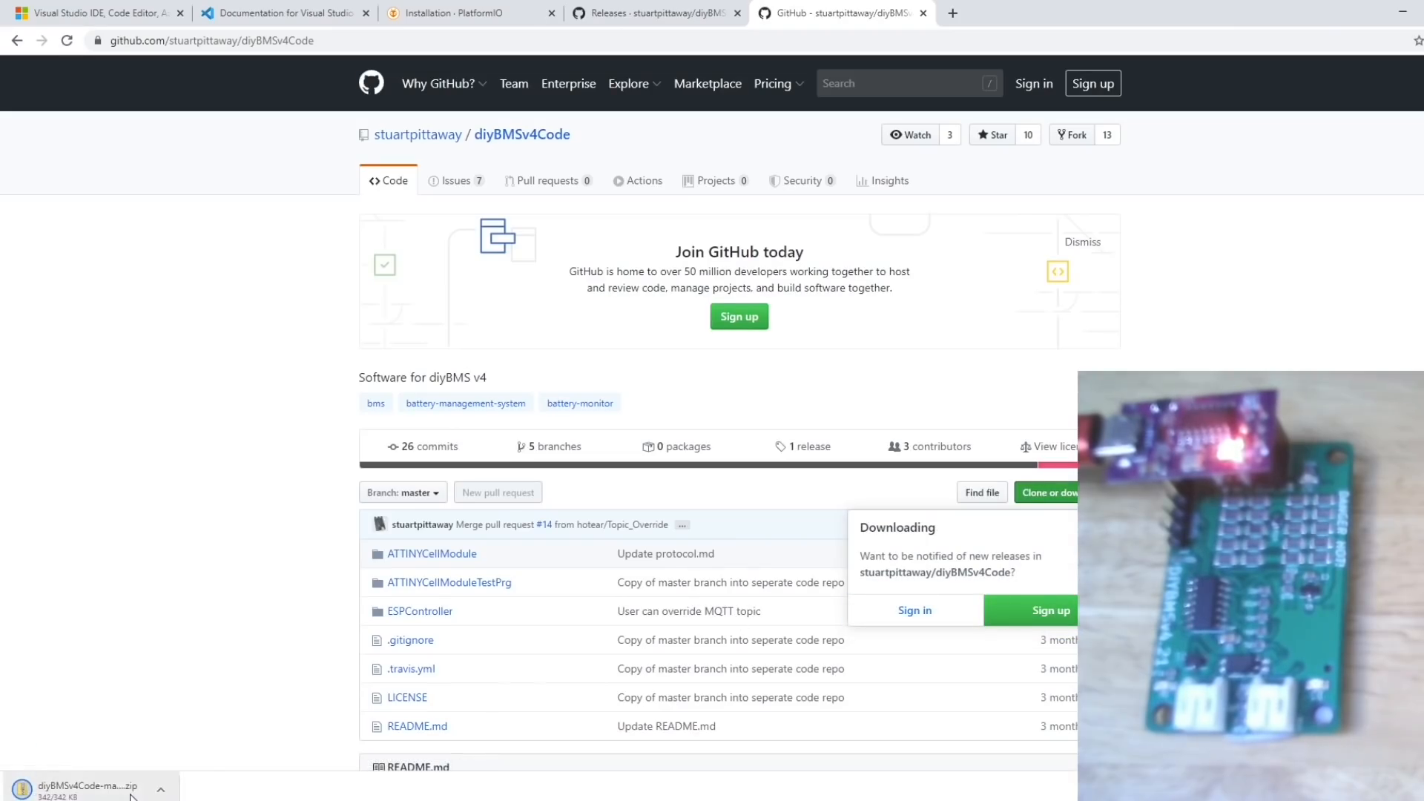
click(161, 789)
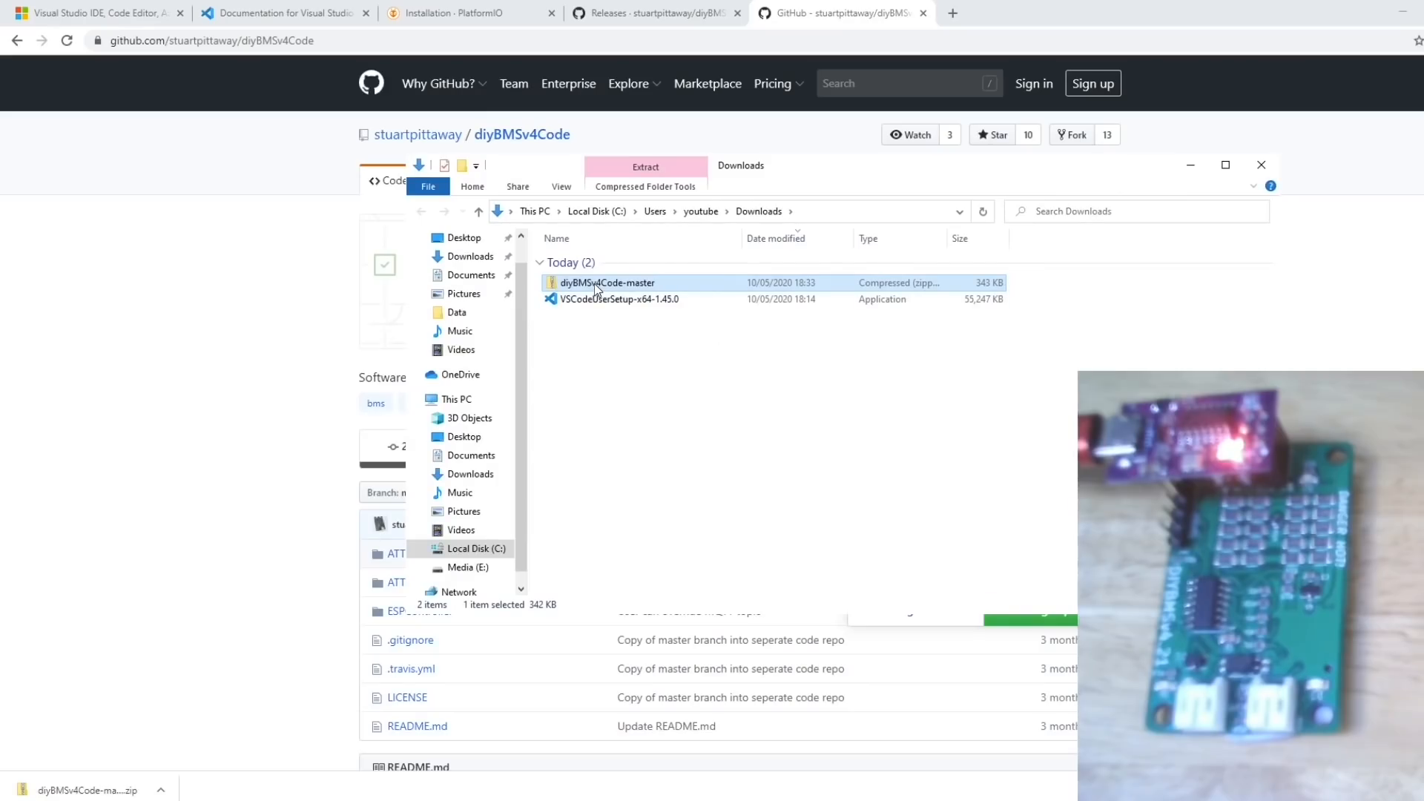
mouse_move(607, 283)
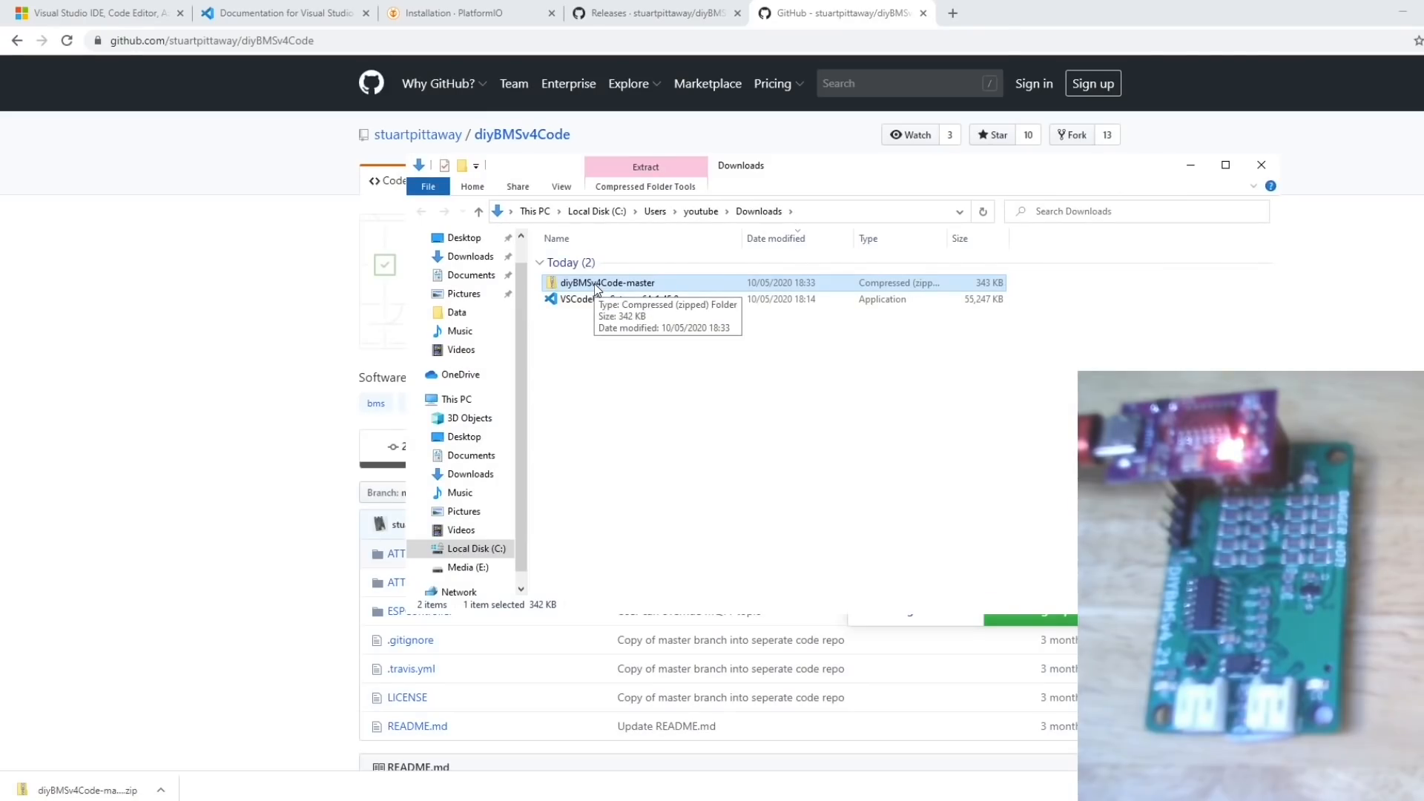
Open the zip, place diyBMSv4Code-master on the desktop, and close Explorer
double_click(607, 283)
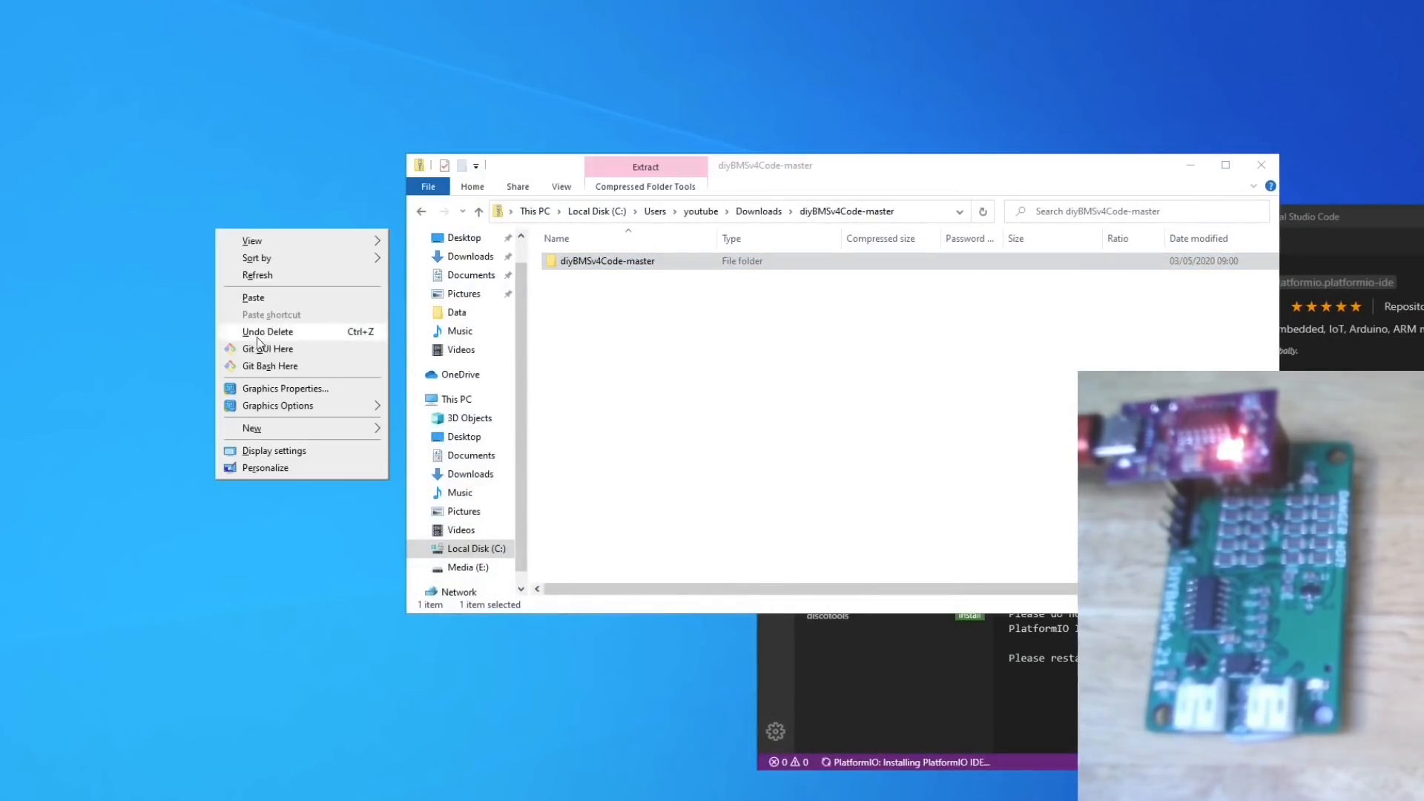
click(296, 405)
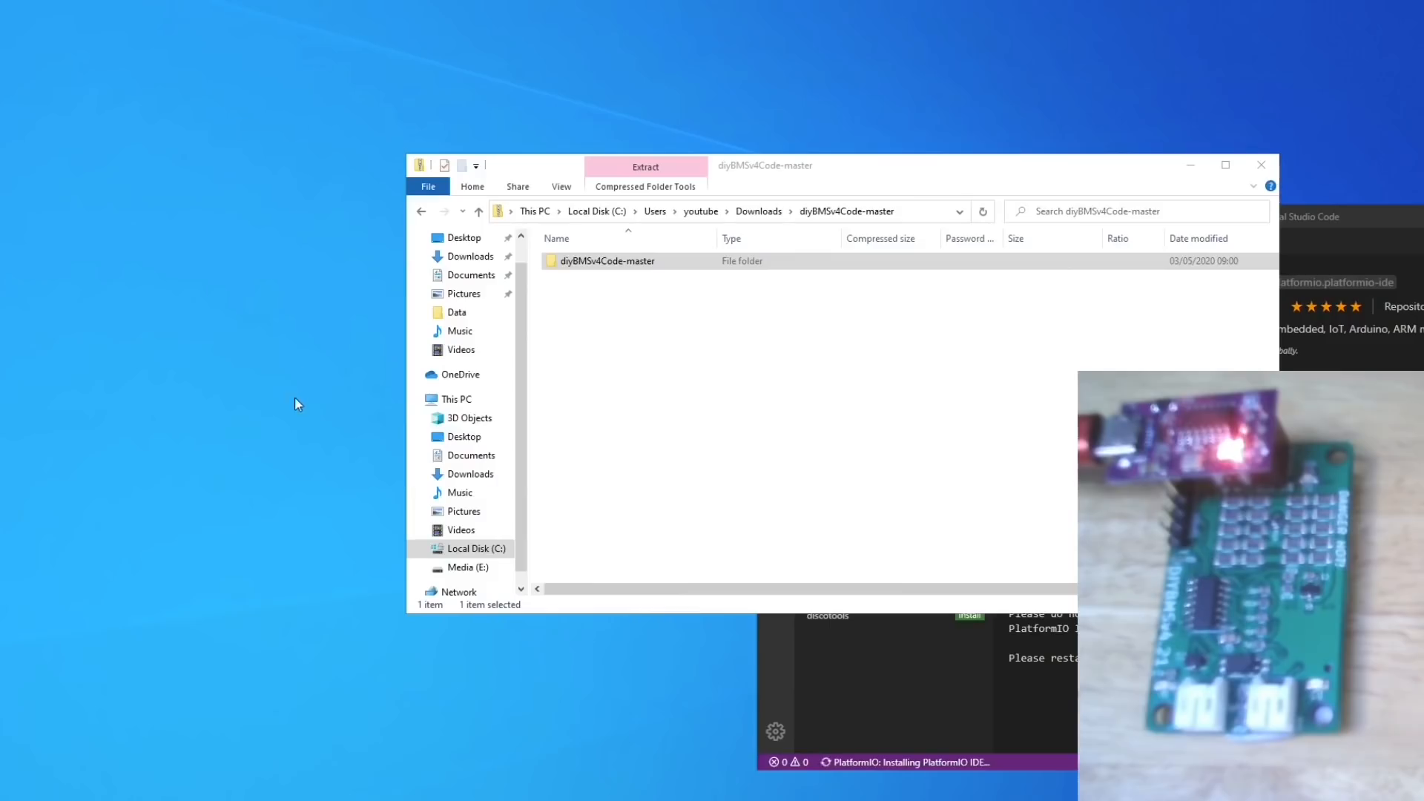
mouse_move(191, 369)
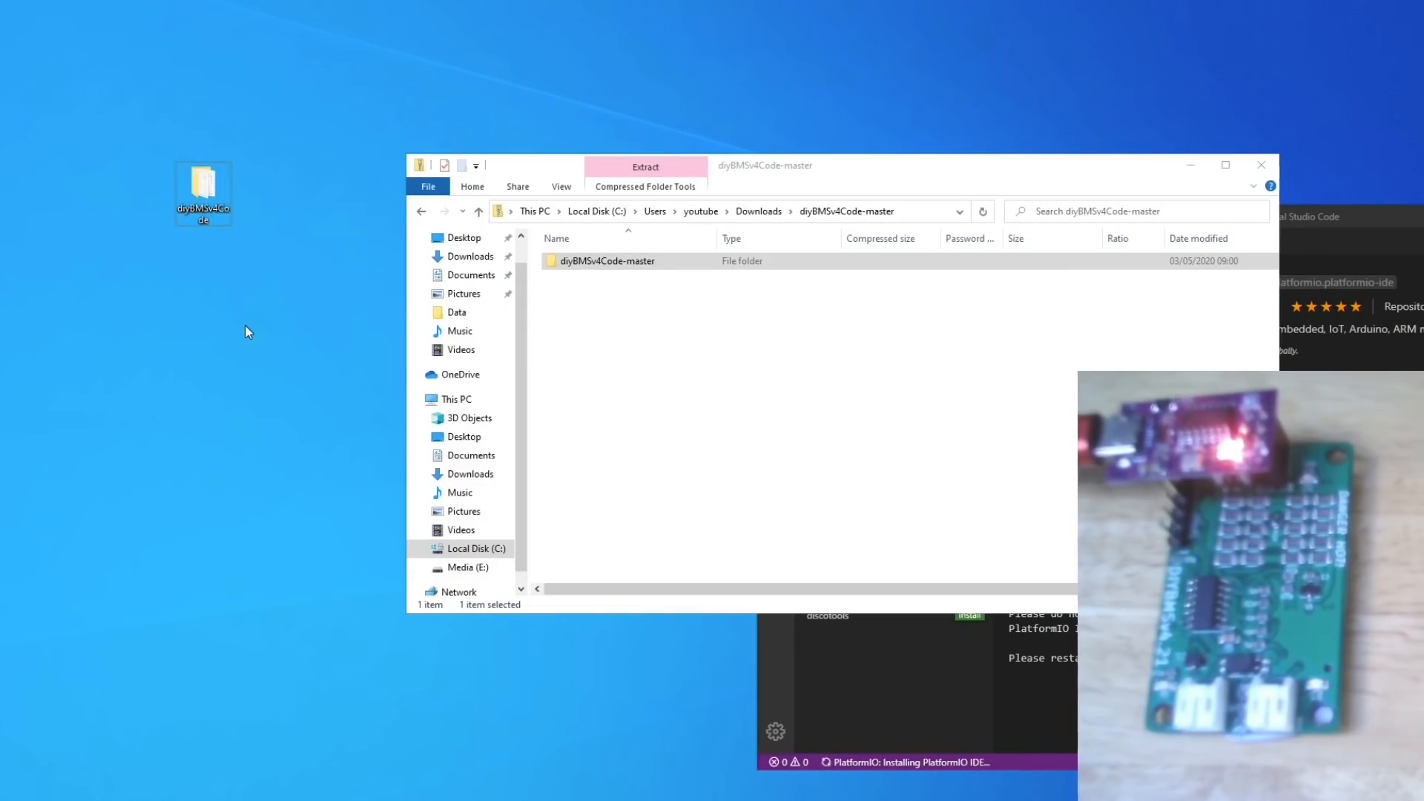
click(1262, 165)
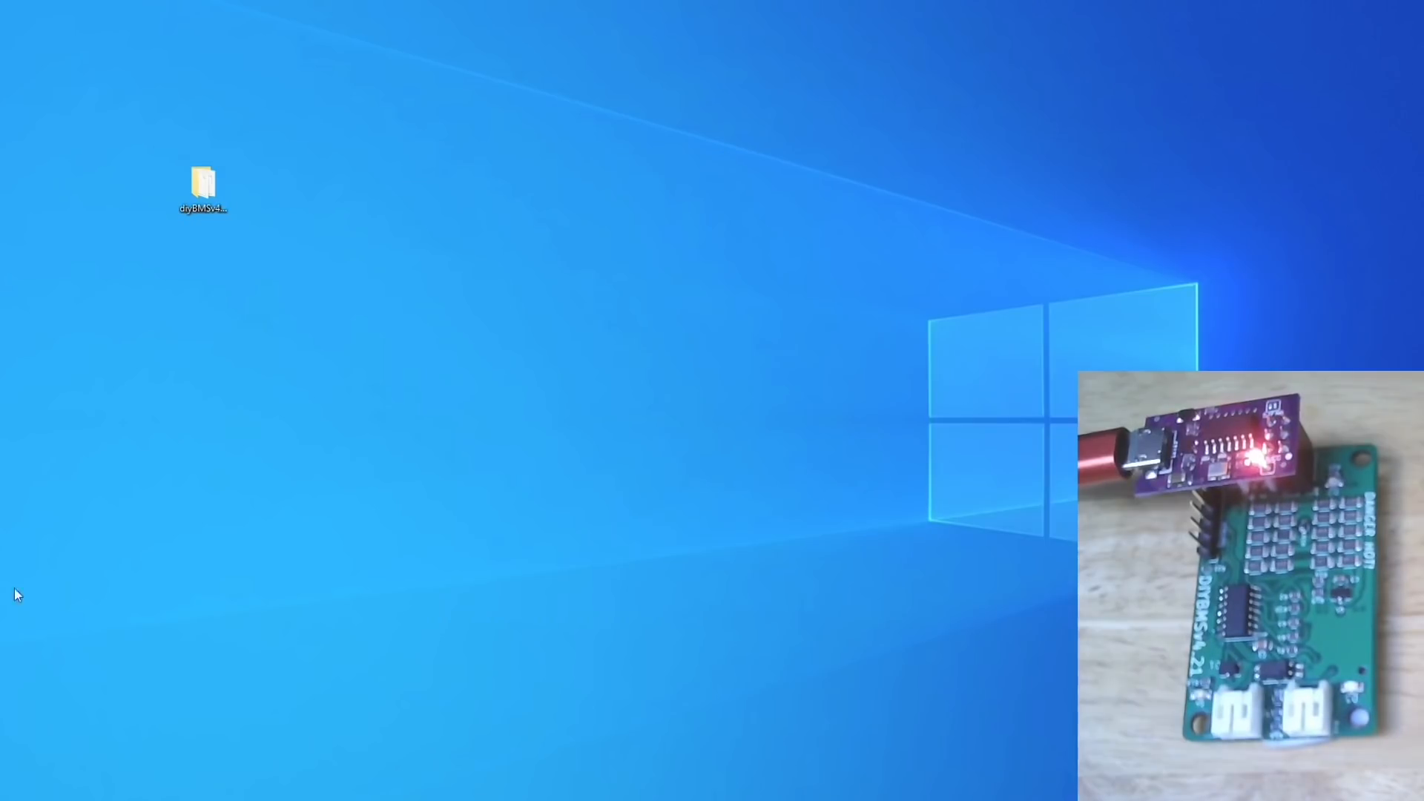
Launch Visual Studio Code from the Start menu
click(11, 790)
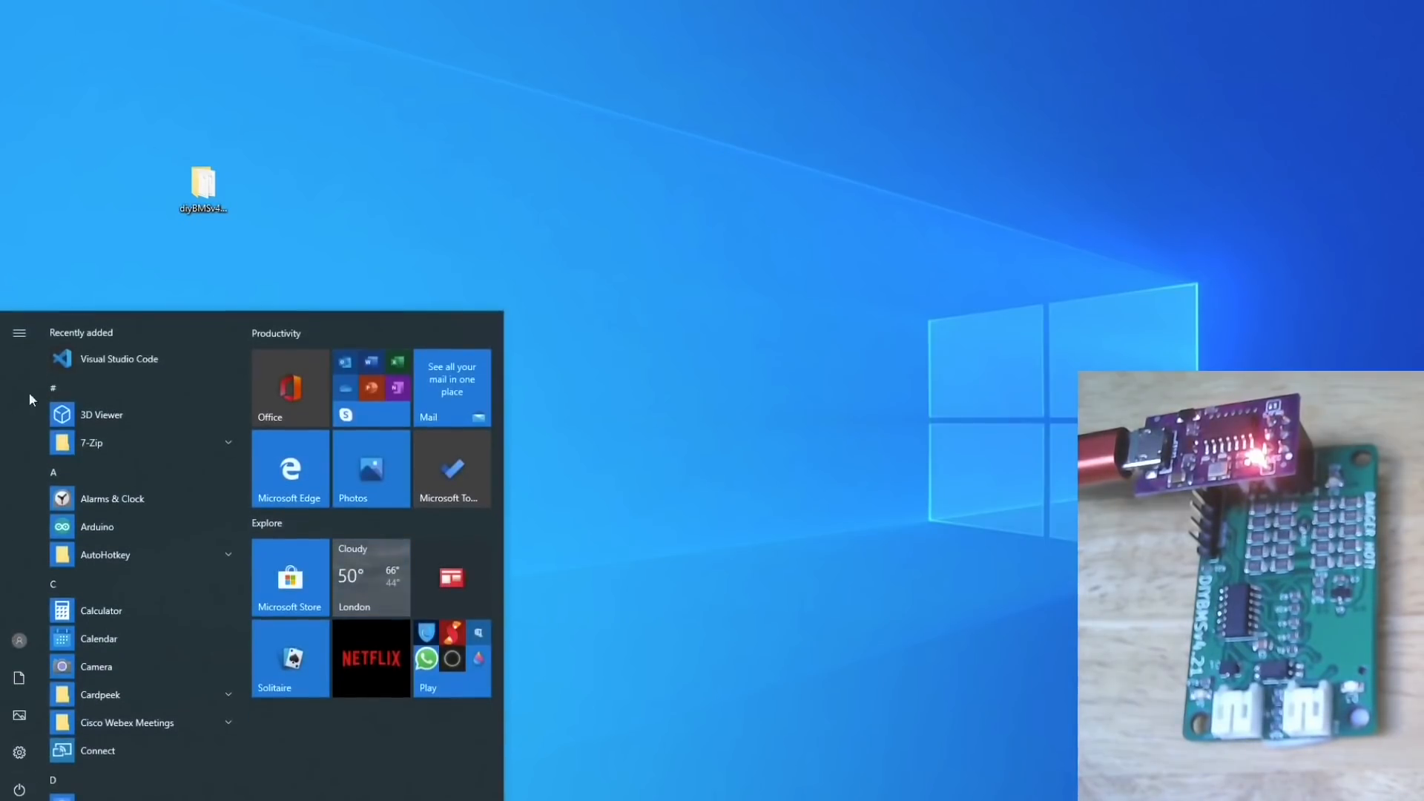
click(319, 561)
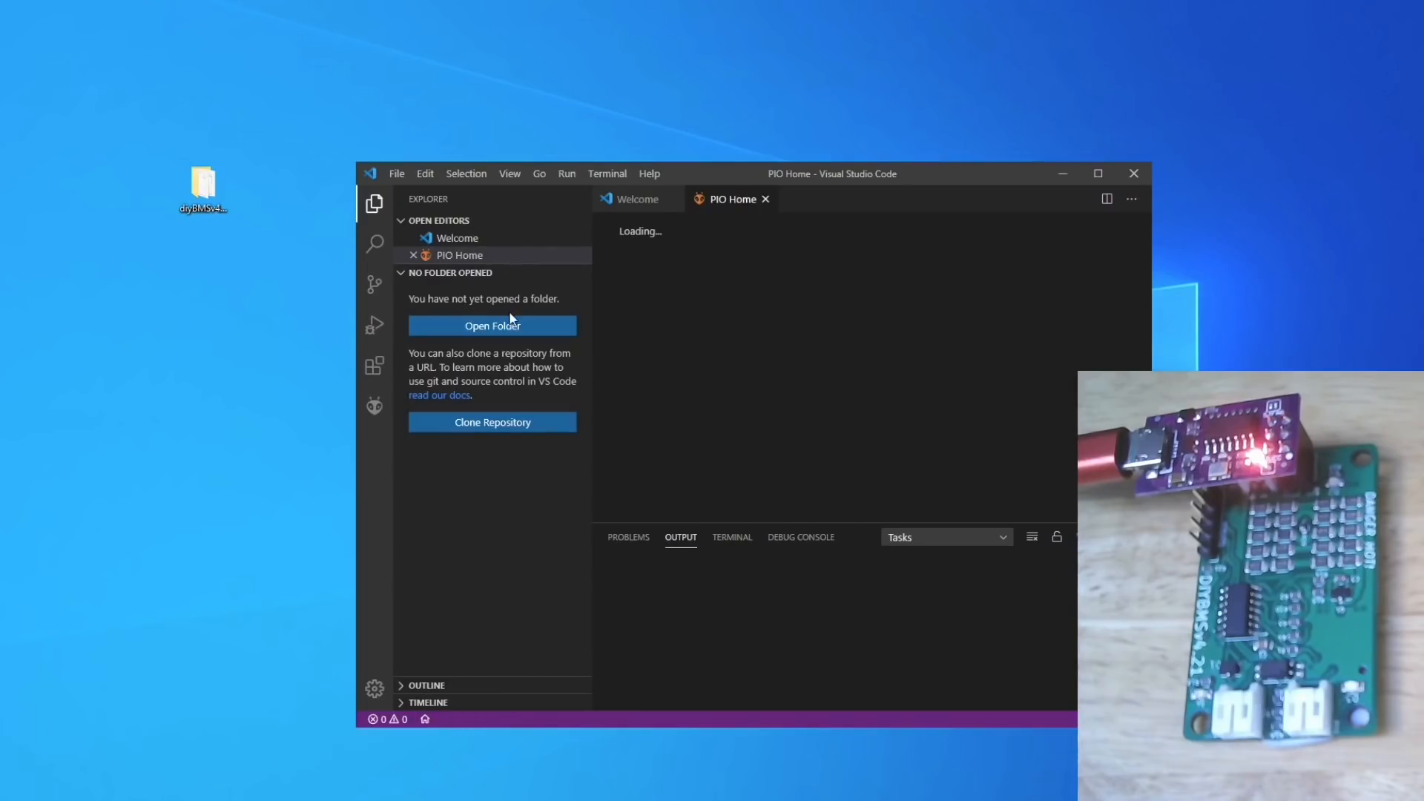
mouse_move(842, 181)
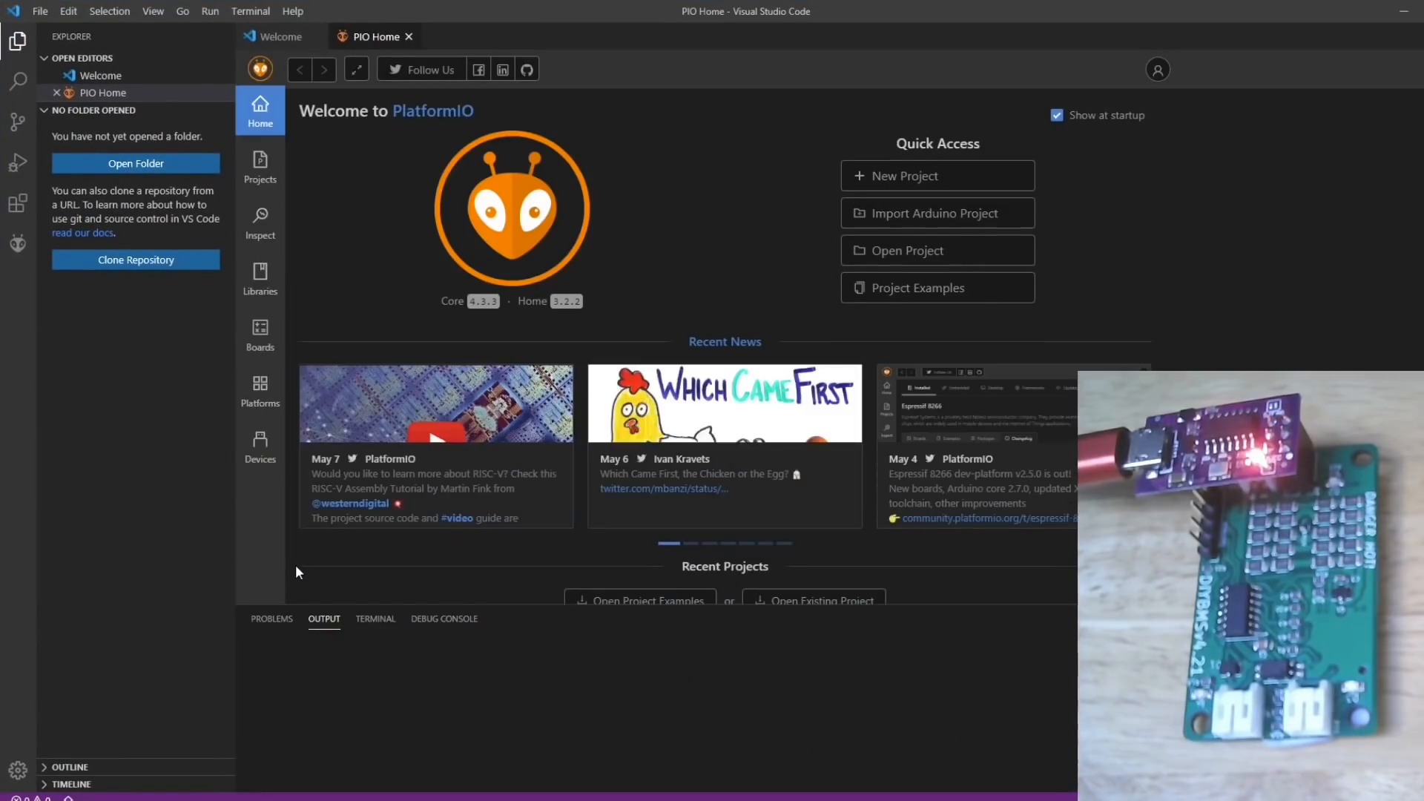
mouse_move(392, 473)
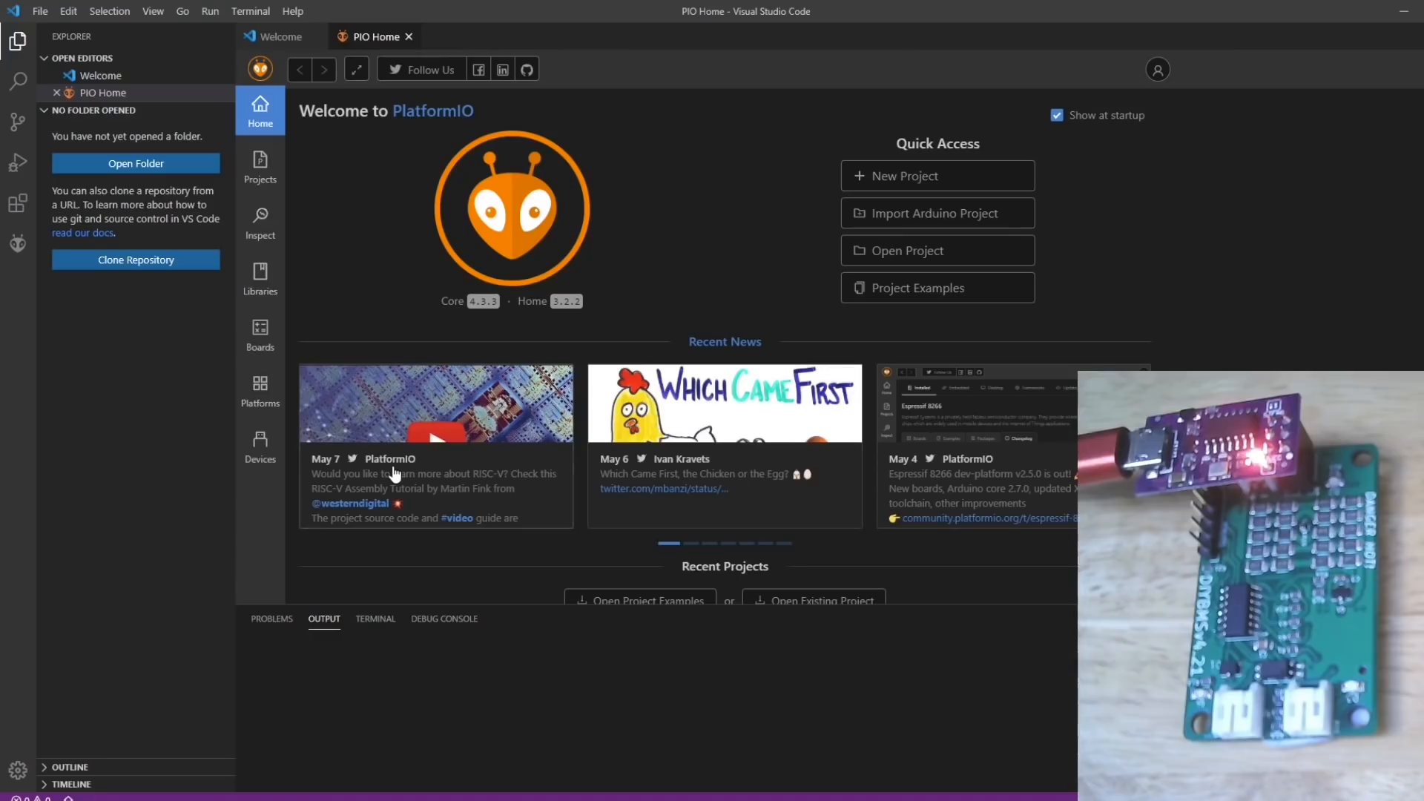
mouse_move(921, 260)
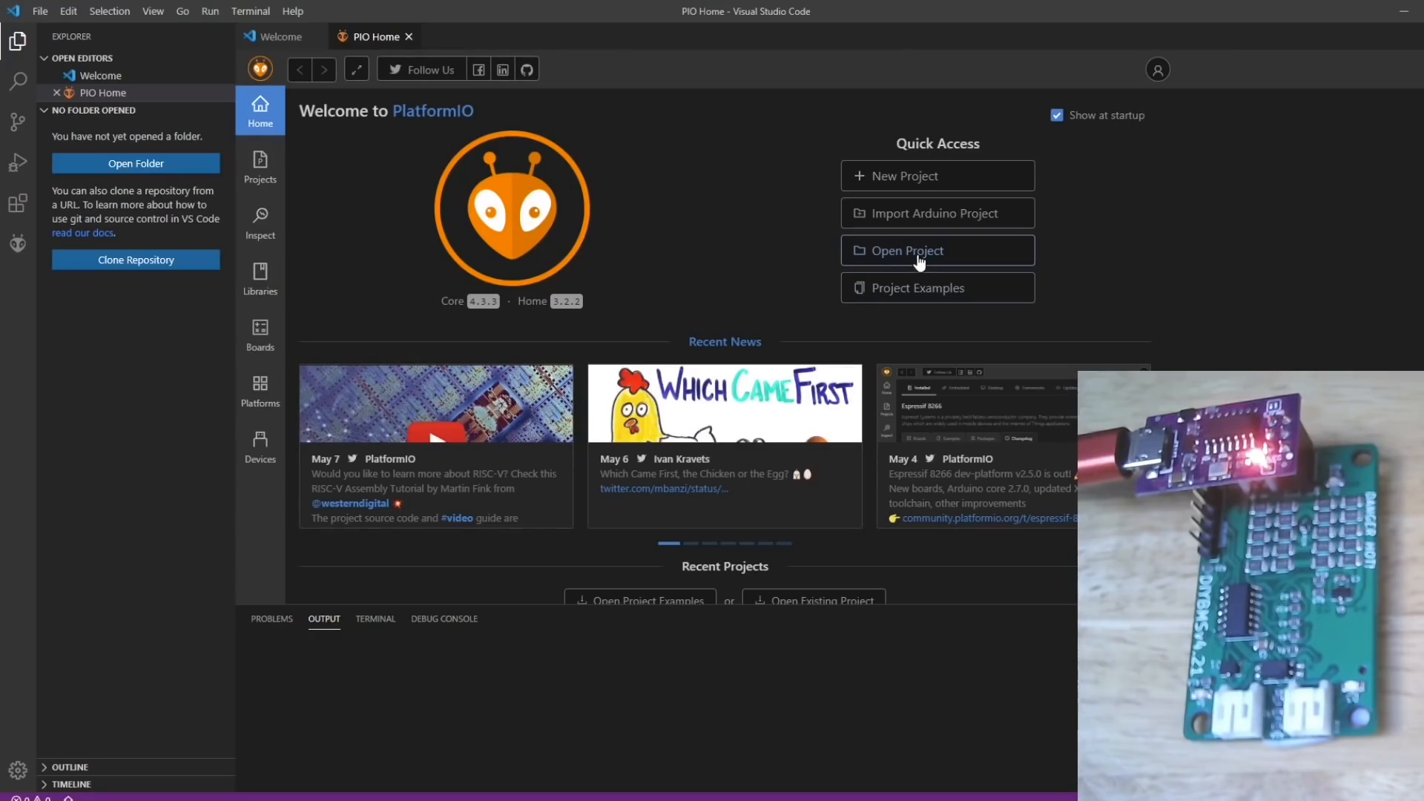
Open Desktop/diyBMSv4Code/ATTINYCellModule through PIO Home's Open Project dialog
click(937, 251)
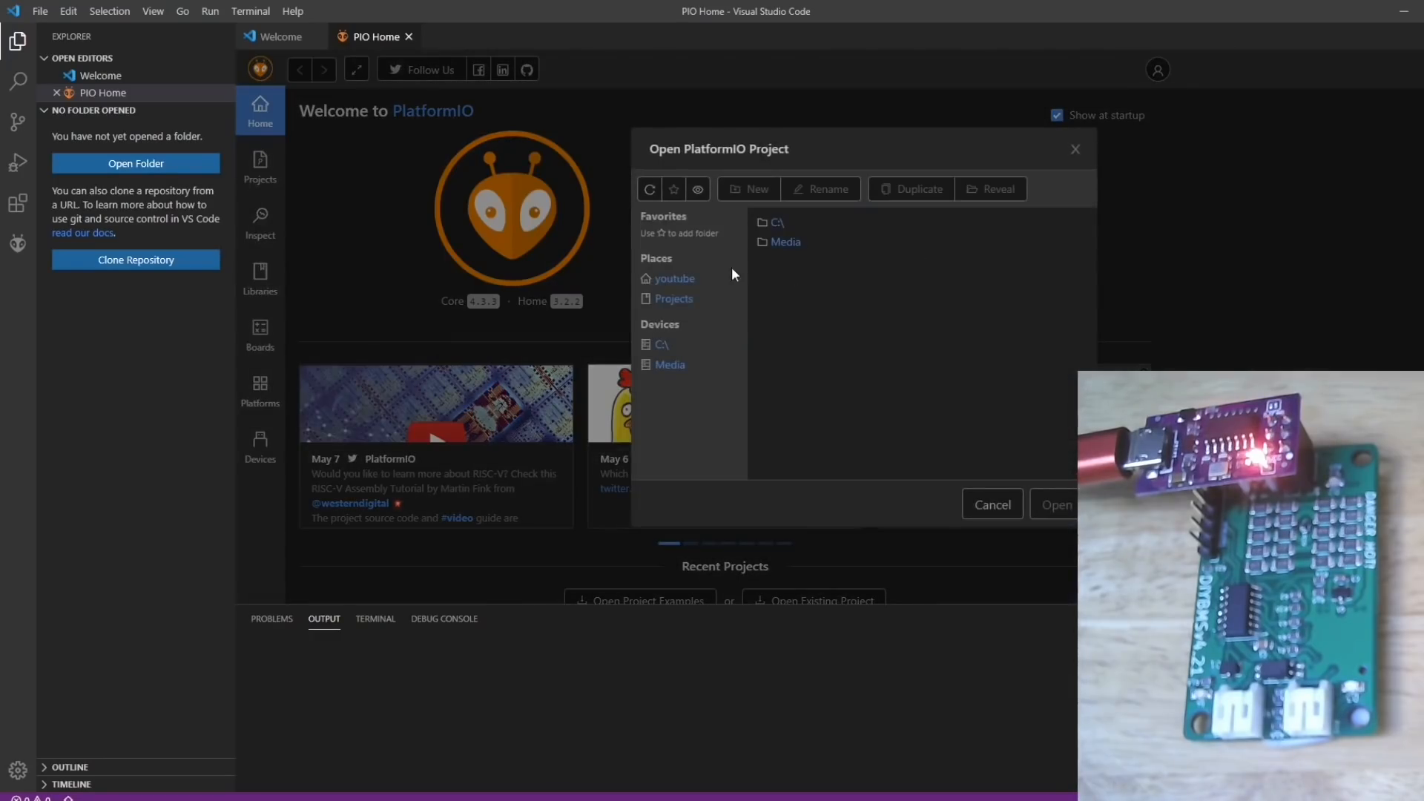
click(674, 279)
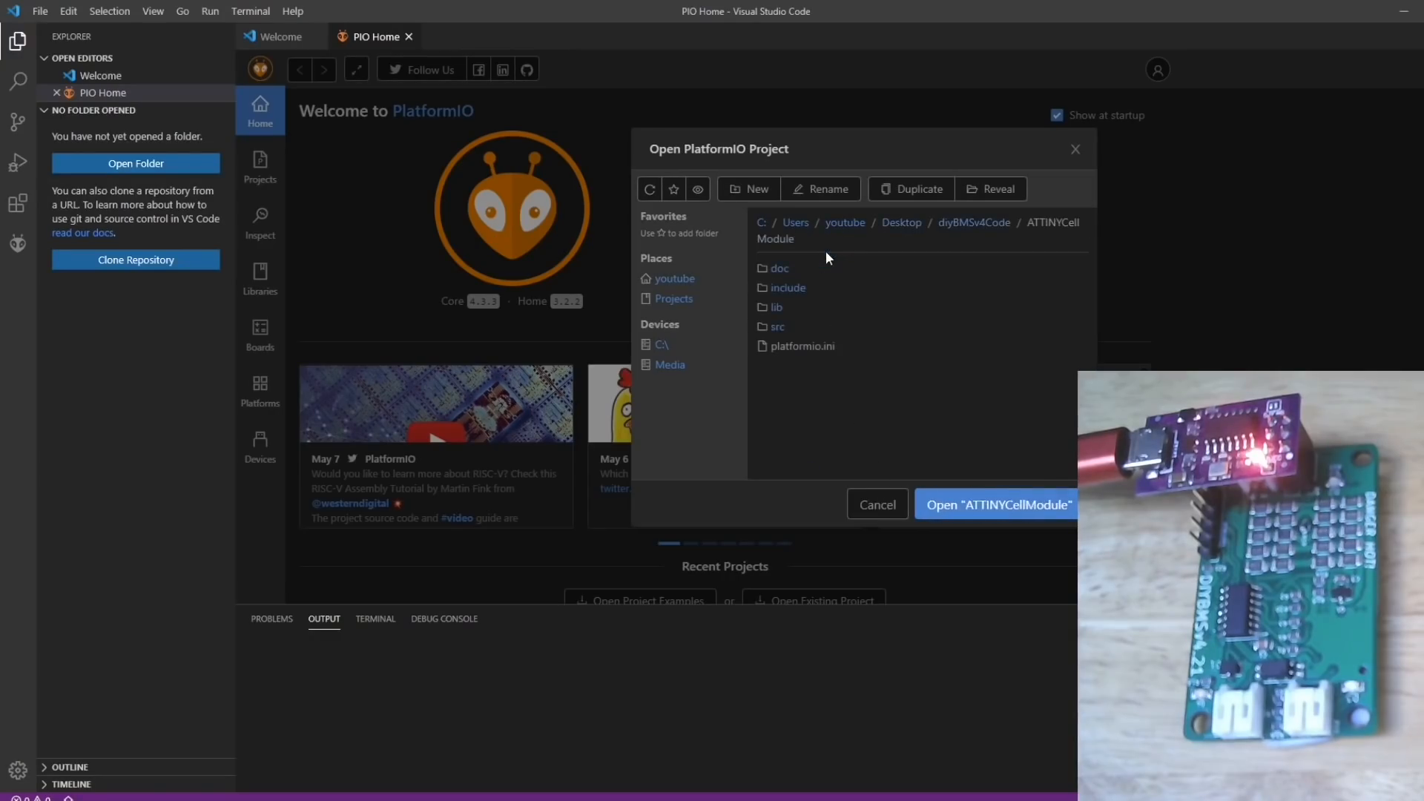
mouse_move(1080, 236)
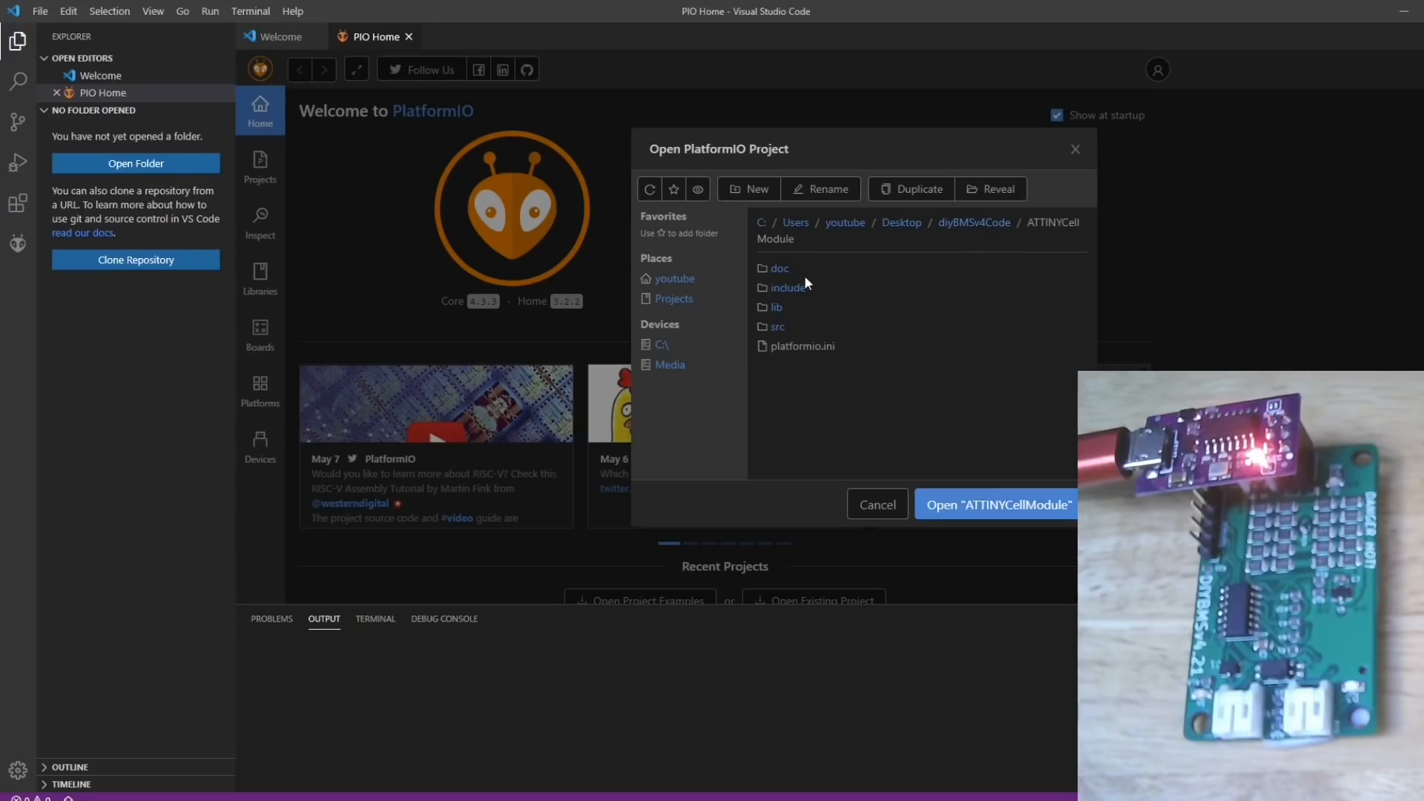
mouse_move(872, 571)
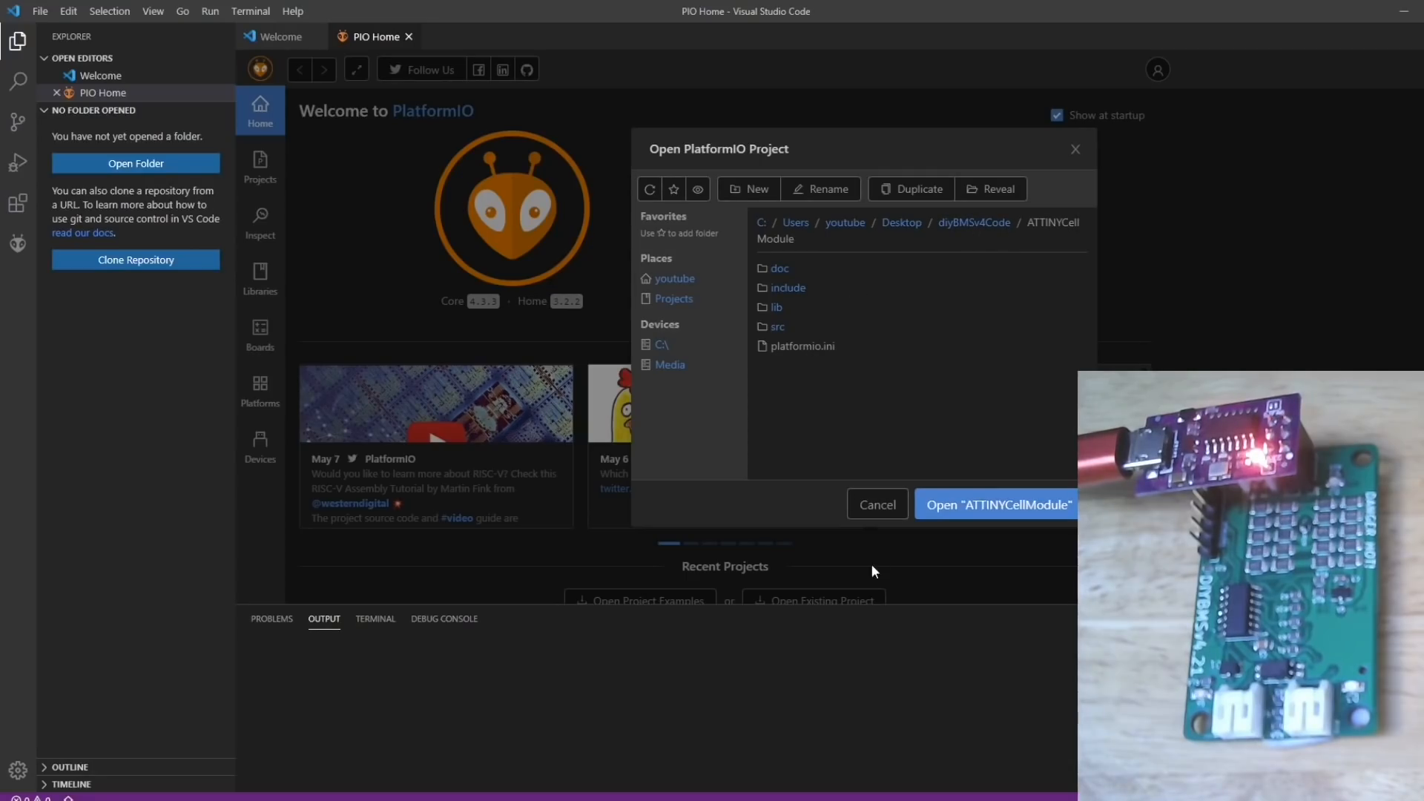
mouse_move(997, 505)
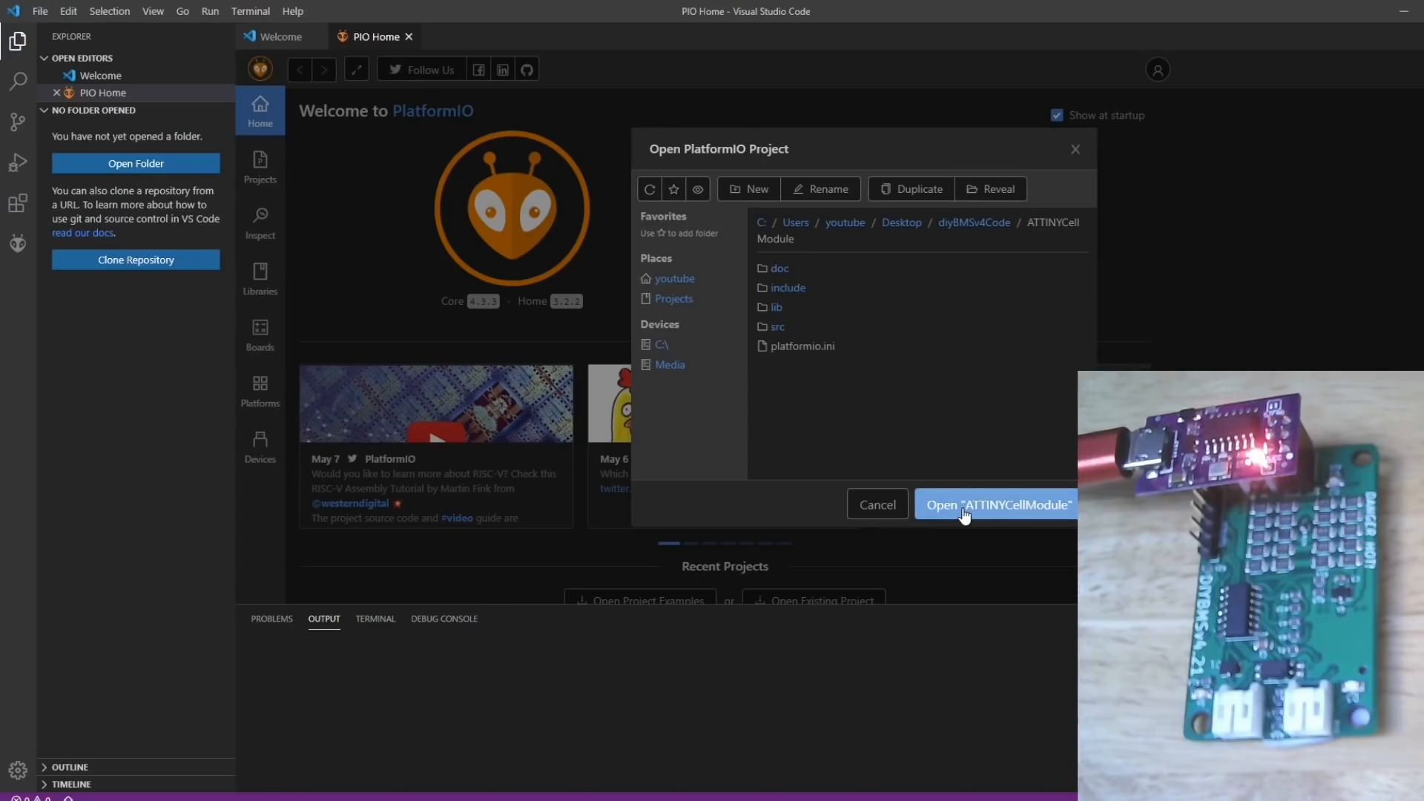
click(995, 505)
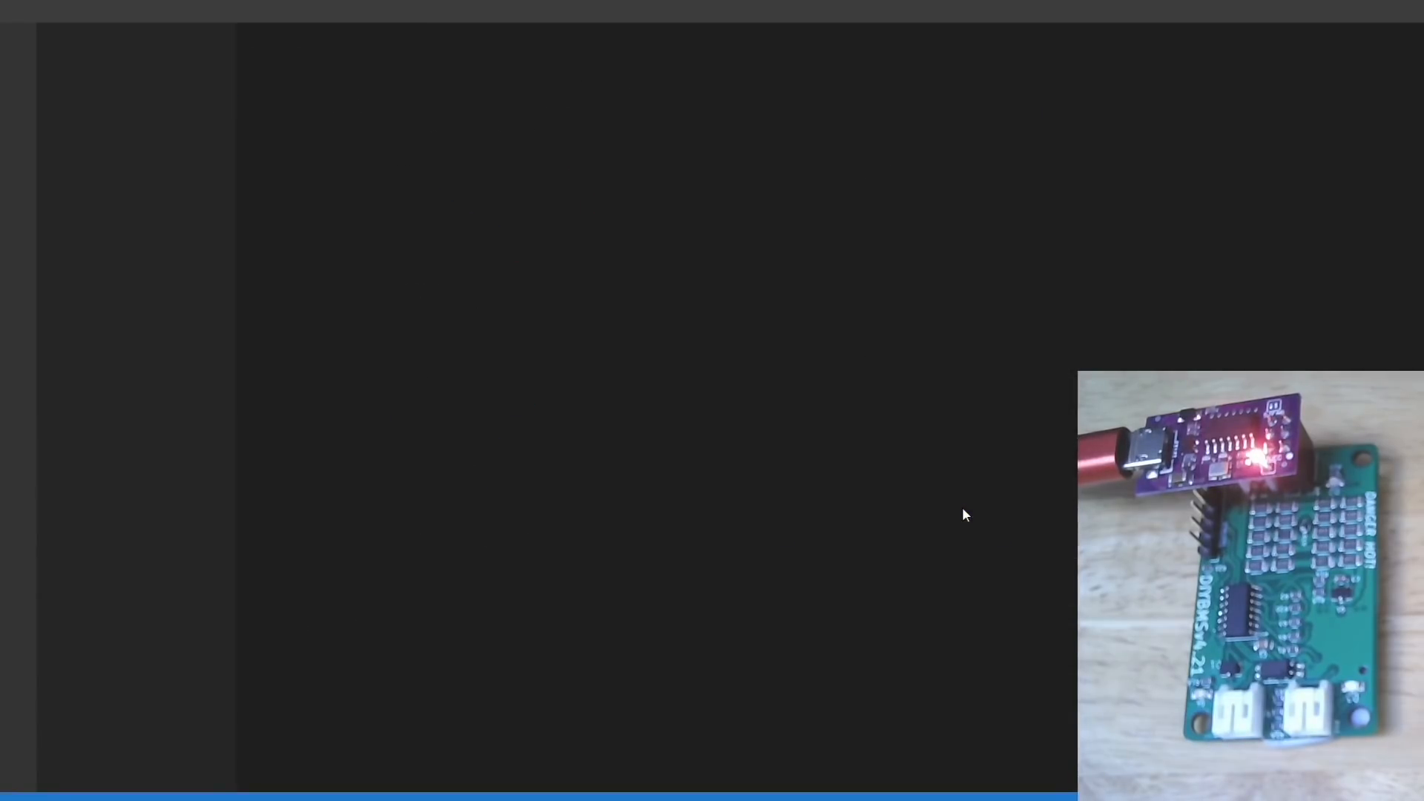
mouse_move(359, 420)
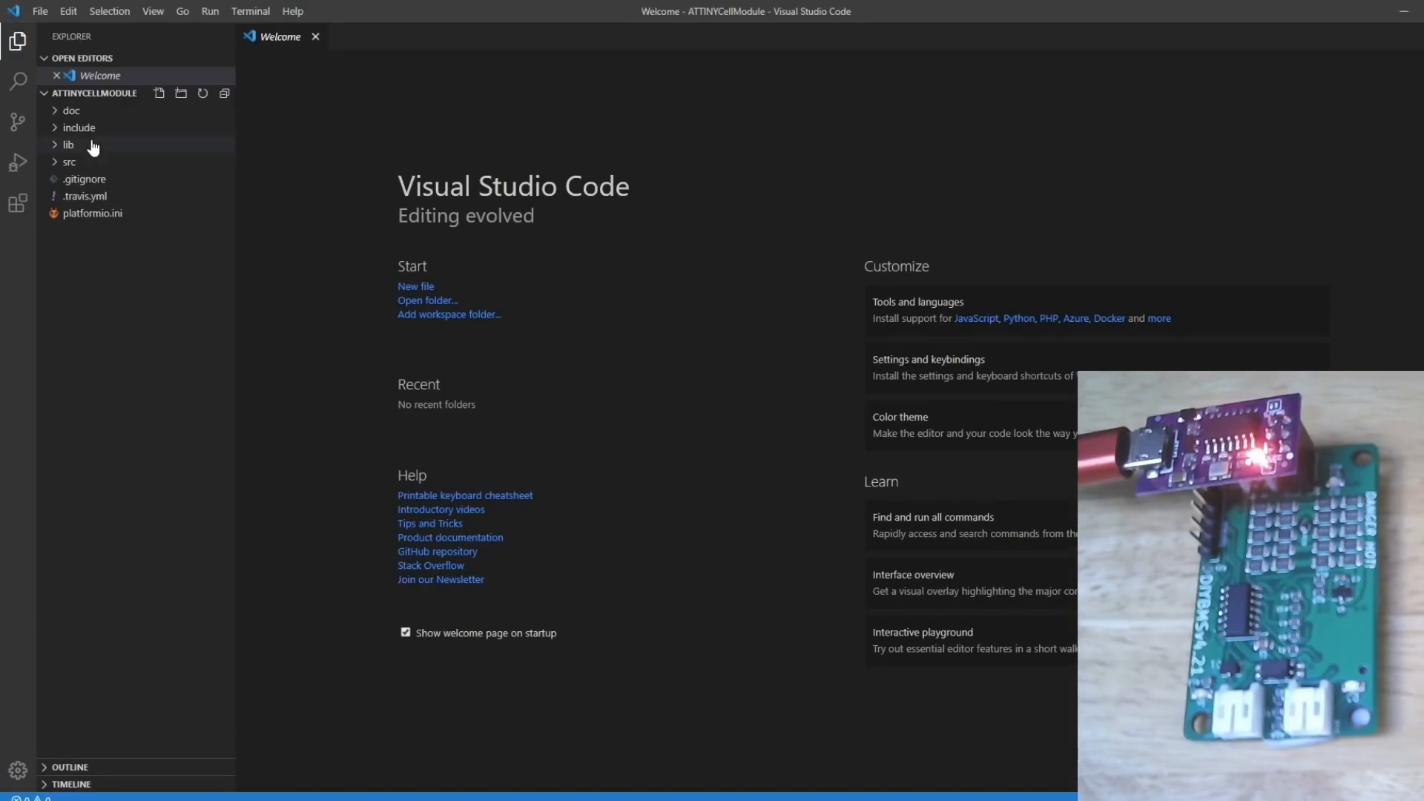
mouse_move(85, 218)
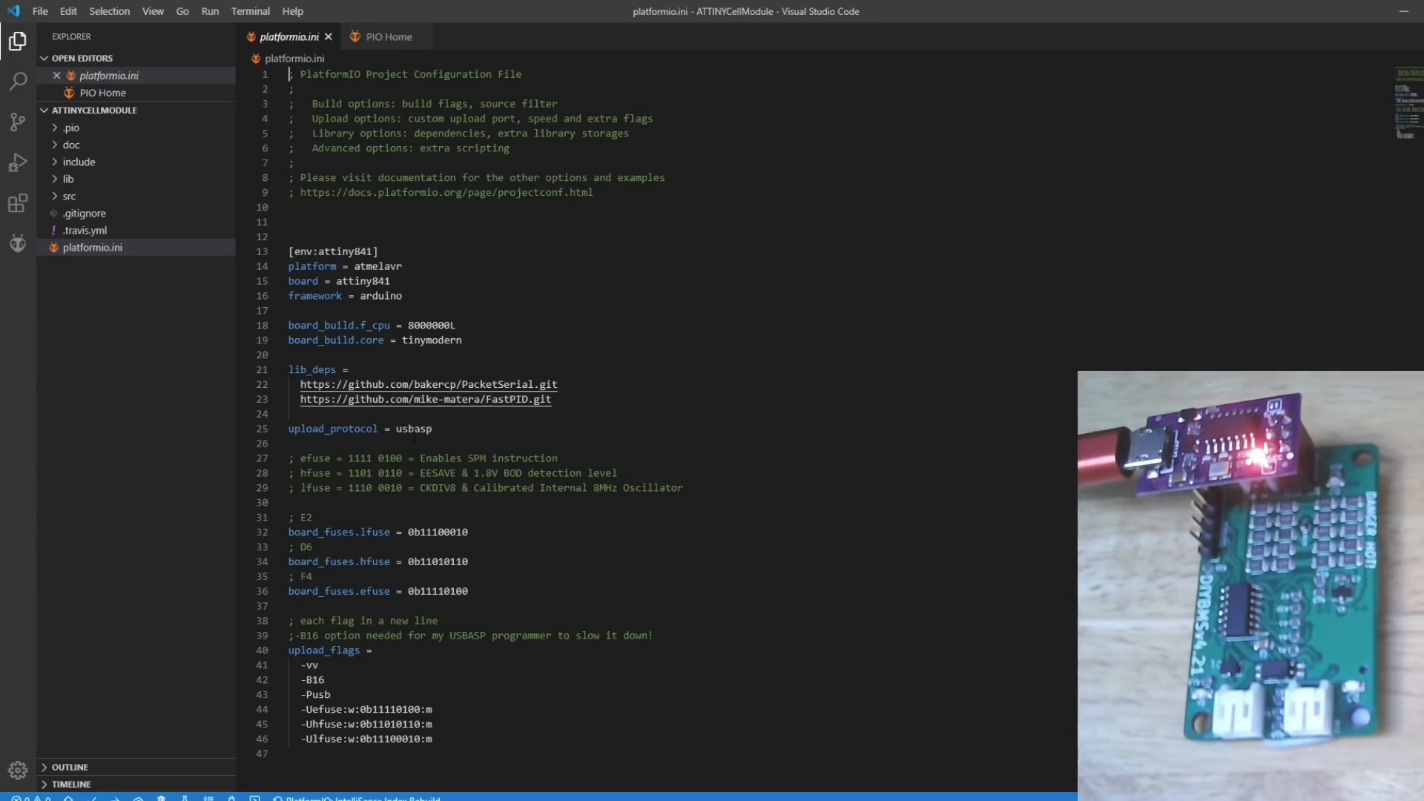
Replace 'usbasp' with 'usbtiny' on the upload_protocol line of platformio.ini
double_click(409, 428)
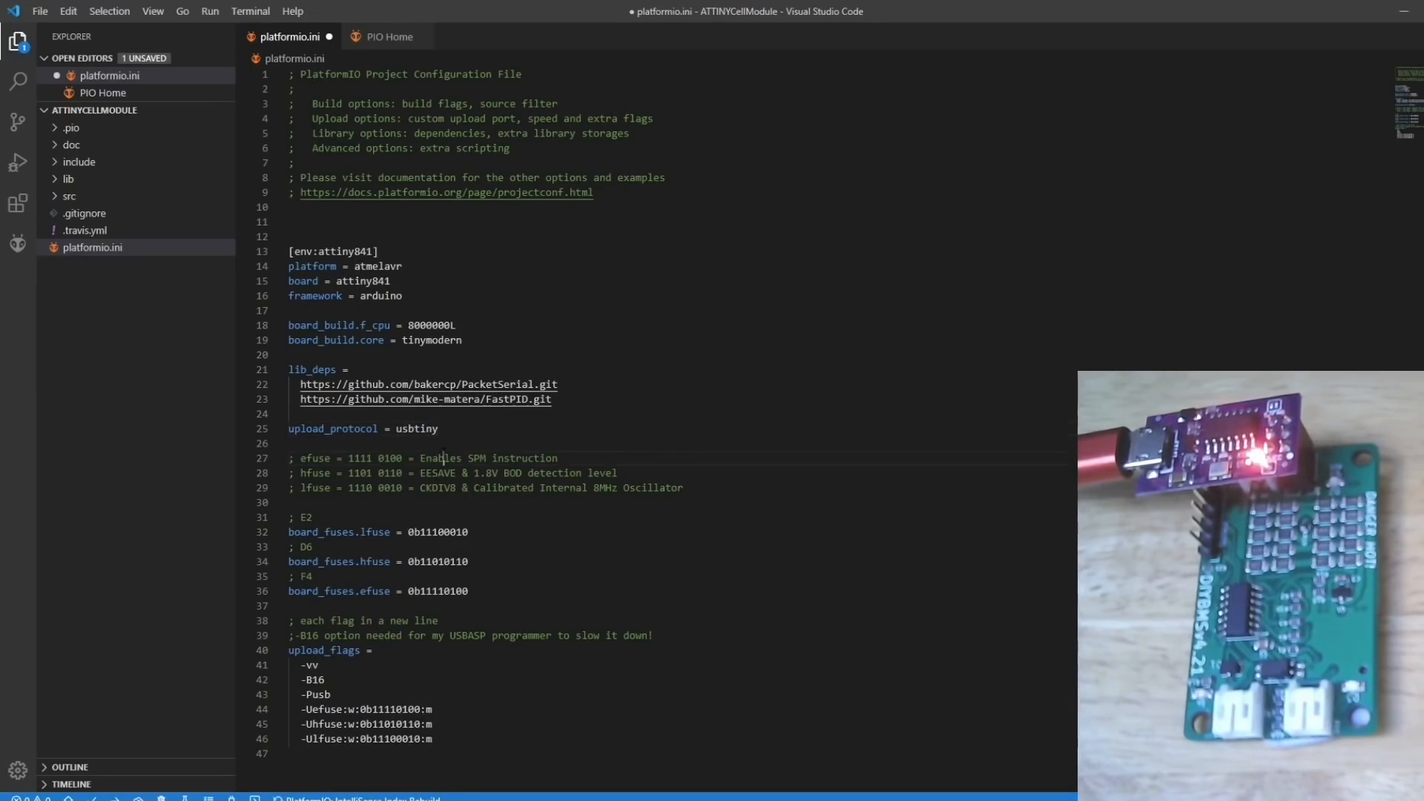
double_click(416, 428)
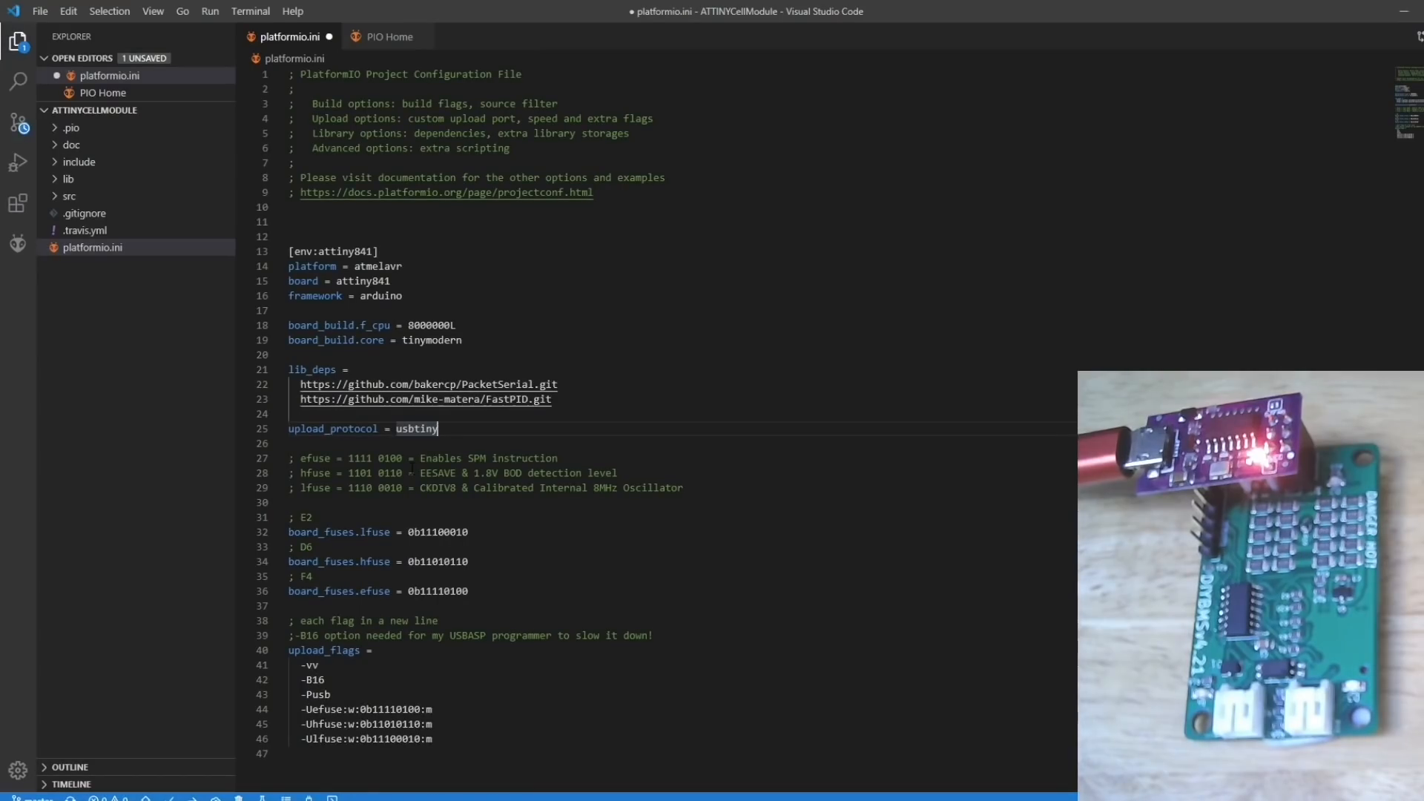
mouse_move(145, 264)
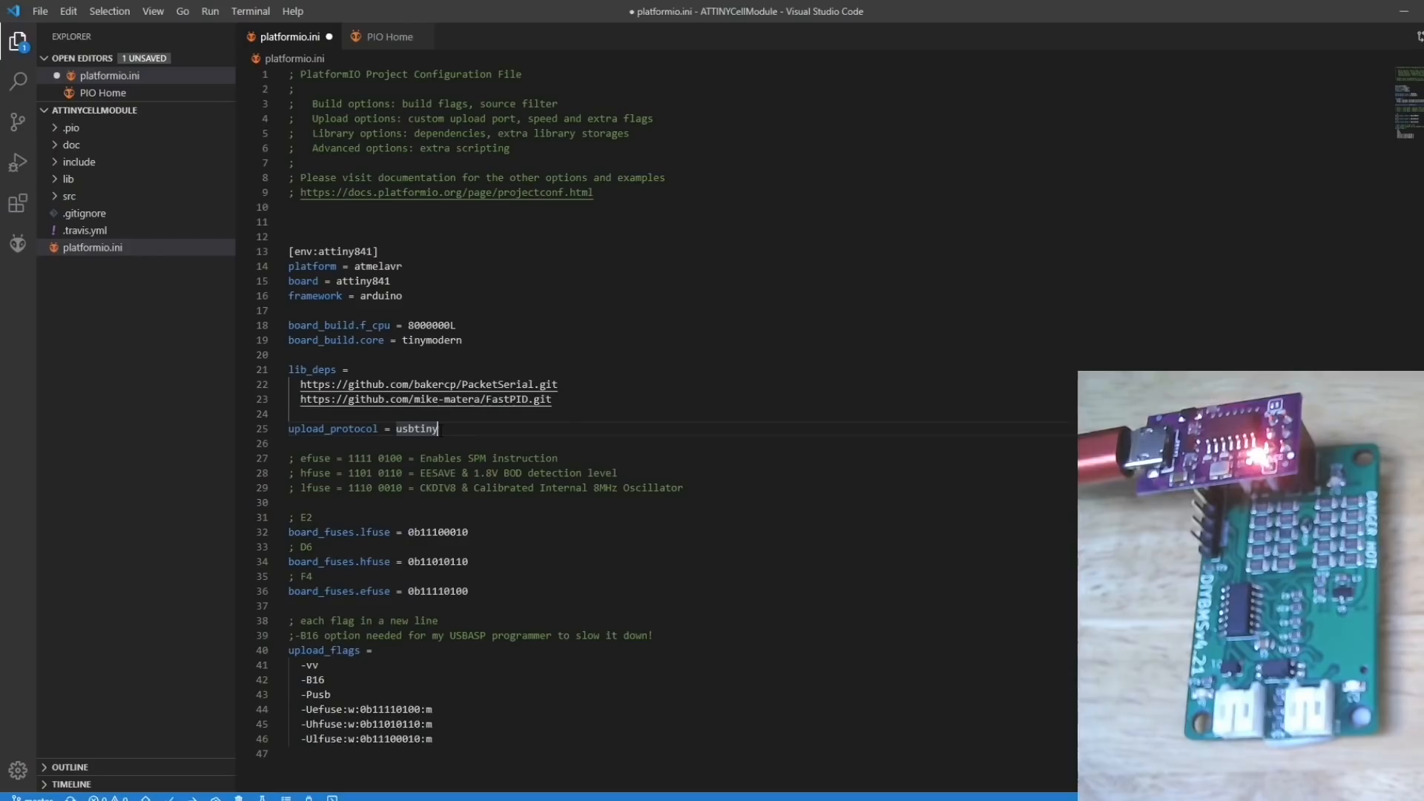
mouse_move(178, 797)
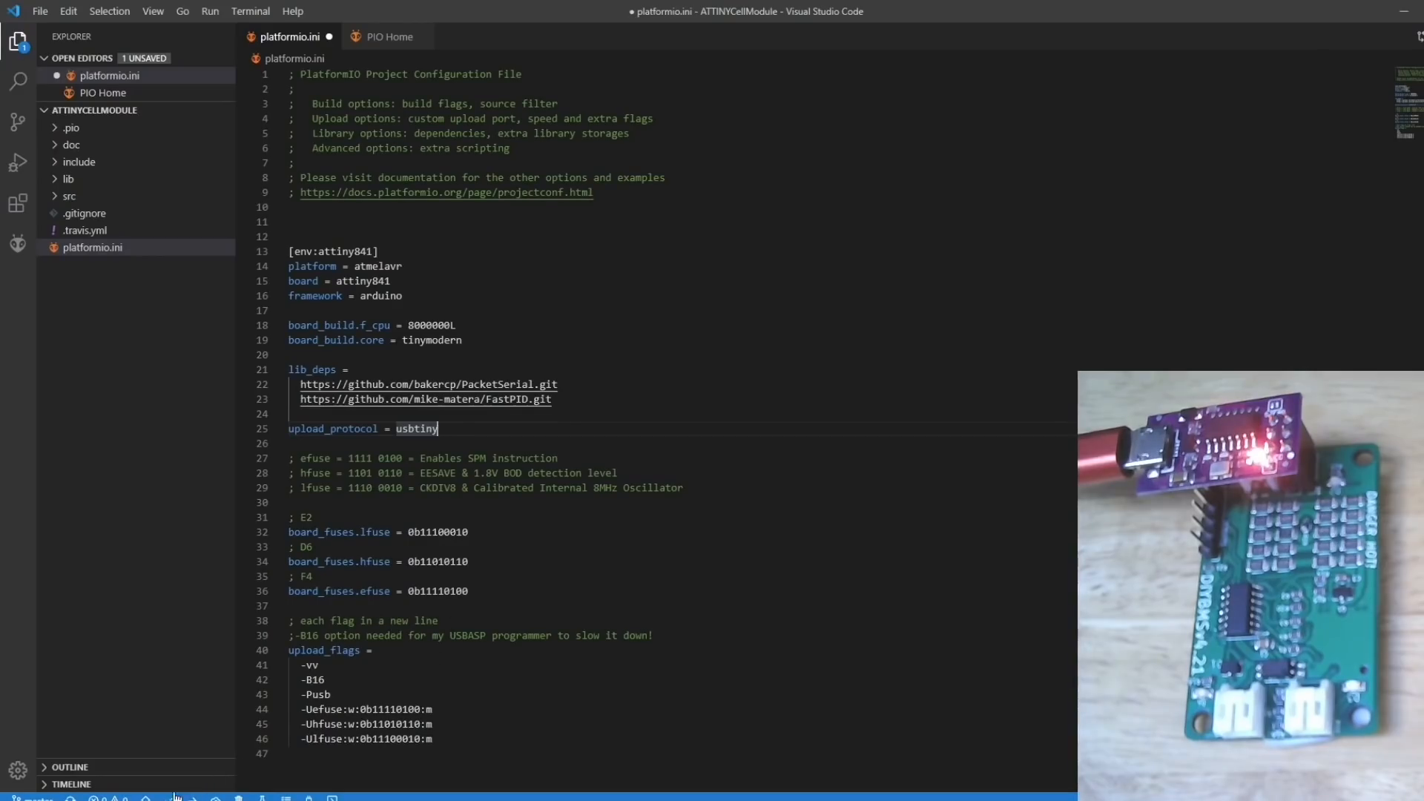